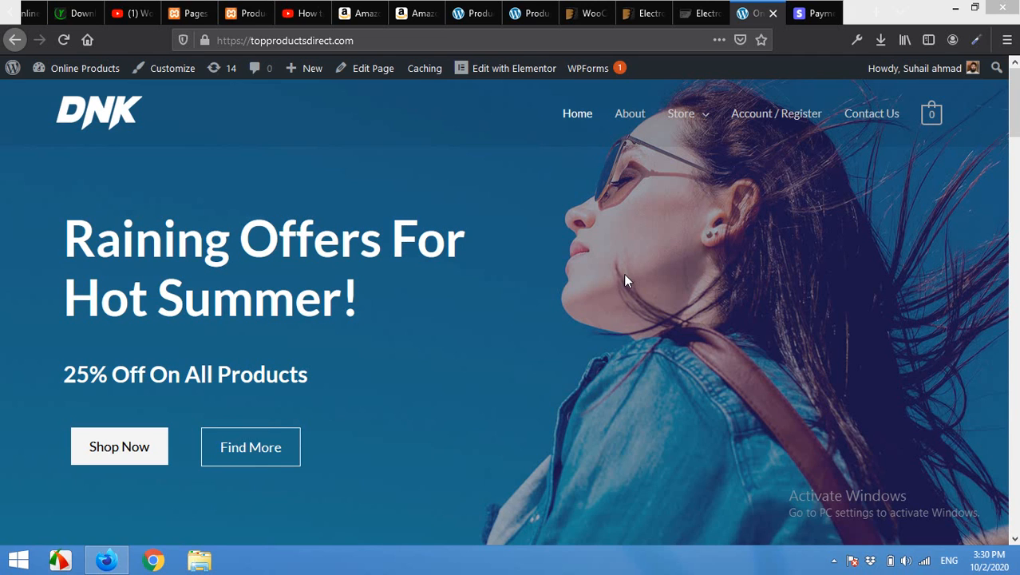
mouse_move(543, 345)
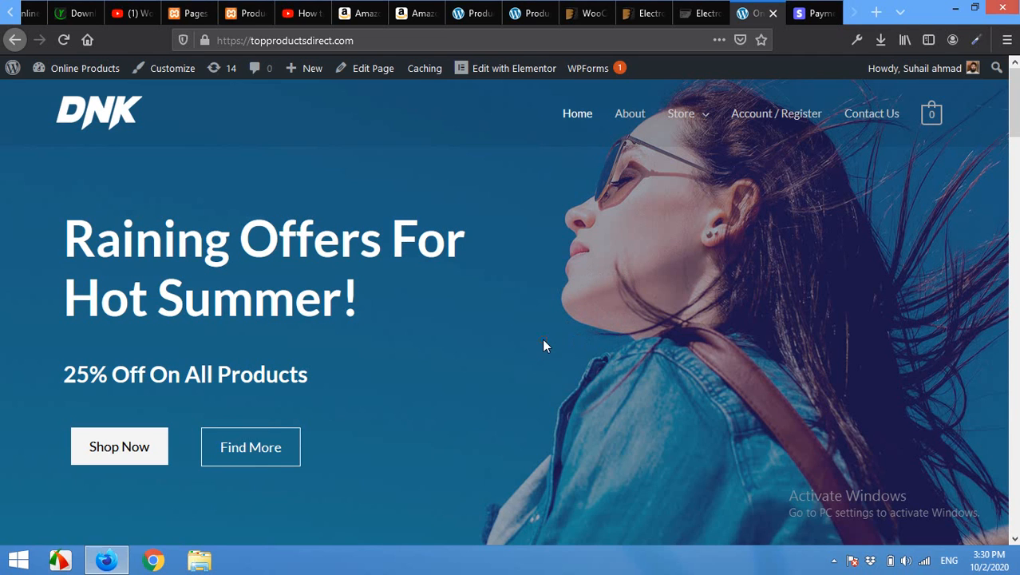
Step: Scroll the DNK homepage from the summer-offer banner down to the shoes and jeans product grid
scroll(down, 3)
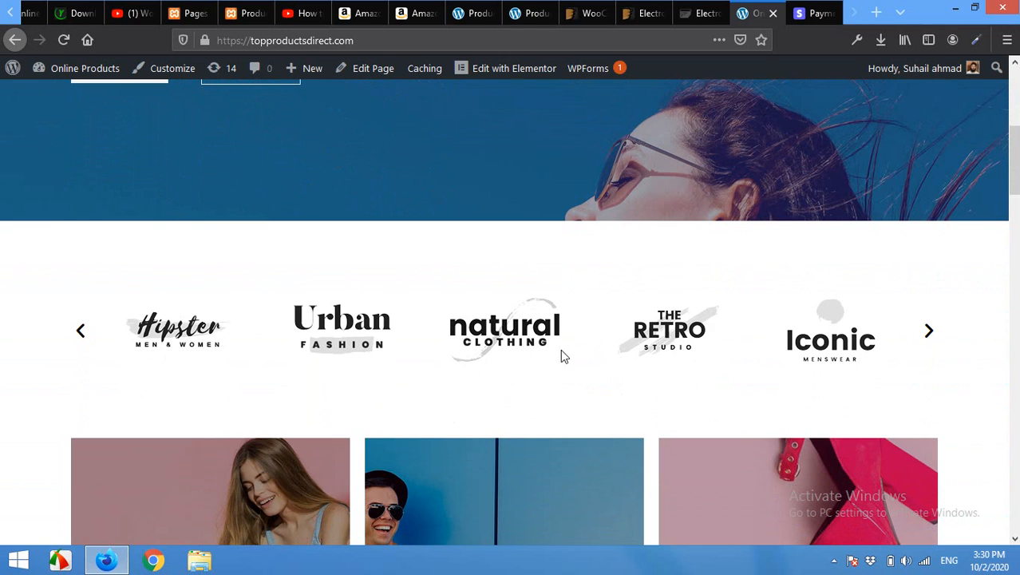
mouse_move(534, 361)
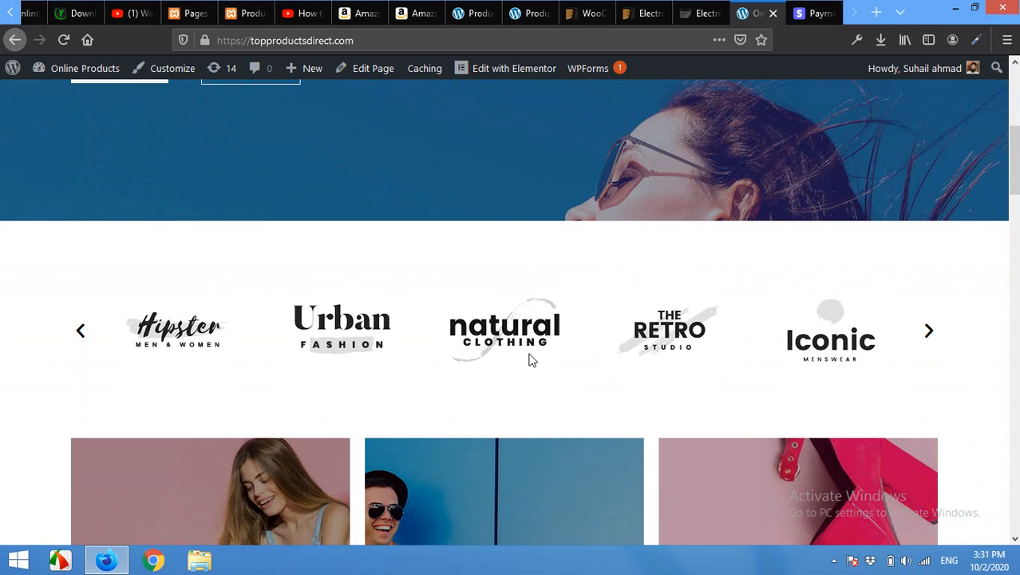
scroll(up, 3)
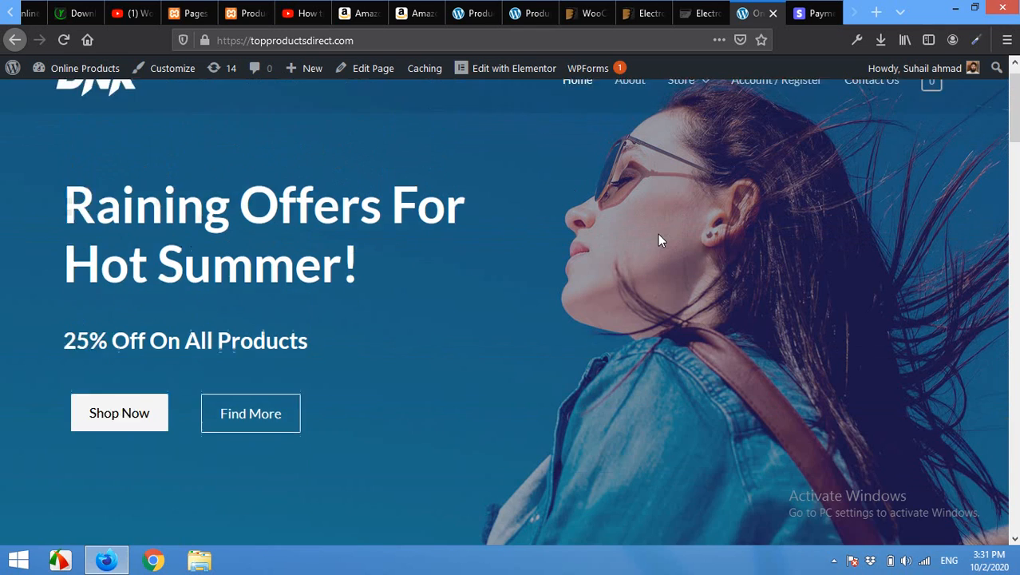
scroll(down, 3)
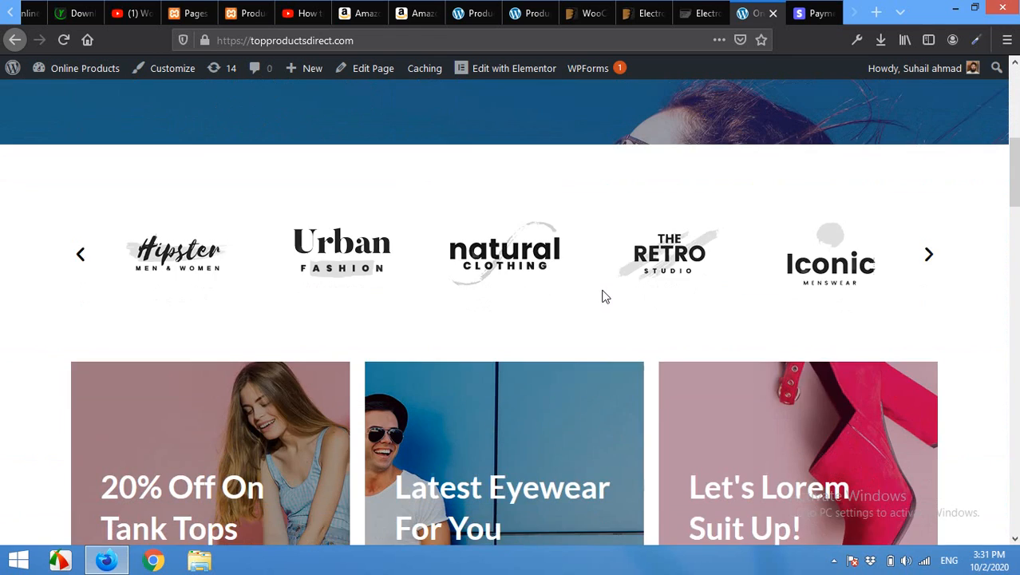
scroll(down, 3)
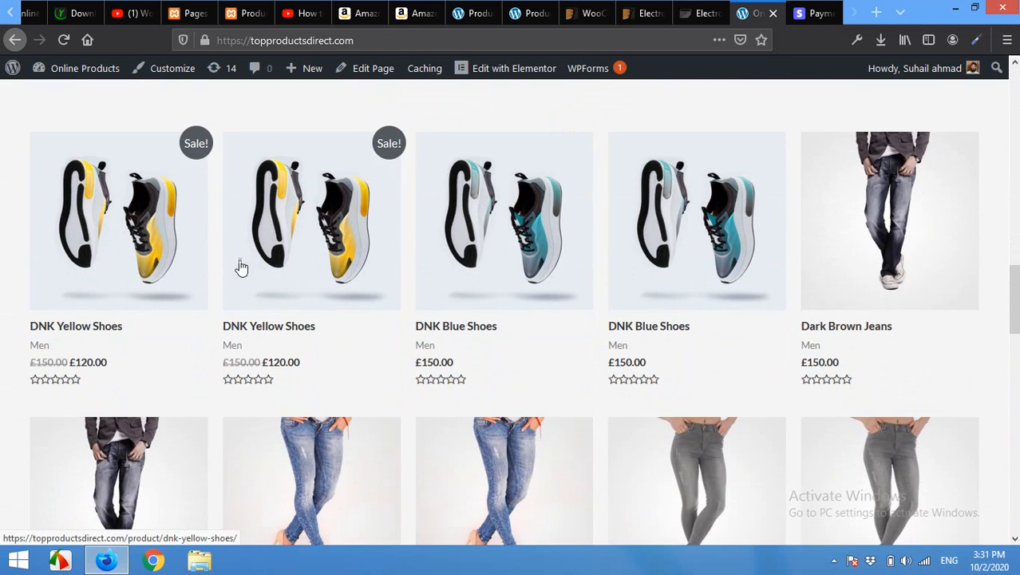
mouse_move(335, 236)
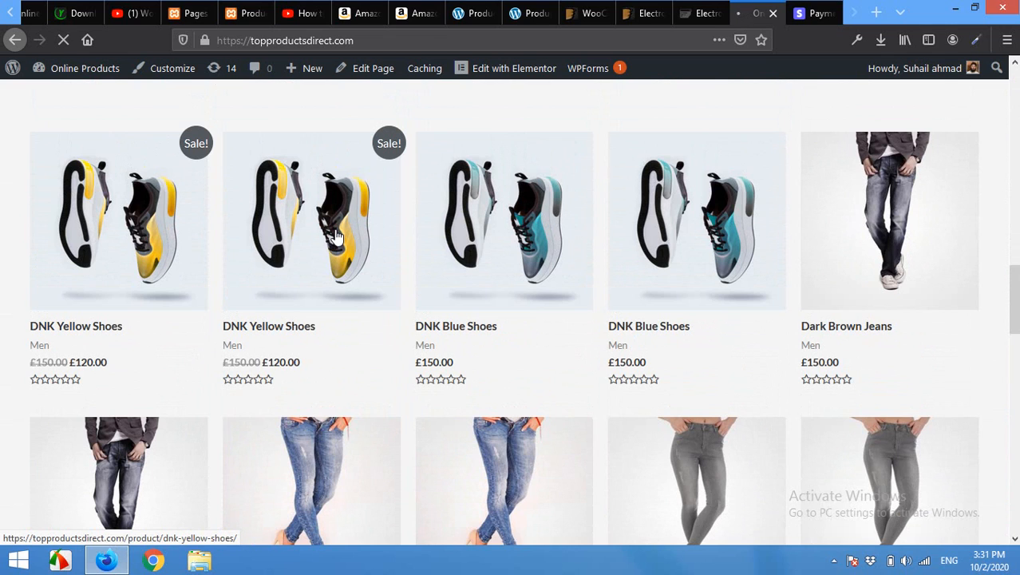
mouse_move(348, 224)
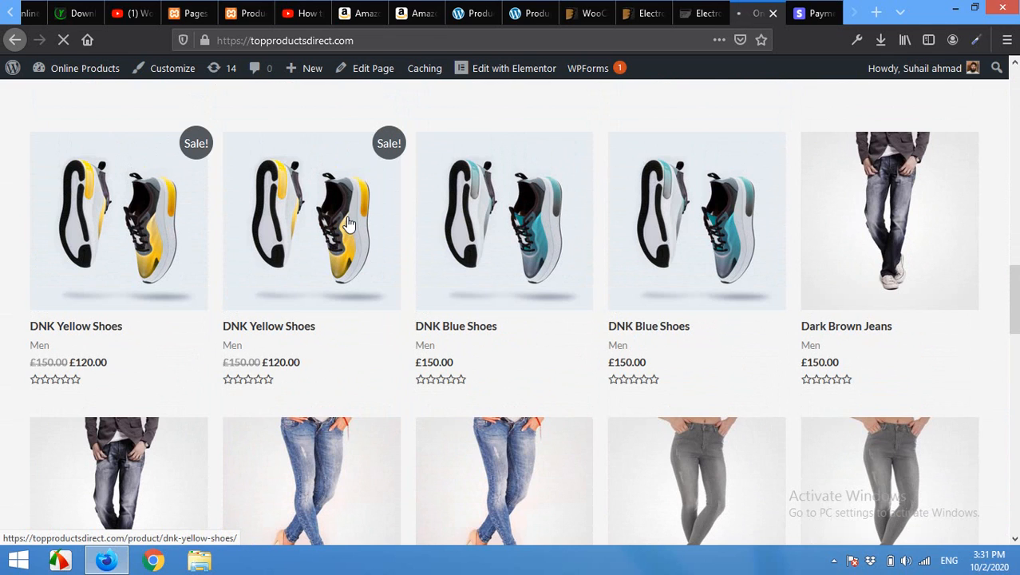
Step: Add DNK Yellow Shoes (£120.00) to the cart from its product page and view the cart
click(310, 220)
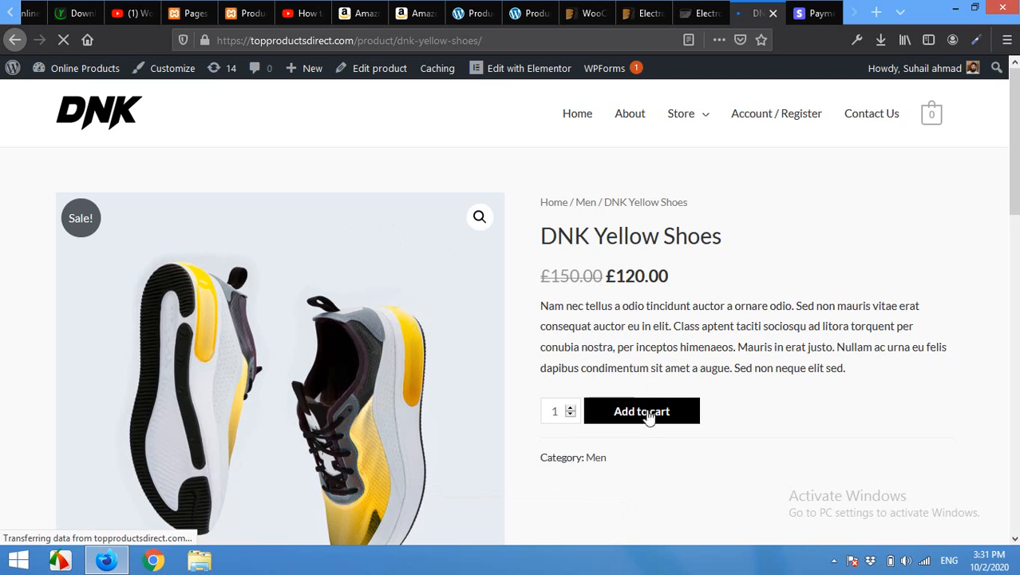
click(642, 412)
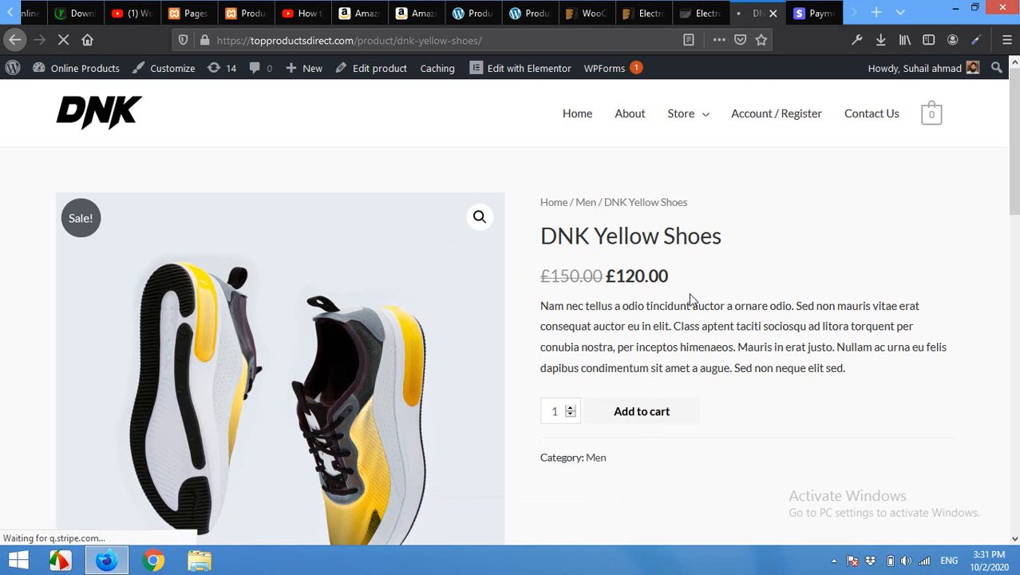
click(642, 410)
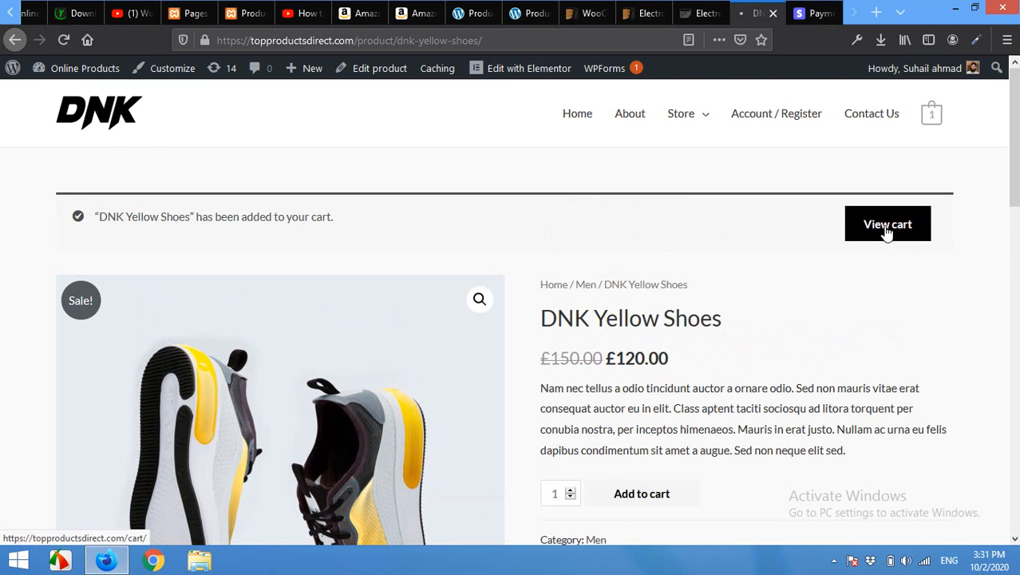
click(887, 223)
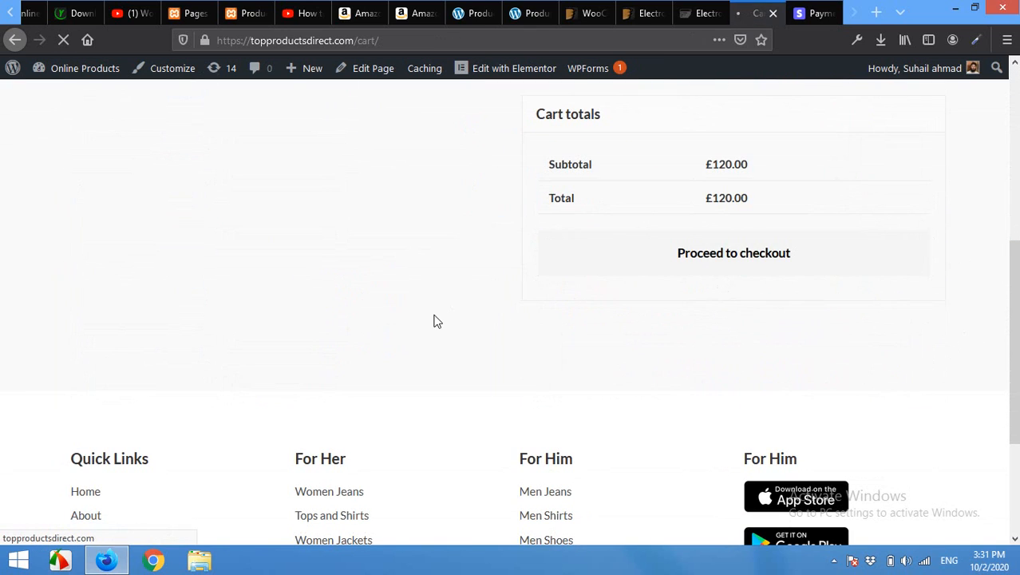
Step: Proceed from the cart to checkout and review the billing details form for the £120.00 order
click(733, 253)
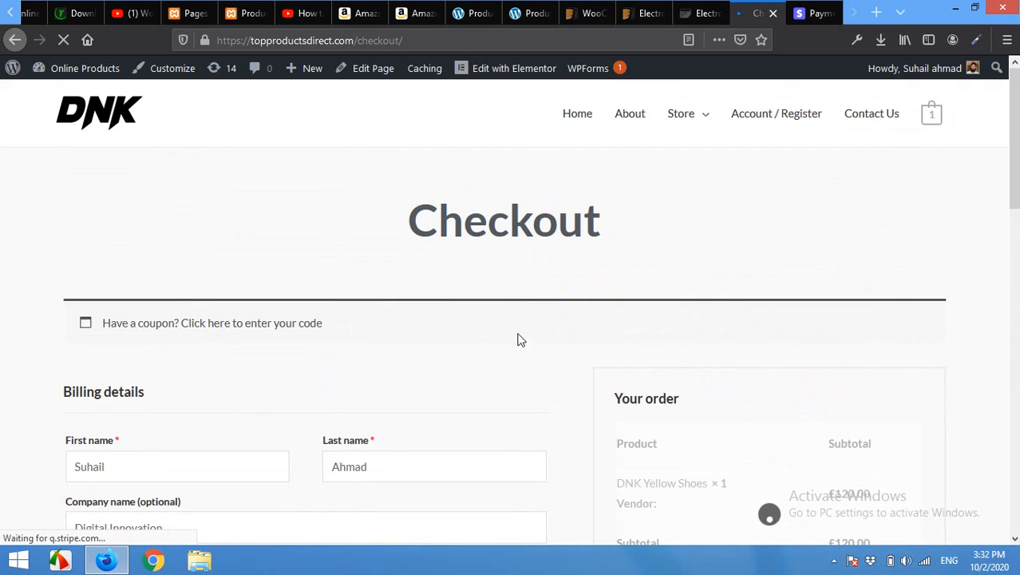
scroll(down, 3)
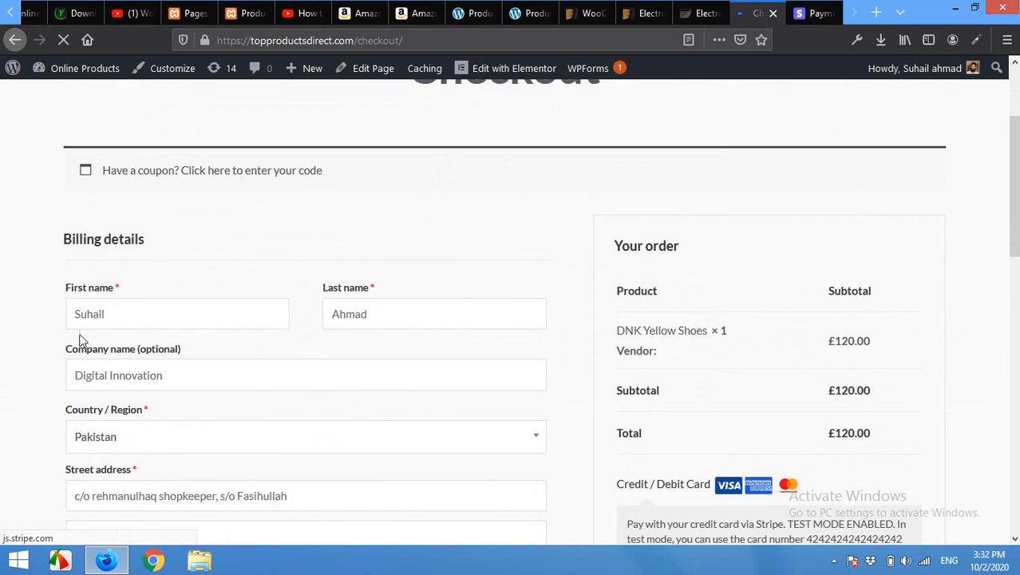
scroll(down, 3)
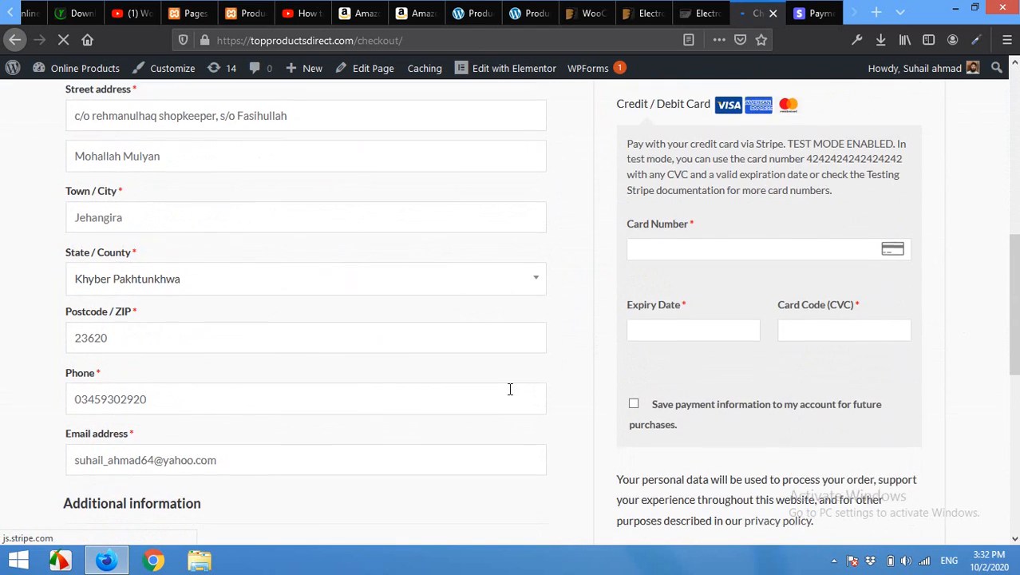
scroll(up, 3)
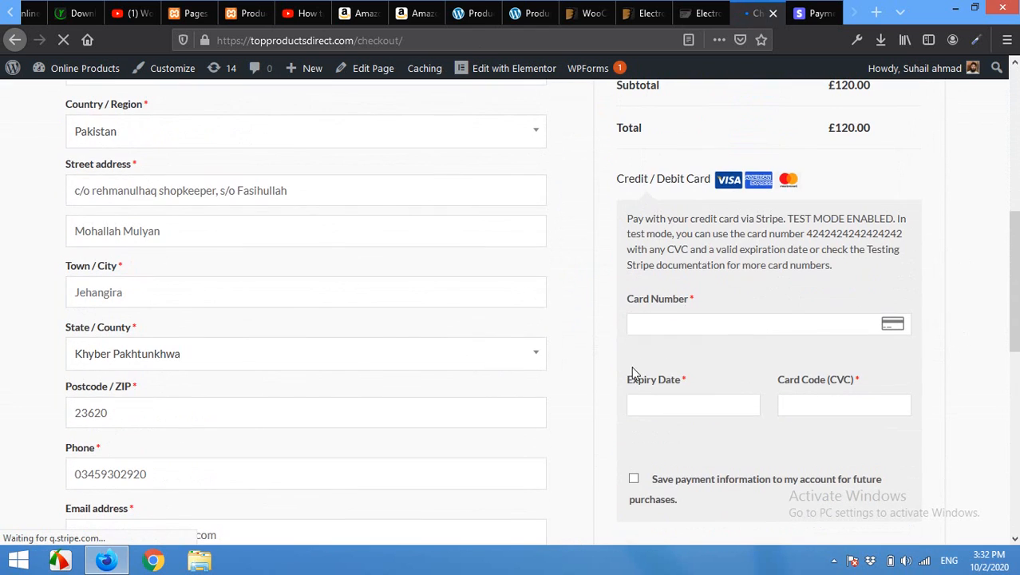
scroll(up, 3)
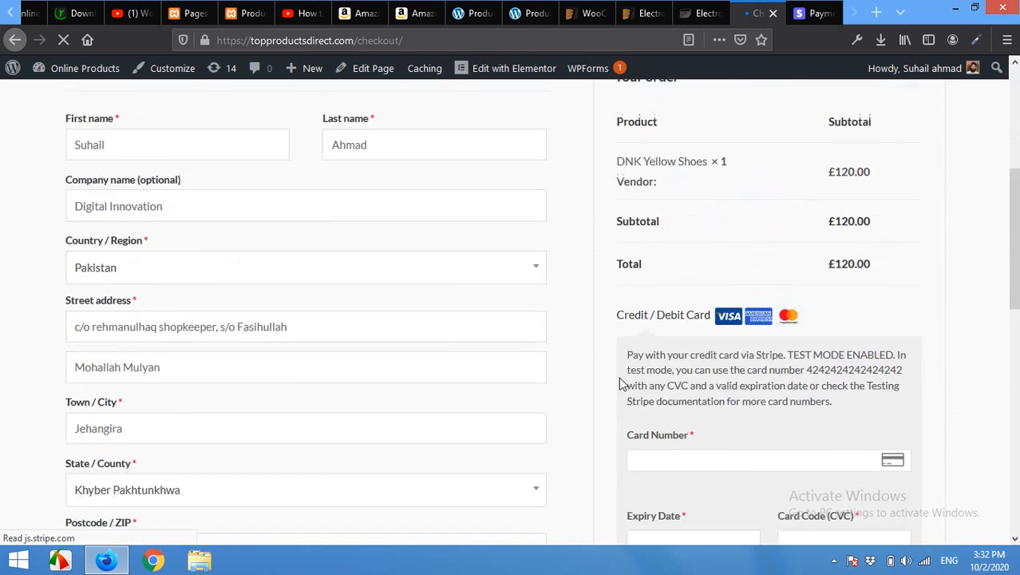
scroll(down, 3)
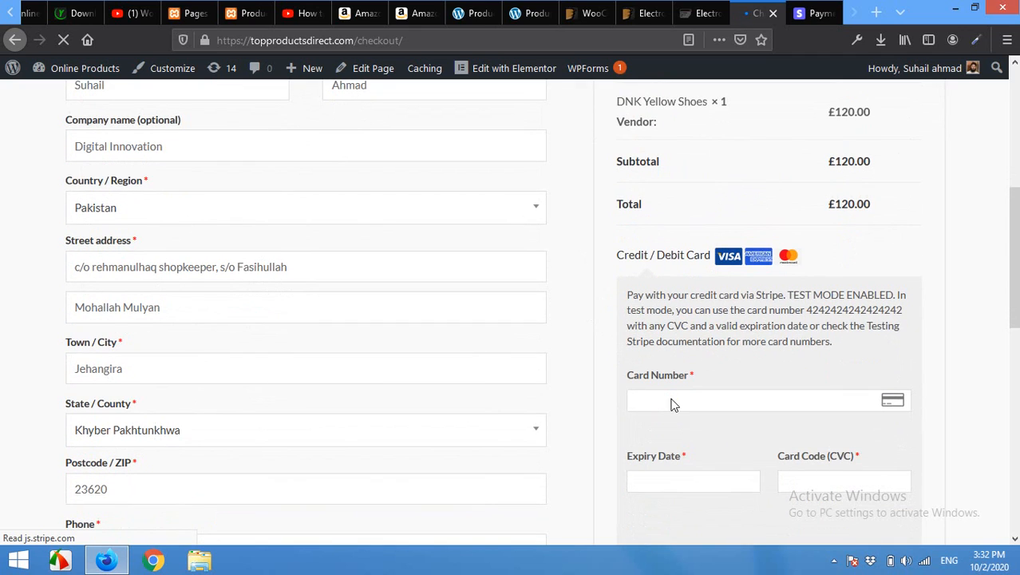
mouse_move(691, 409)
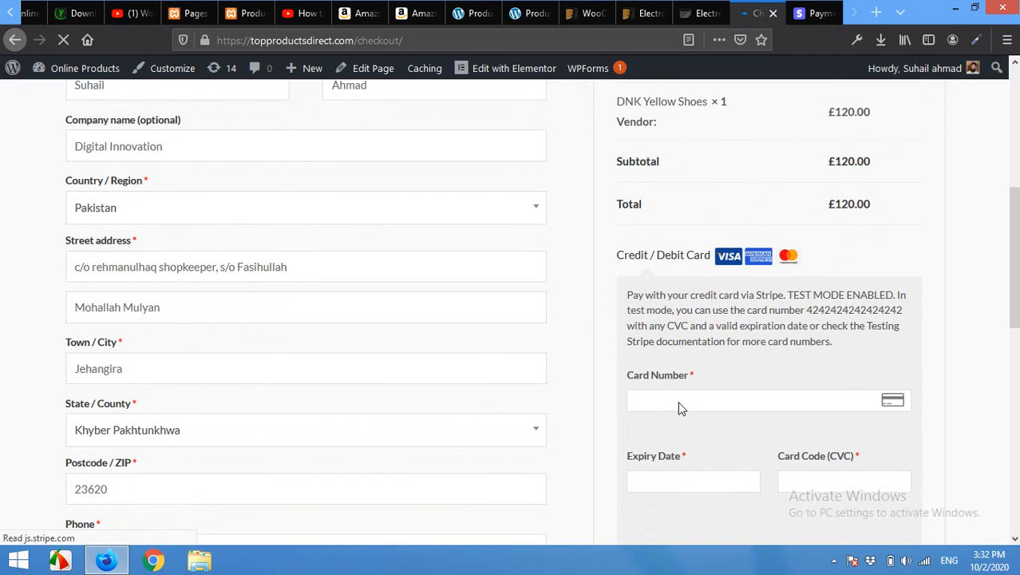
click(758, 399)
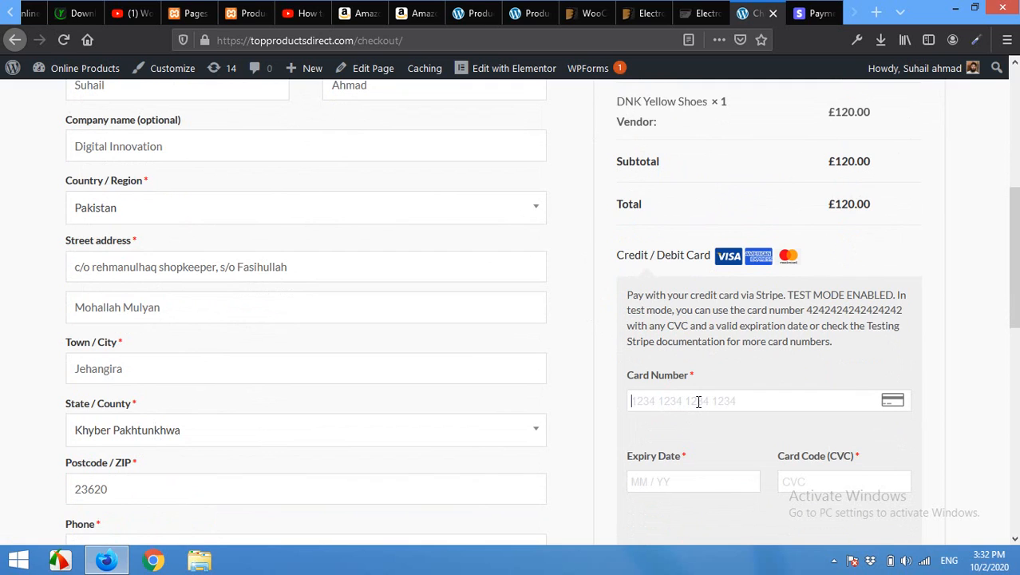
text(4242 4242 42)
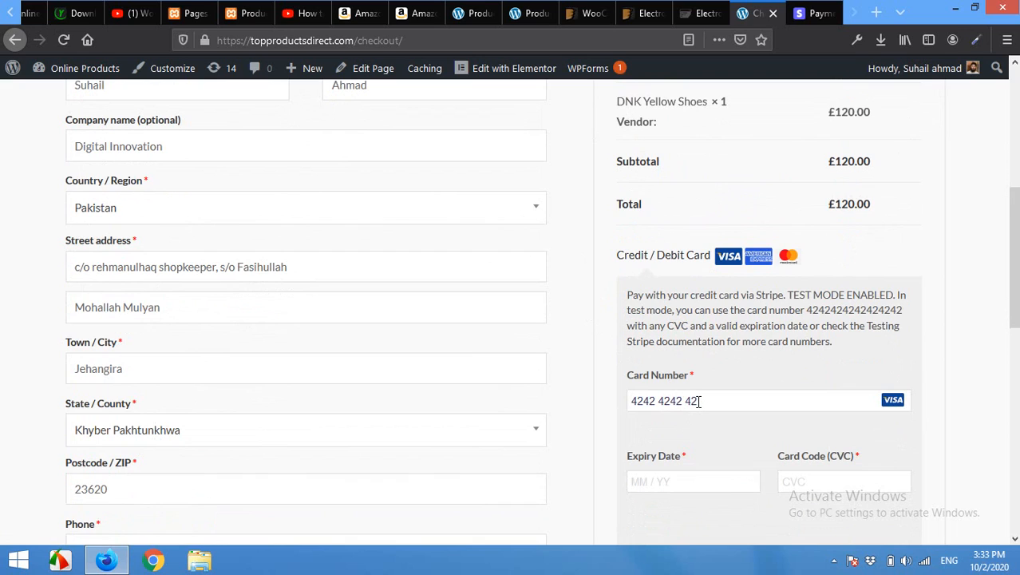
text(42 4242)
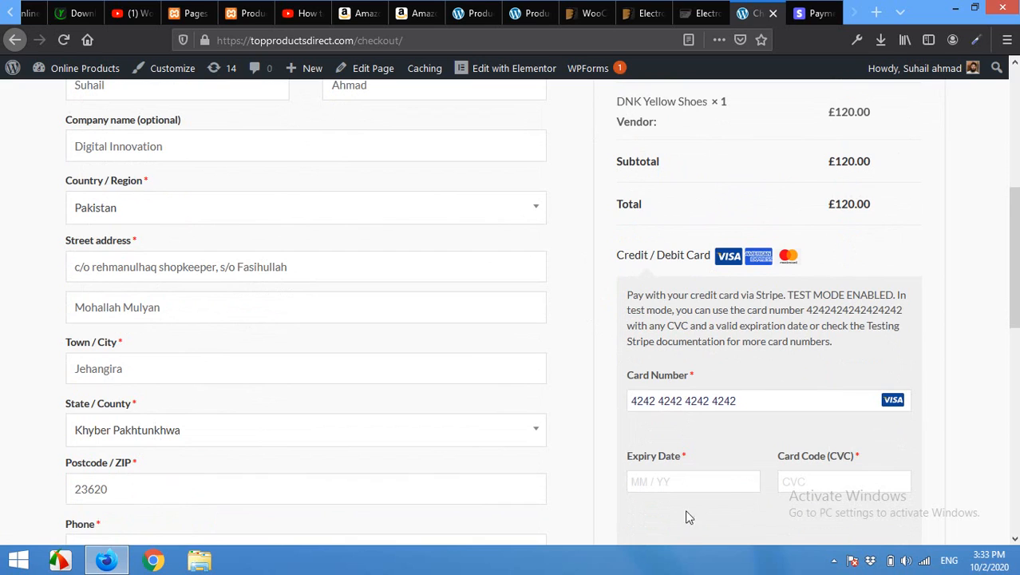
text(1)
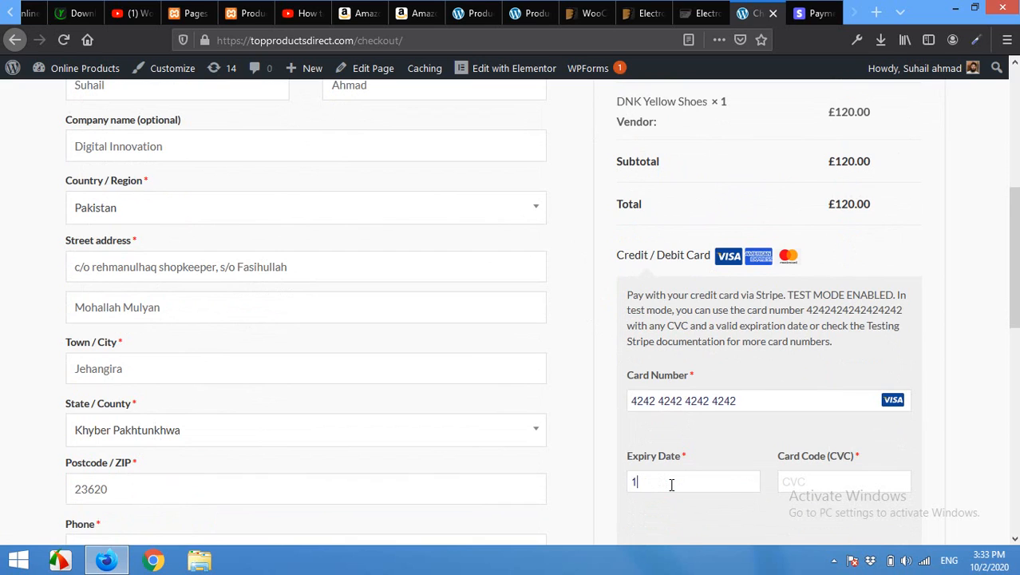
text(0122)
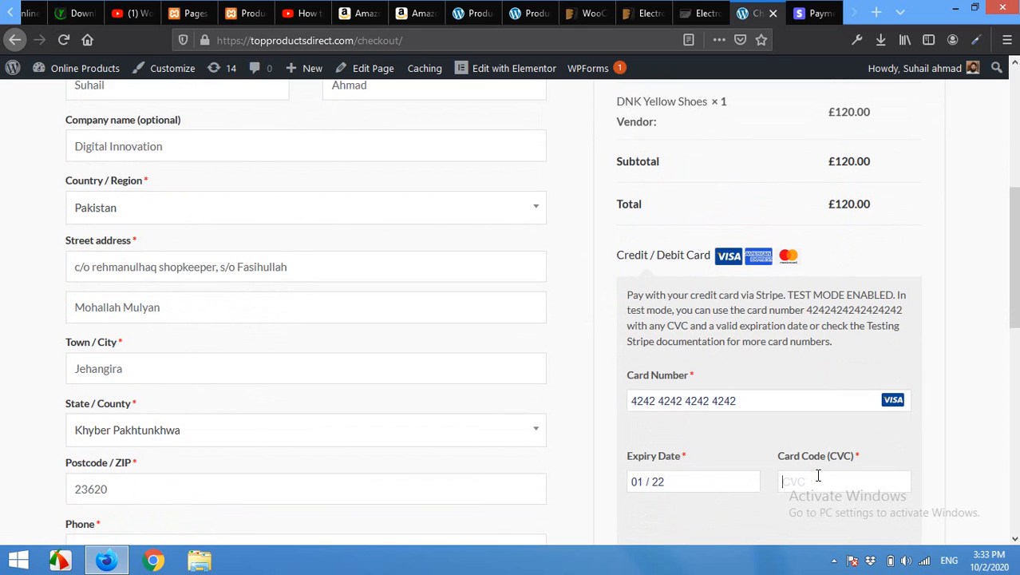
text(123)
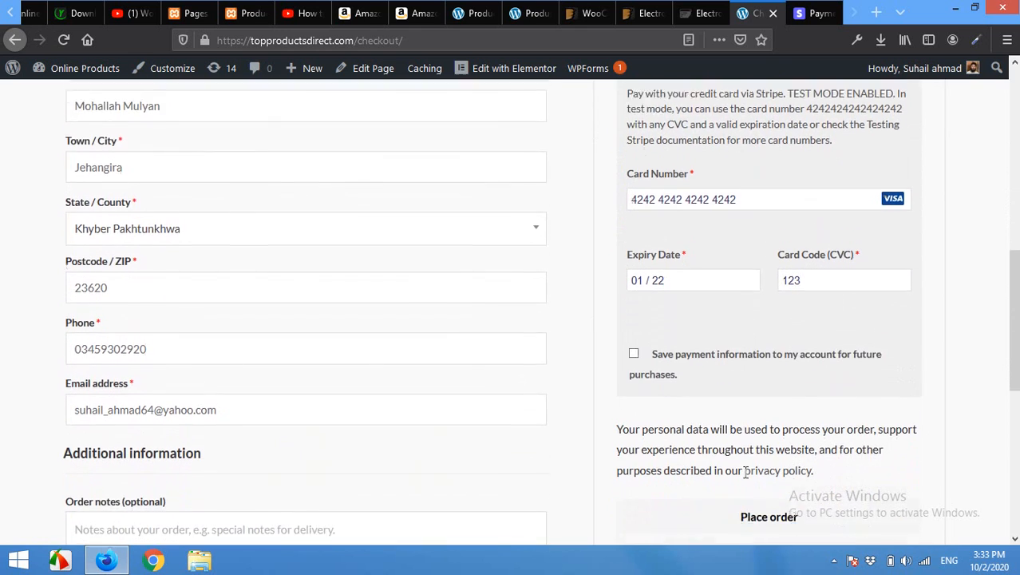
scroll(down, 3)
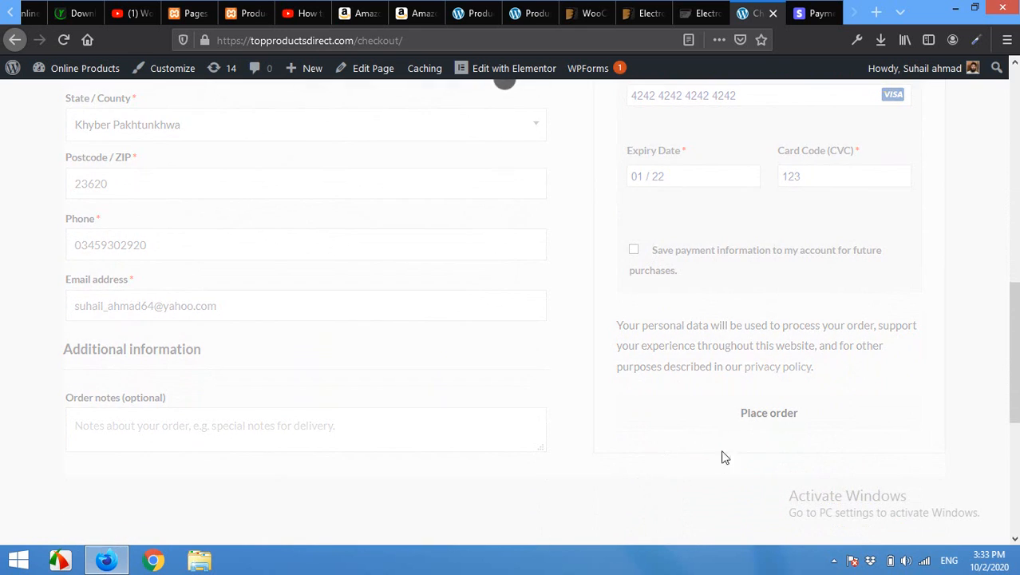
mouse_move(705, 471)
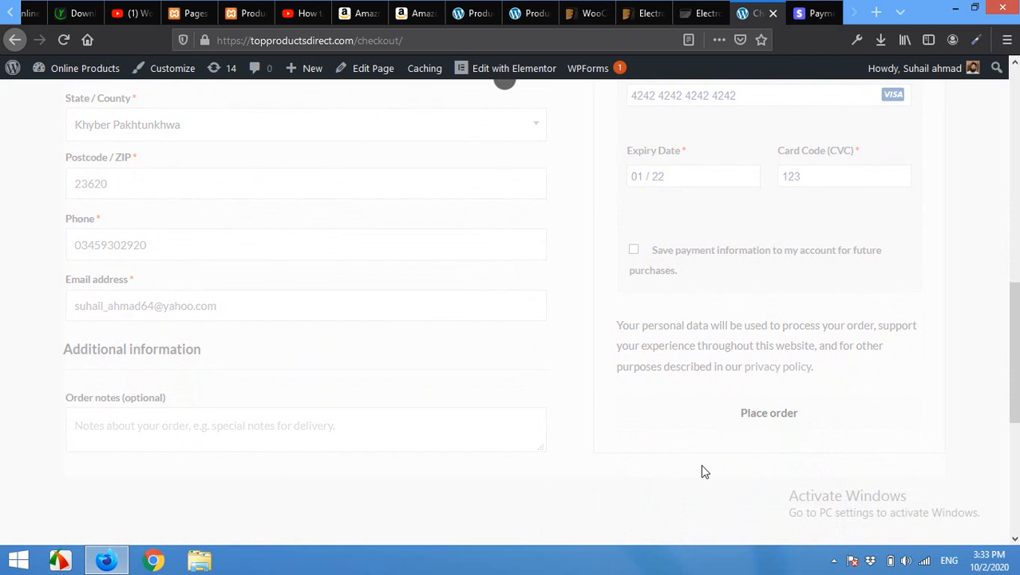
click(768, 412)
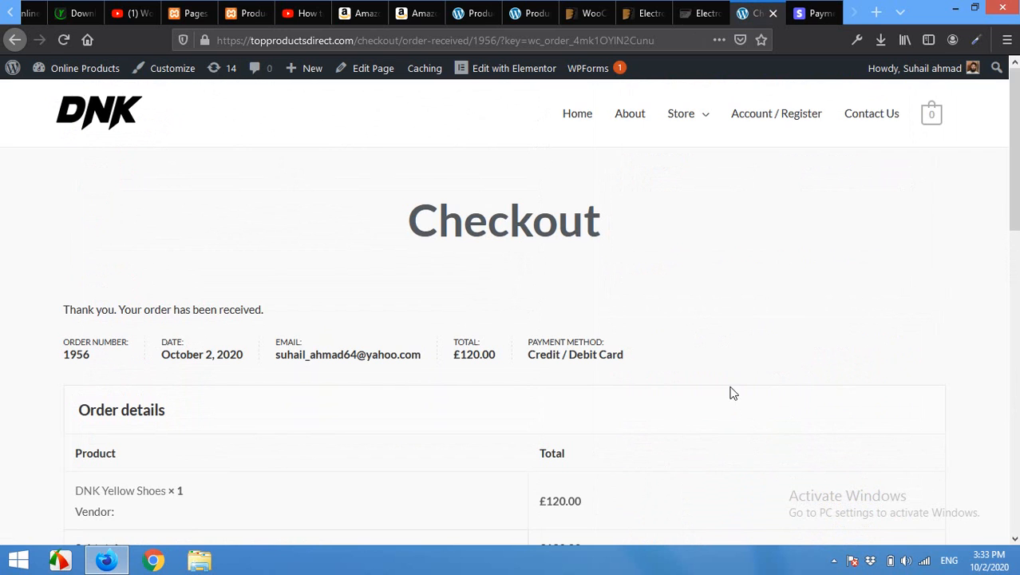
scroll(down, 3)
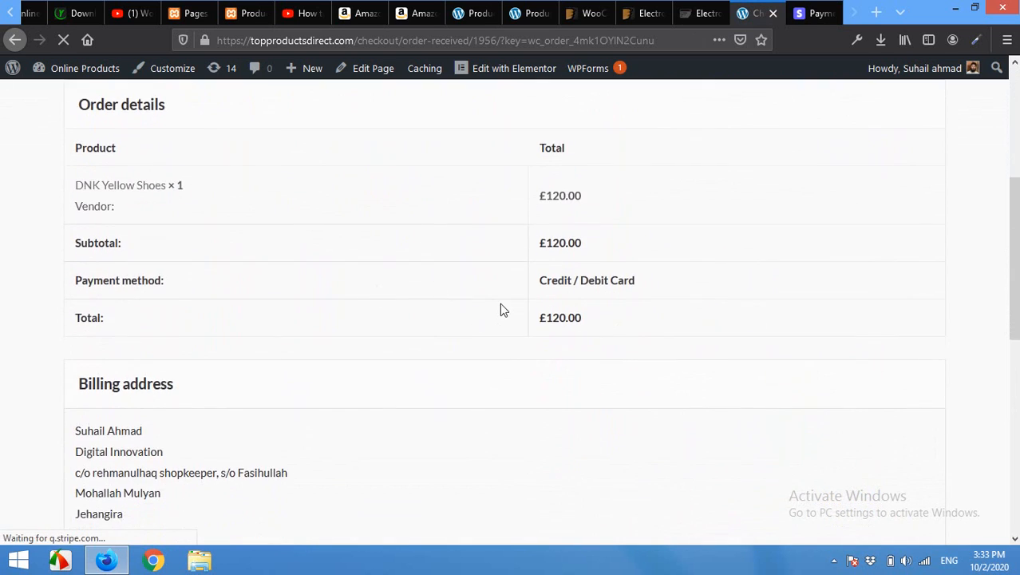
scroll(down, 3)
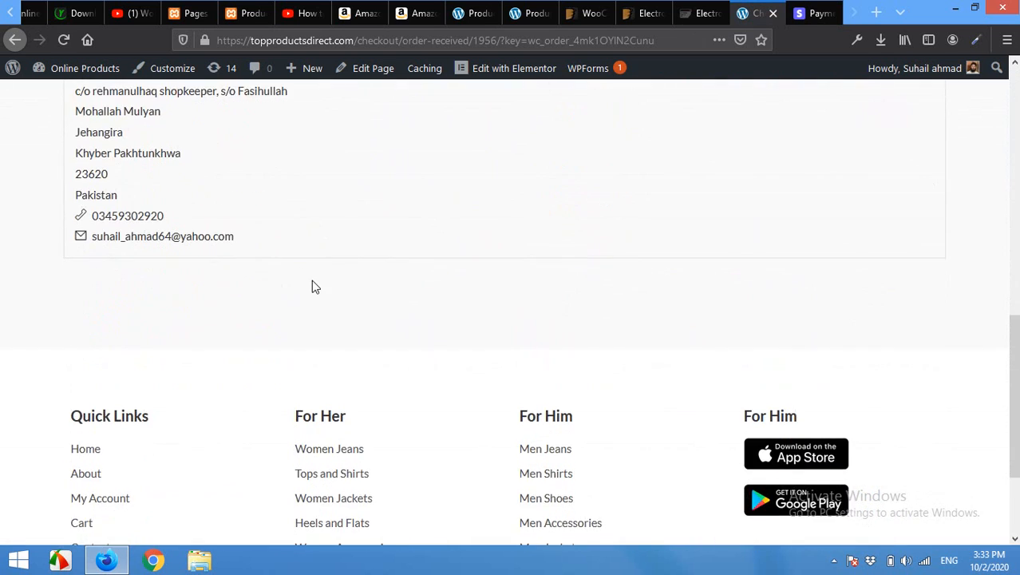
scroll(up, 3)
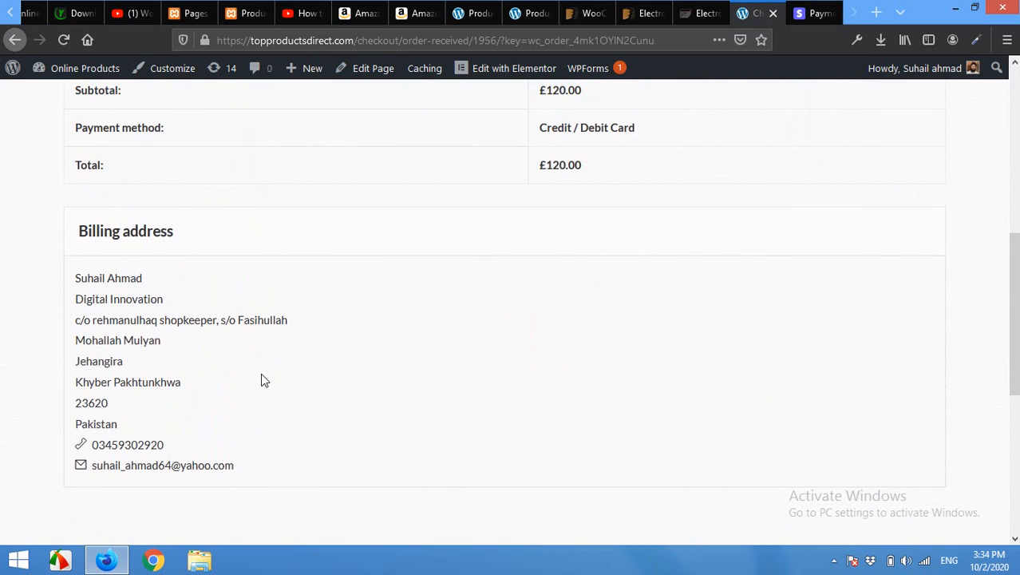
scroll(up, 3)
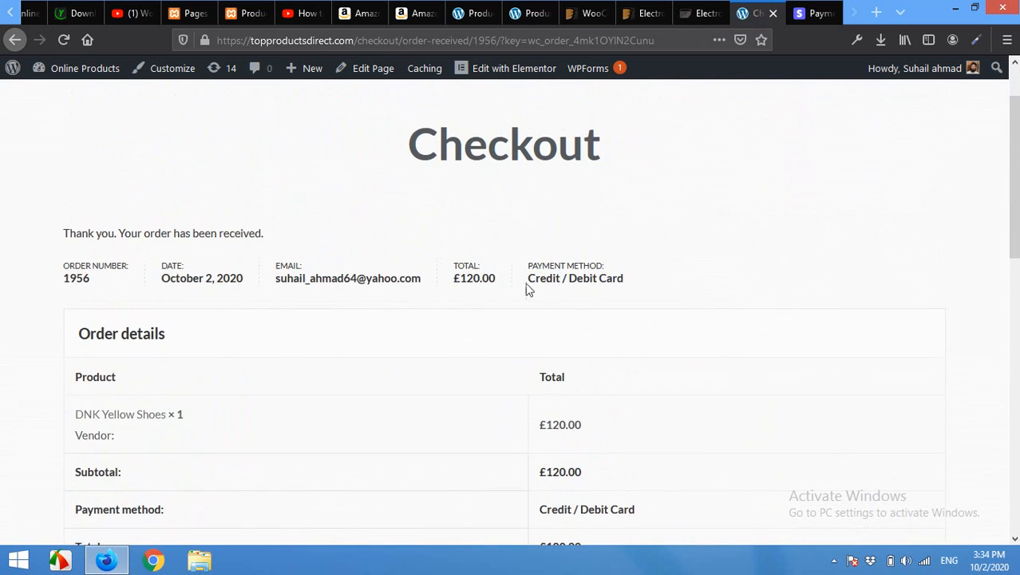
mouse_move(561, 441)
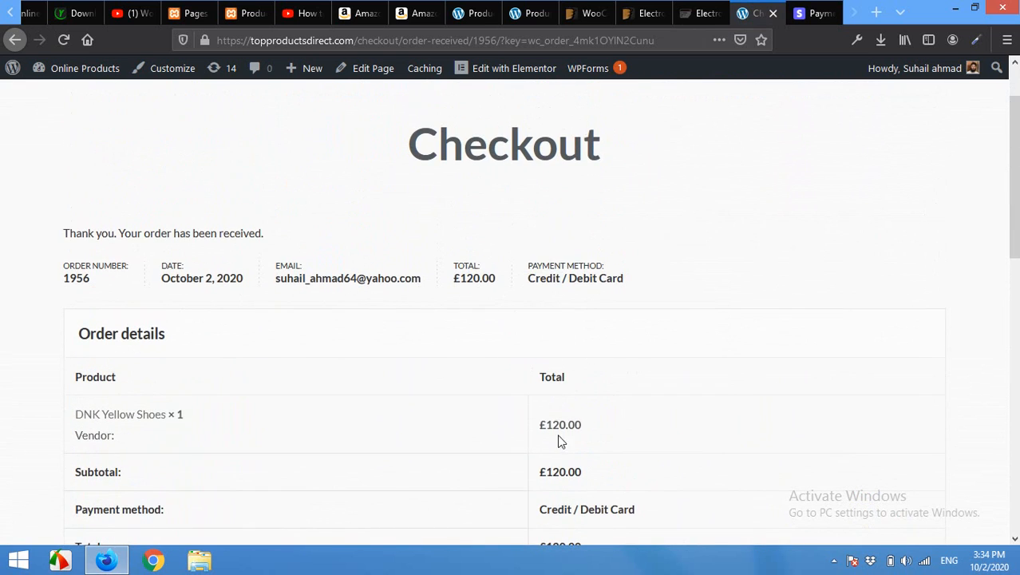
scroll(down, 3)
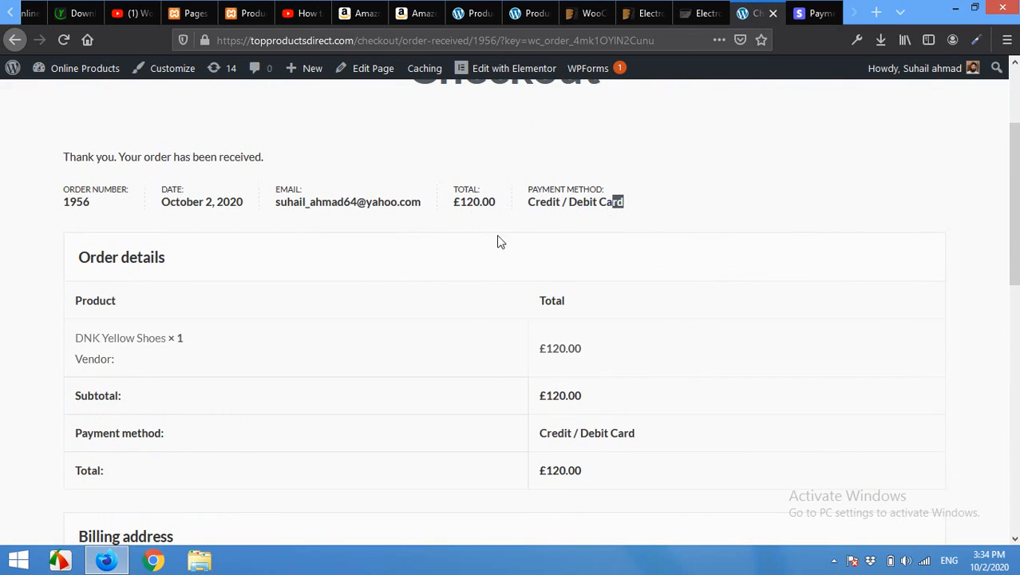
mouse_move(339, 239)
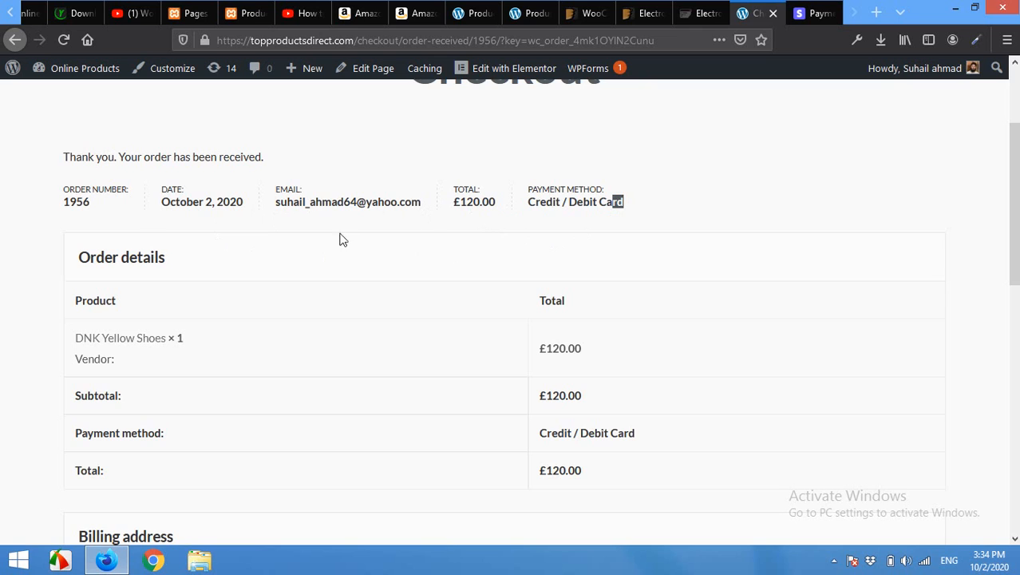
scroll(up, 3)
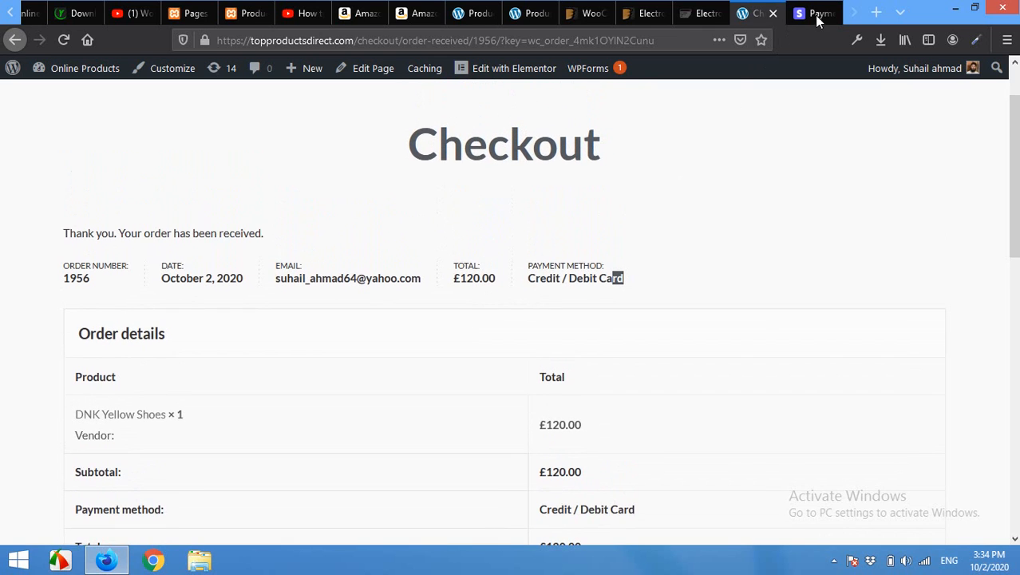
Step: Reload Stripe's Succeeded payments via Reviews so Order 1956 for £120.00 appears on top
click(814, 13)
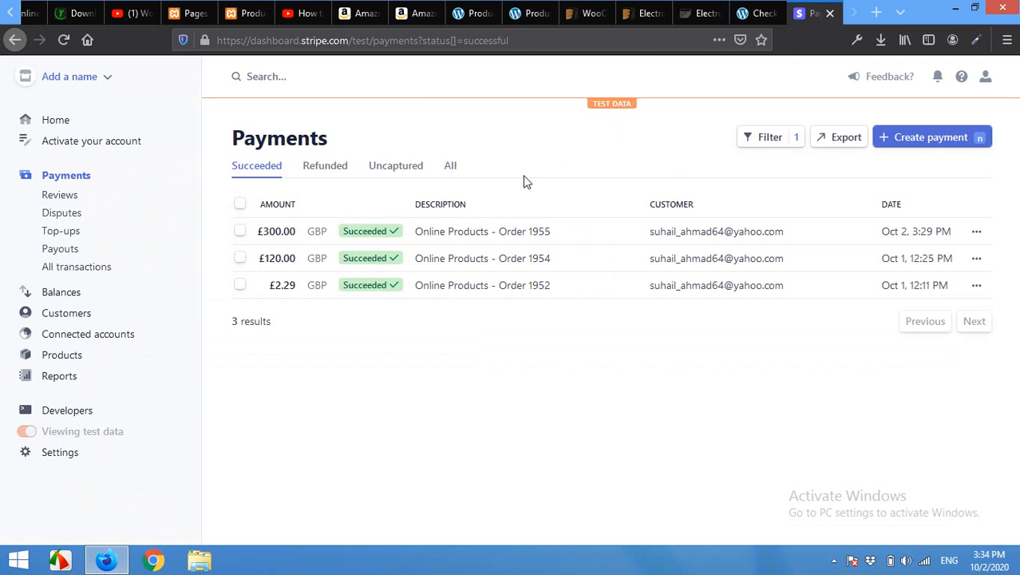
mouse_move(371, 253)
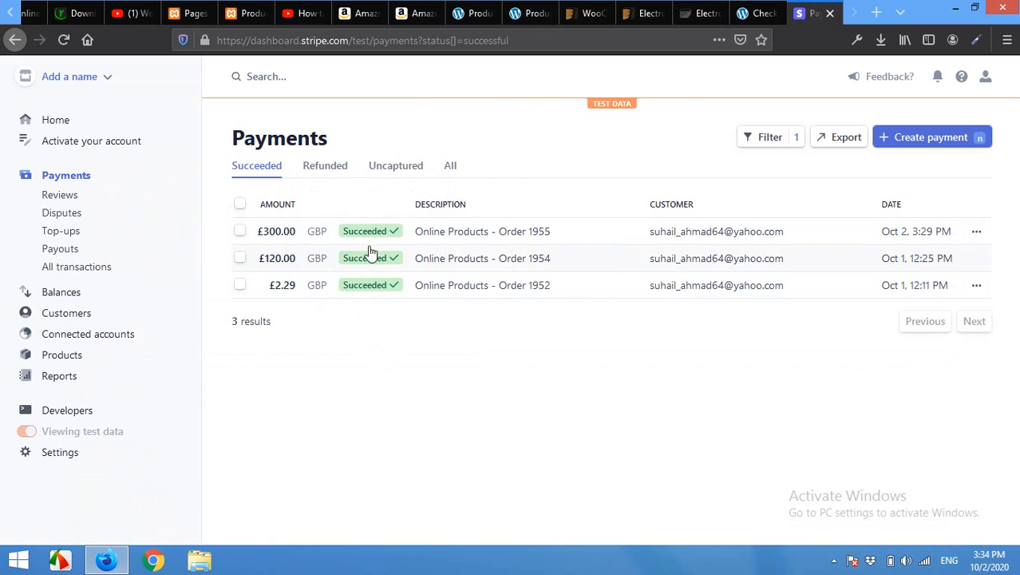
click(61, 194)
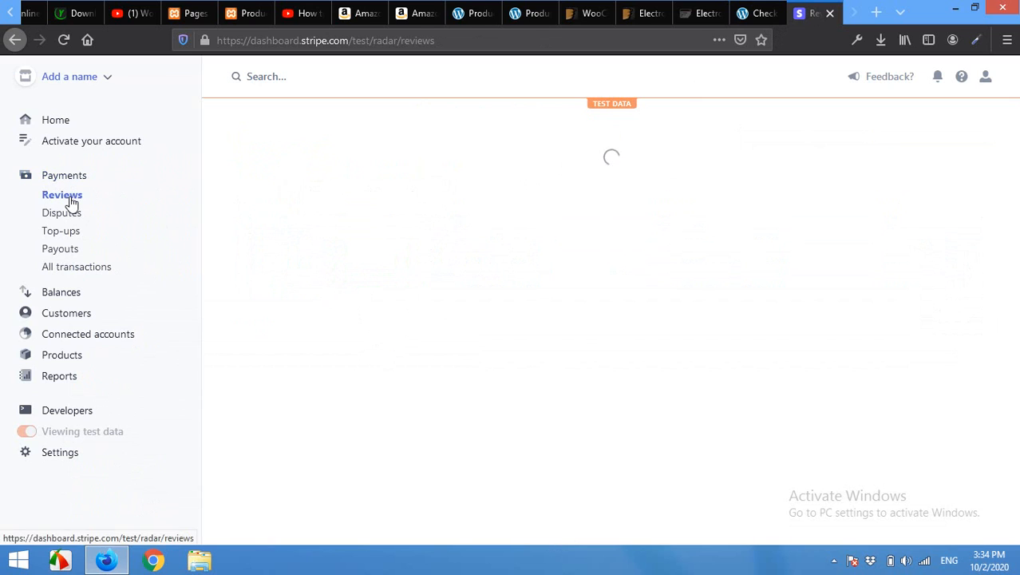
click(63, 174)
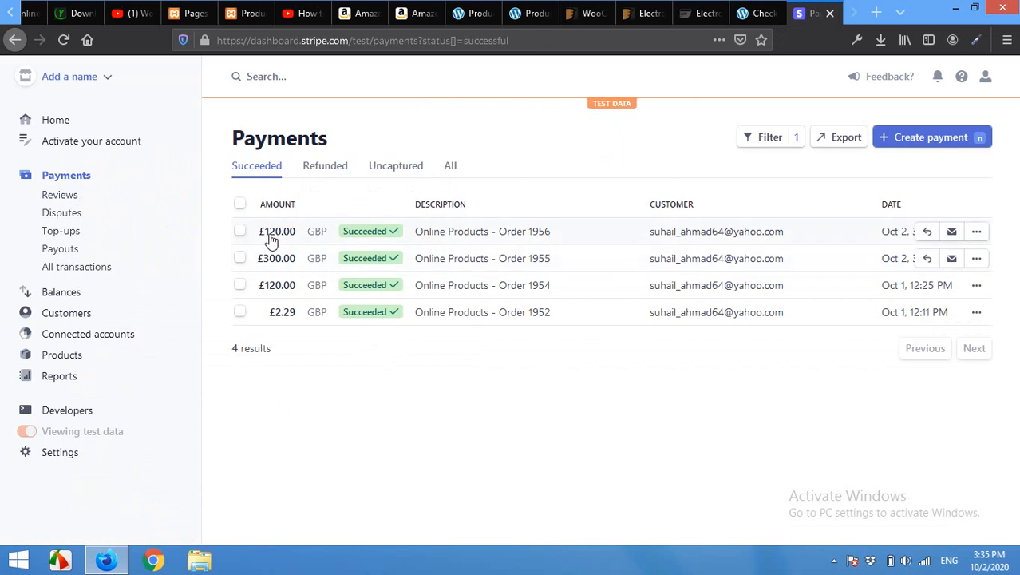
mouse_move(304, 243)
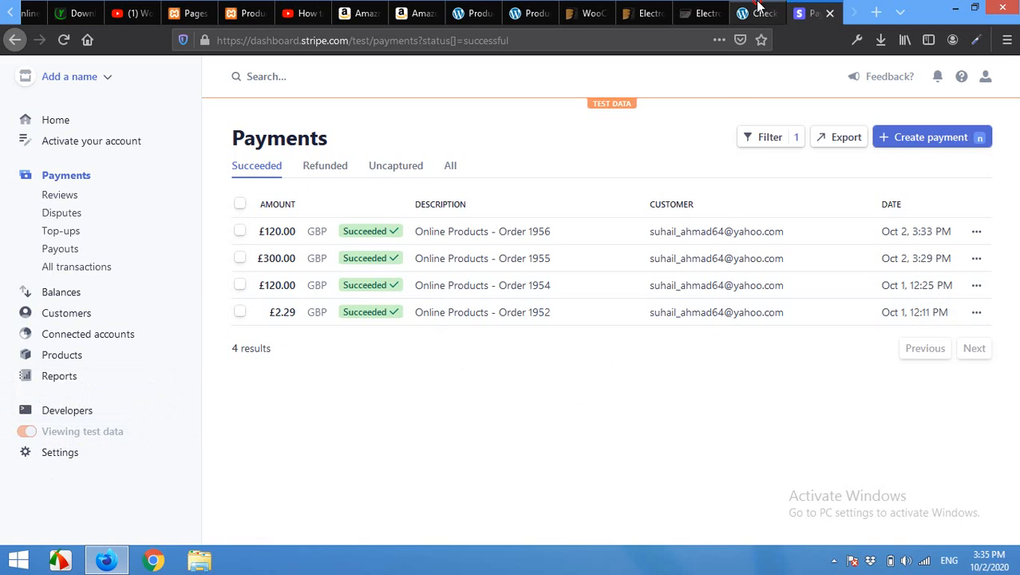
Step: Return to the store tab showing the order-received page for Order 1956
click(756, 13)
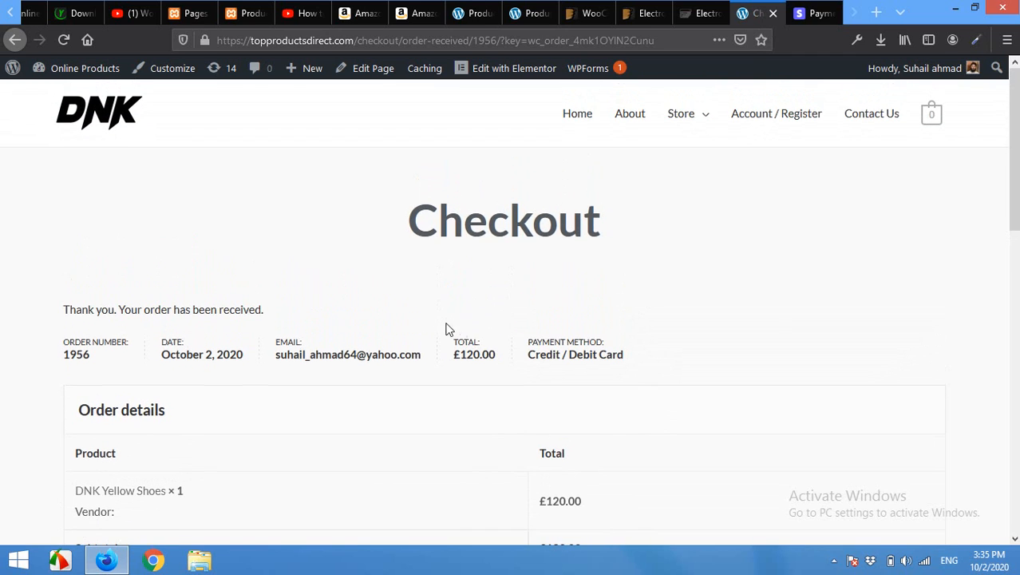
mouse_move(467, 338)
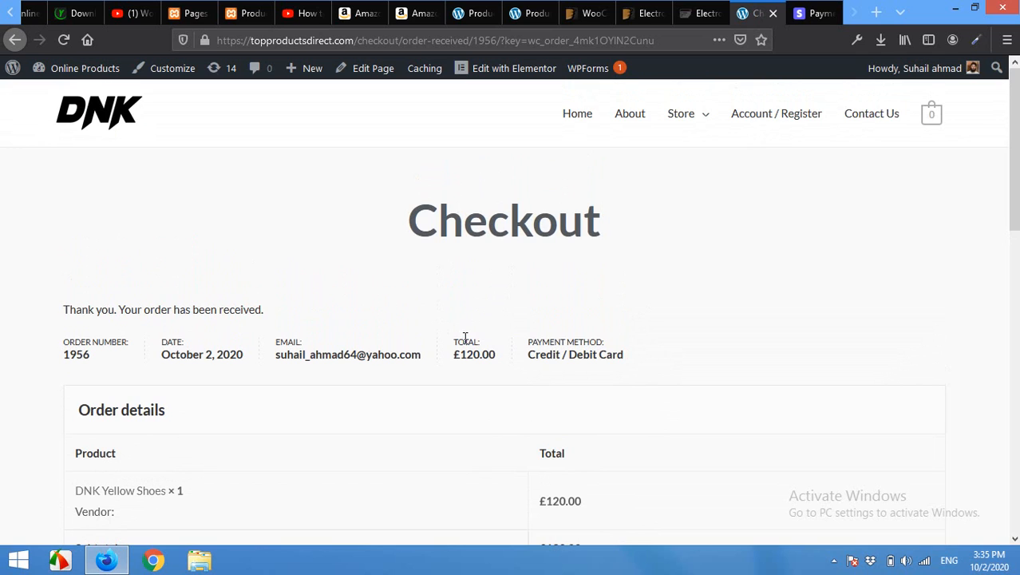
mouse_move(201, 89)
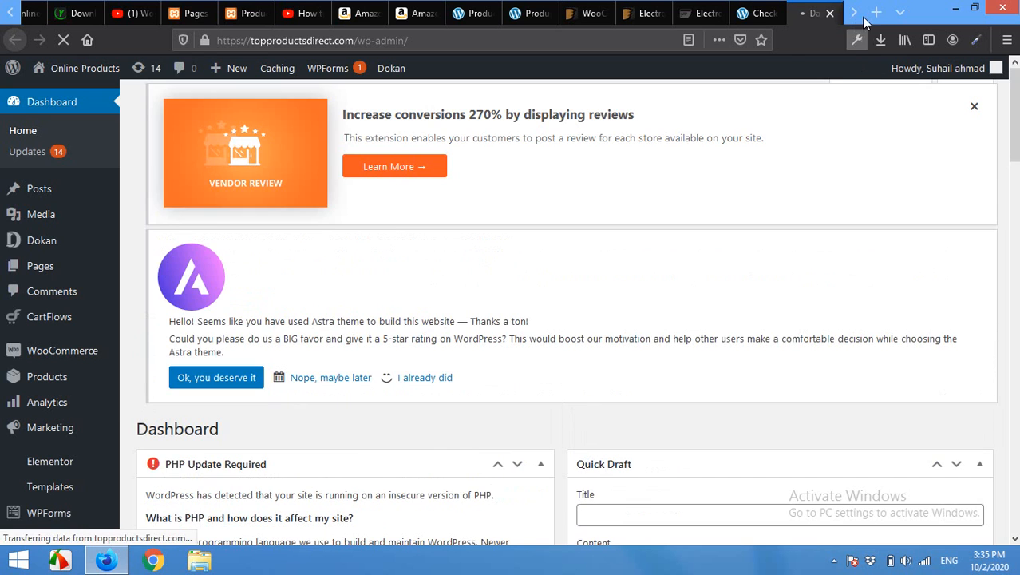
Step: Search Google in a new tab for 'stripe for woocommerce'
click(876, 13)
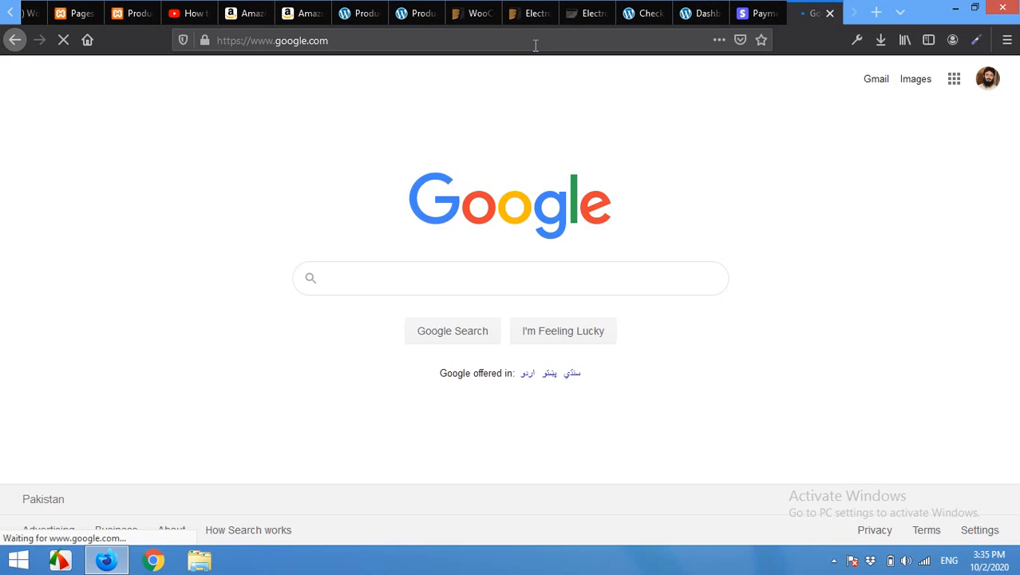
text(stripe)
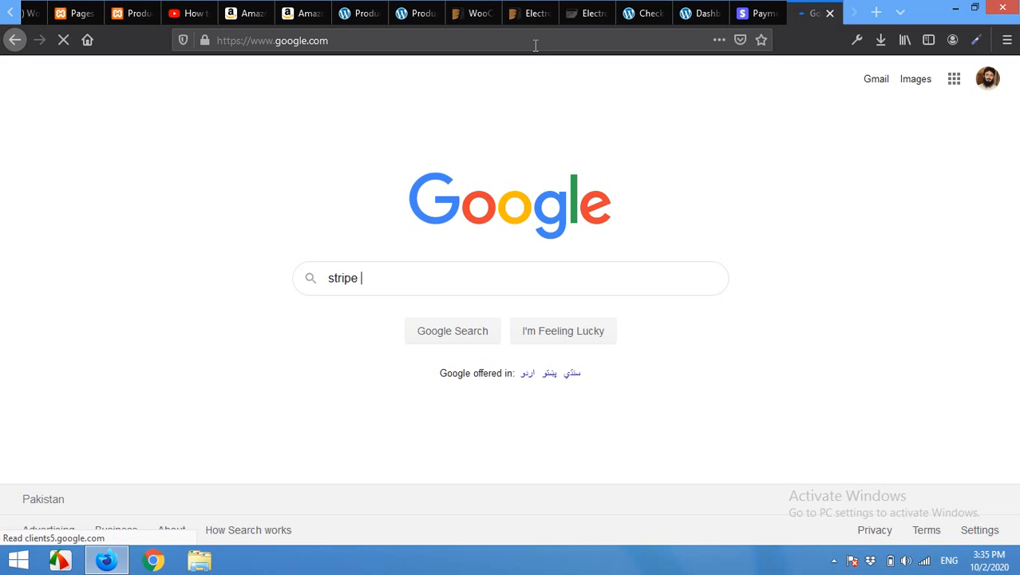
text(for woocommer)
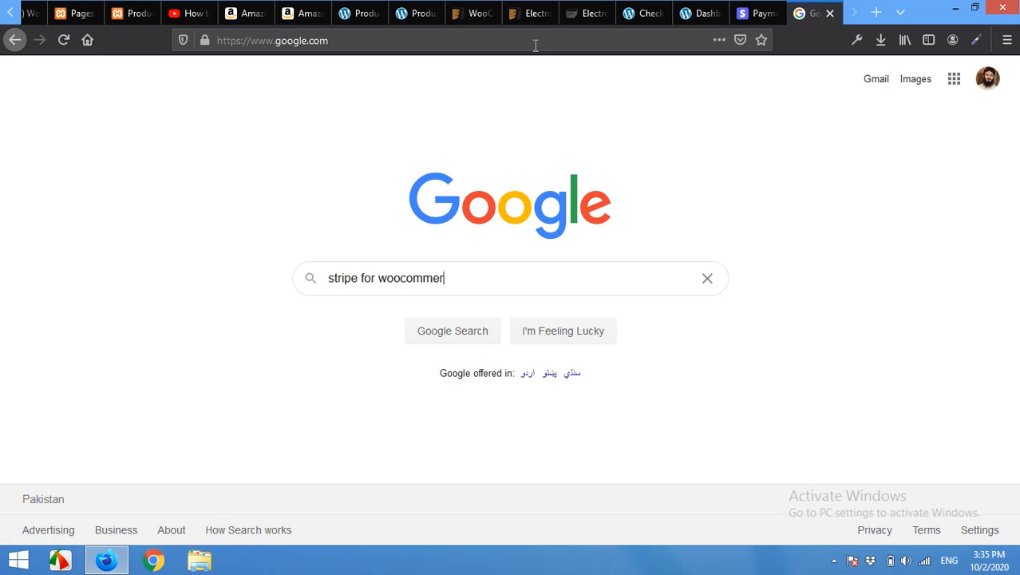
text(\ce)
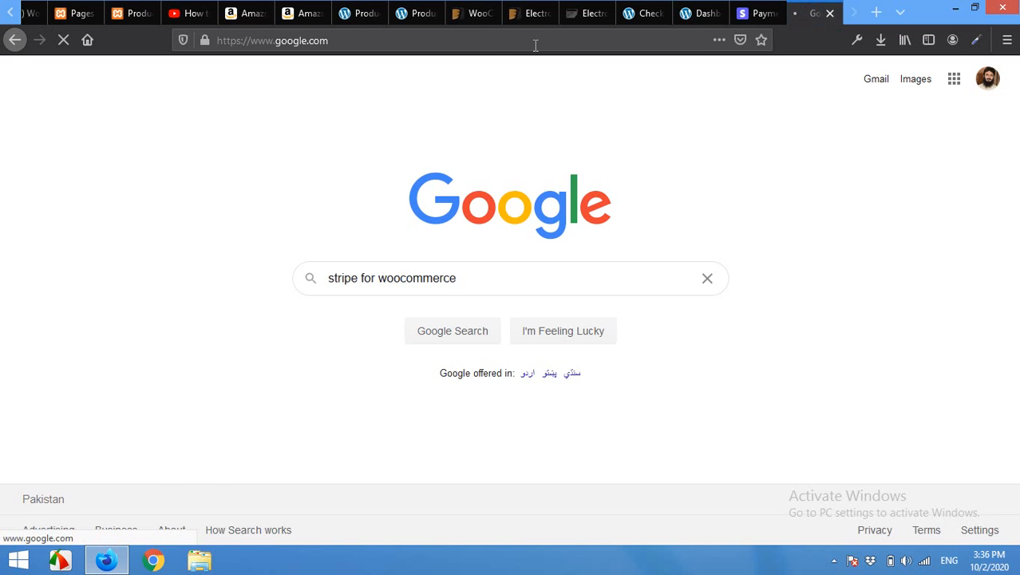
Step: Open the 'Stripe - WooCommerce' result on woocommerce.com and start on the newsletter popup's email field
click(453, 330)
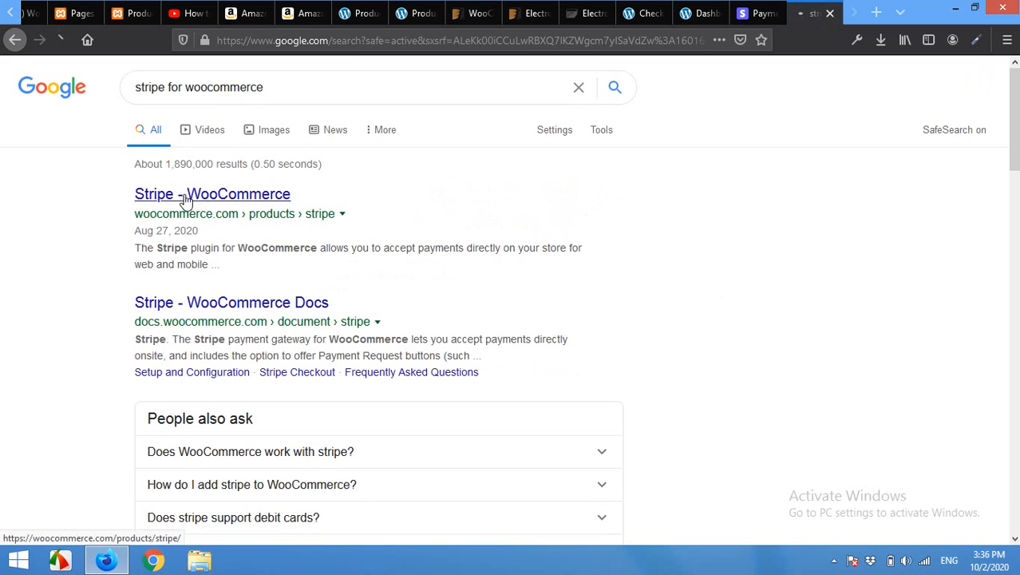
click(211, 194)
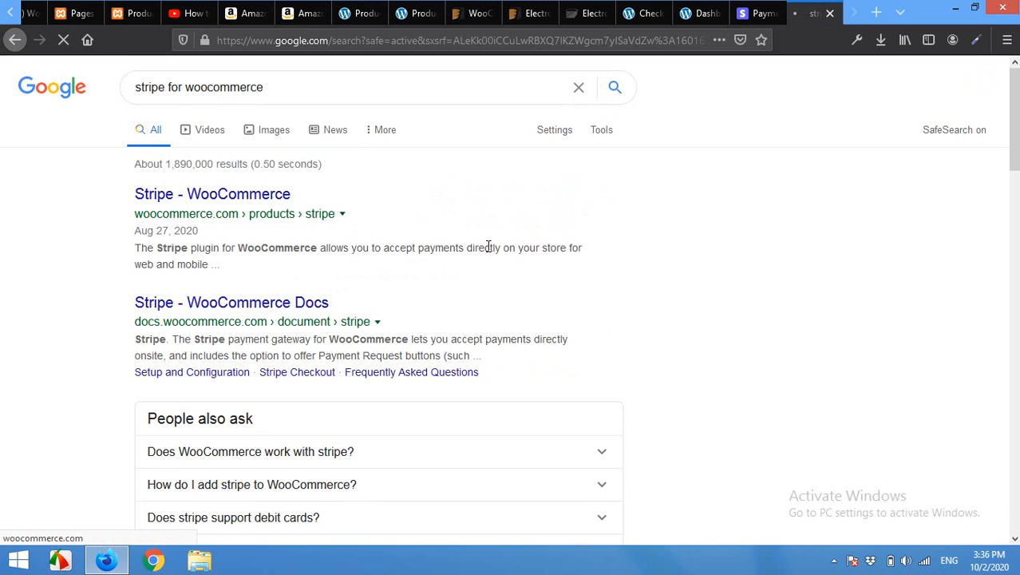
click(211, 194)
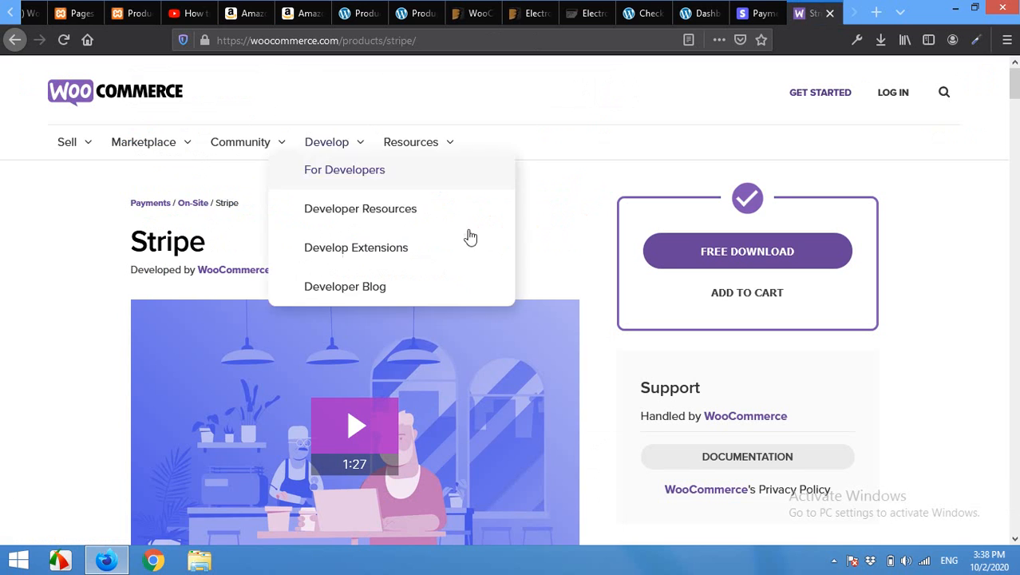
mouse_move(893, 91)
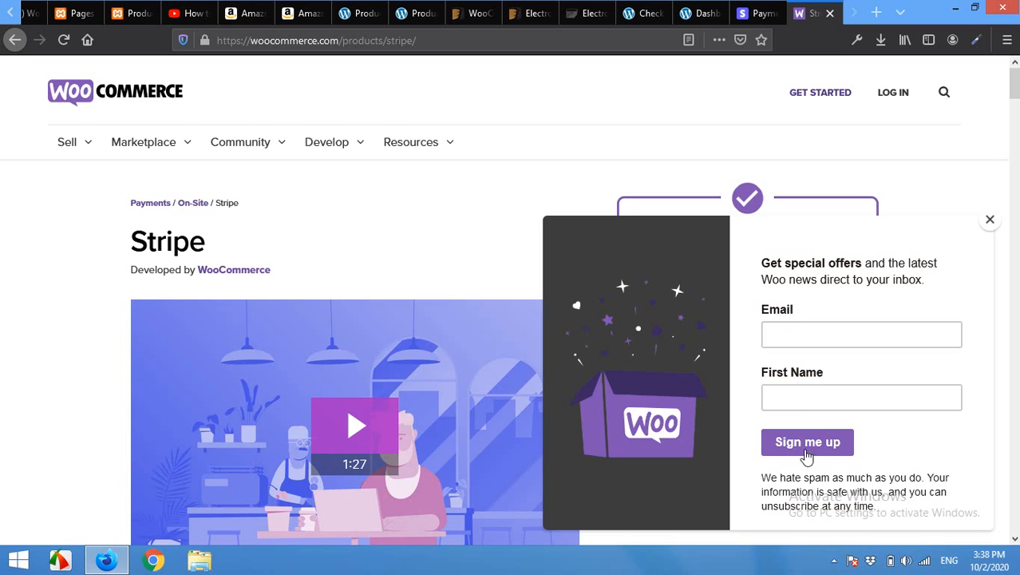
click(862, 334)
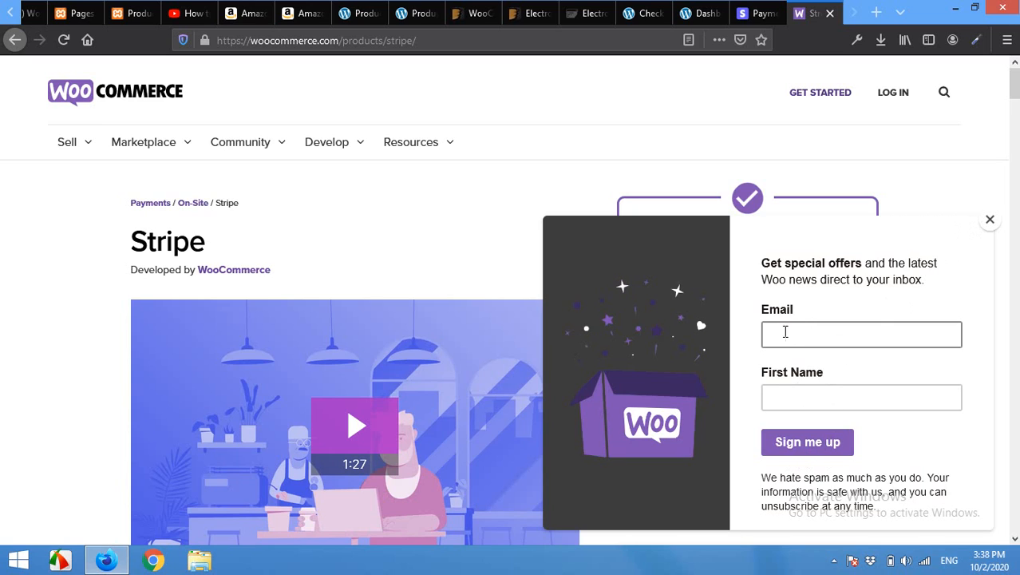
mouse_move(764, 442)
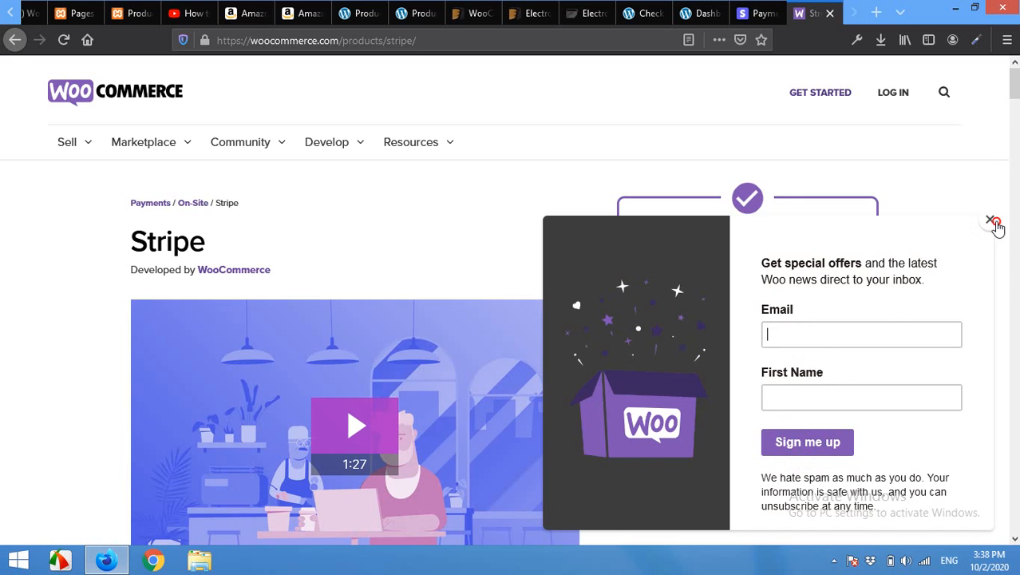
Step: Dismiss the newsletter popup and log in to the WooCommerce.com account with email and password
click(991, 220)
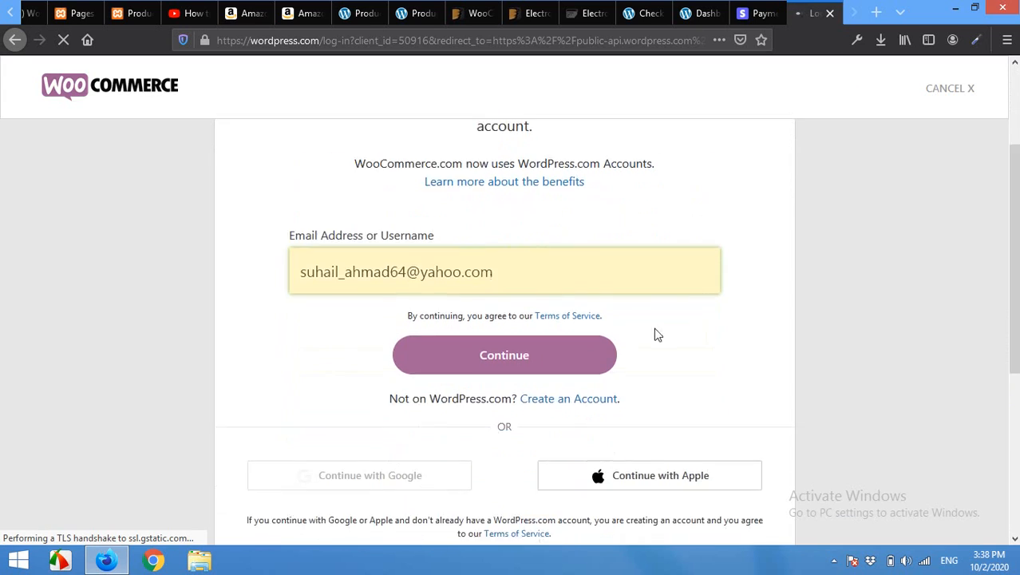
click(504, 354)
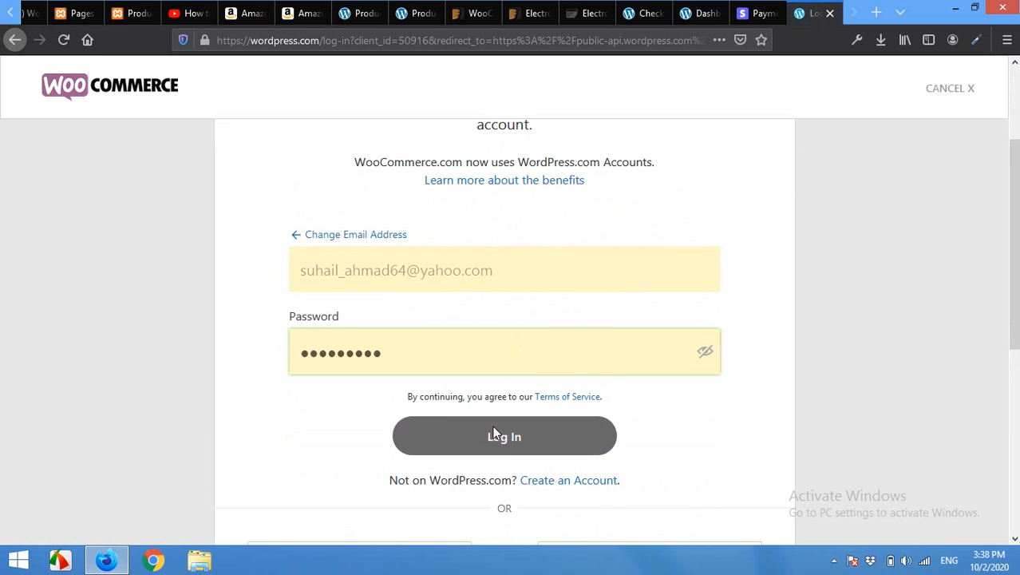
click(505, 436)
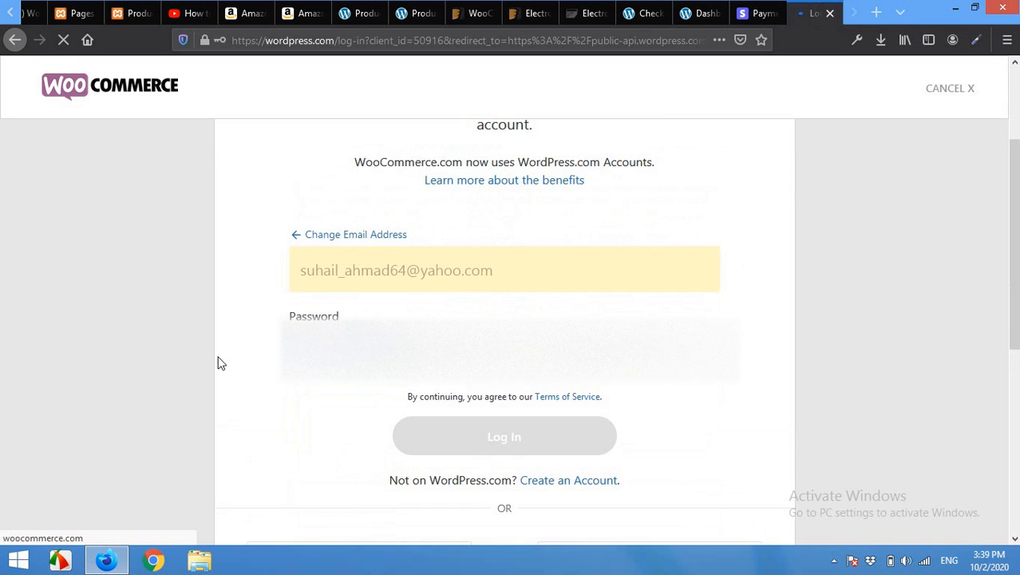
mouse_move(227, 330)
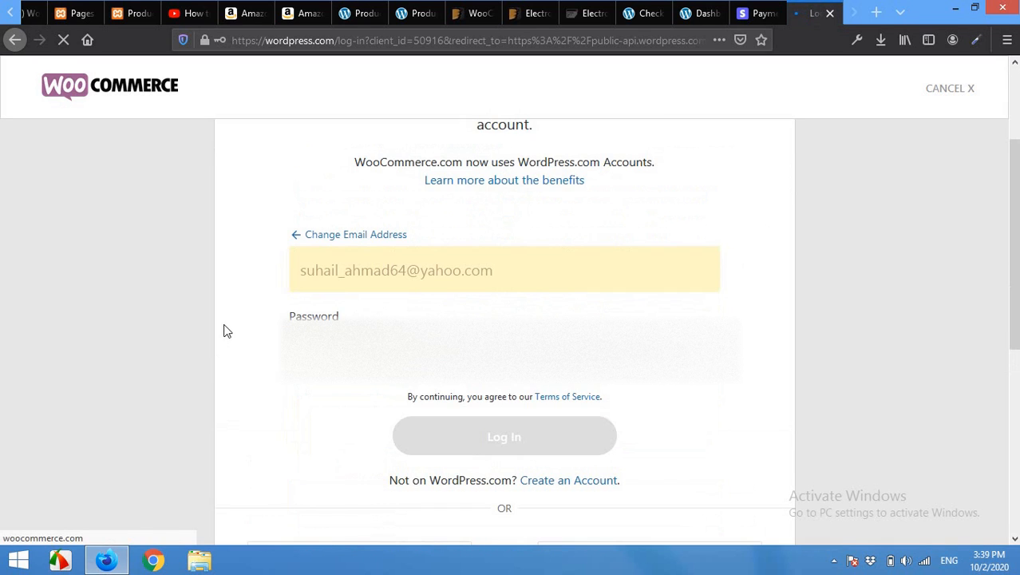
click(504, 435)
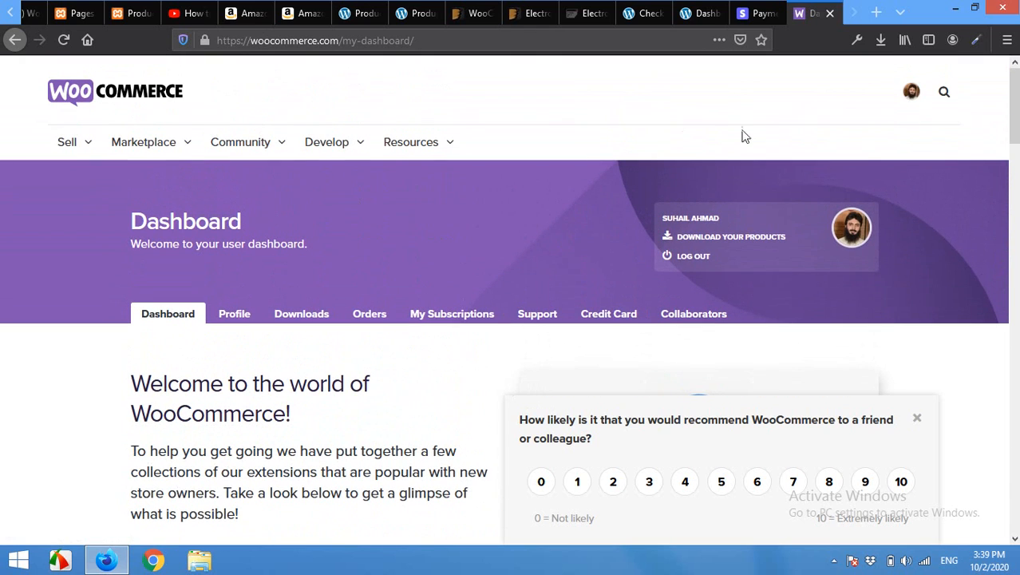
Step: Search woocommerce.com for 'stripe' and open the Stripe extension's product page
click(943, 91)
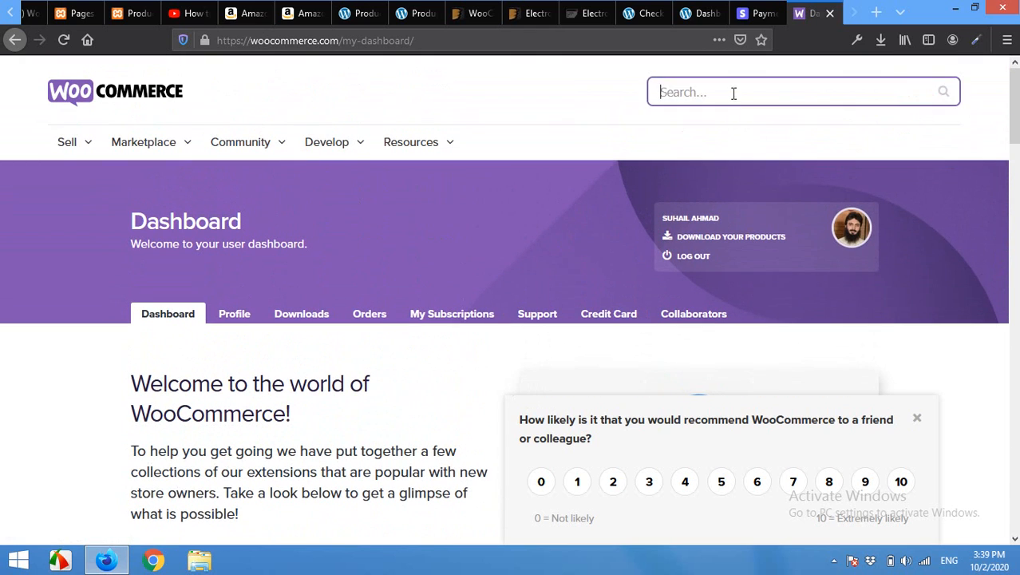
text(stripe)
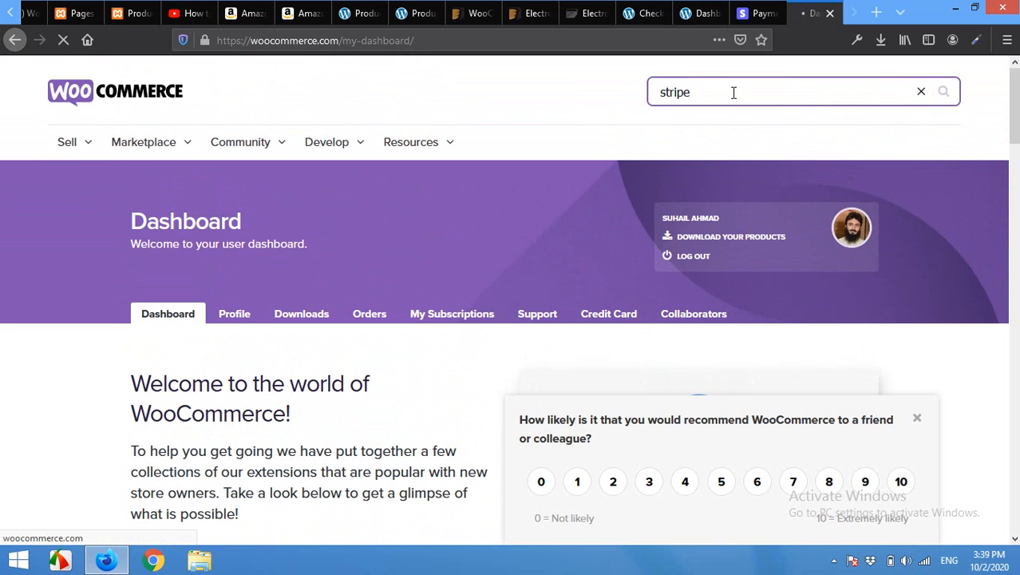
key(Return)
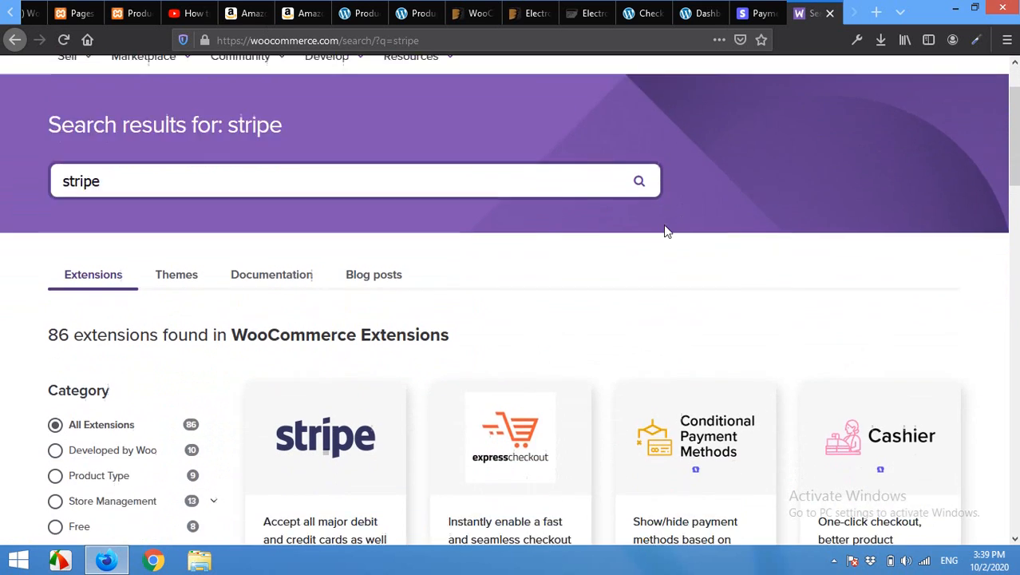
scroll(down, 3)
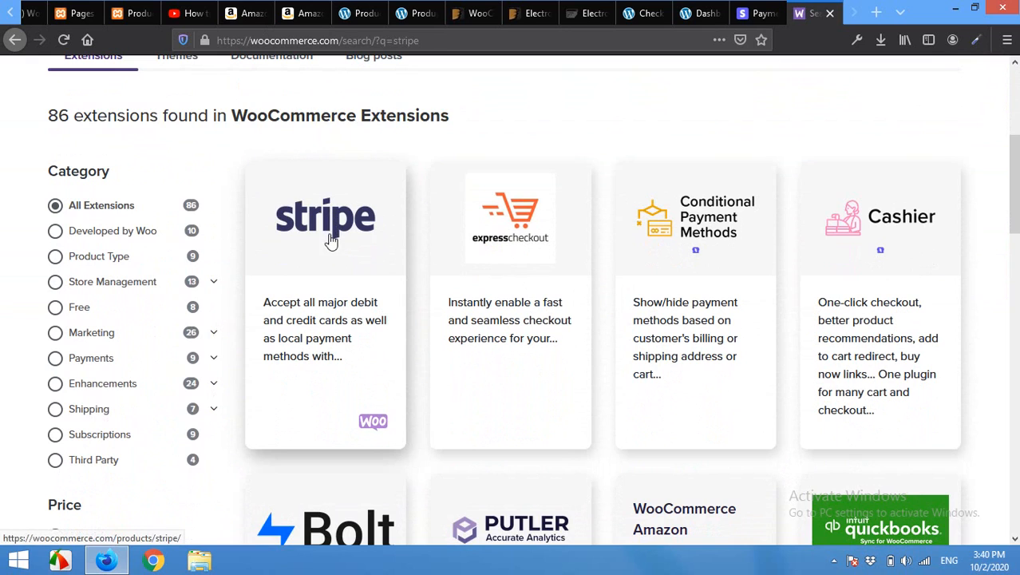
click(325, 217)
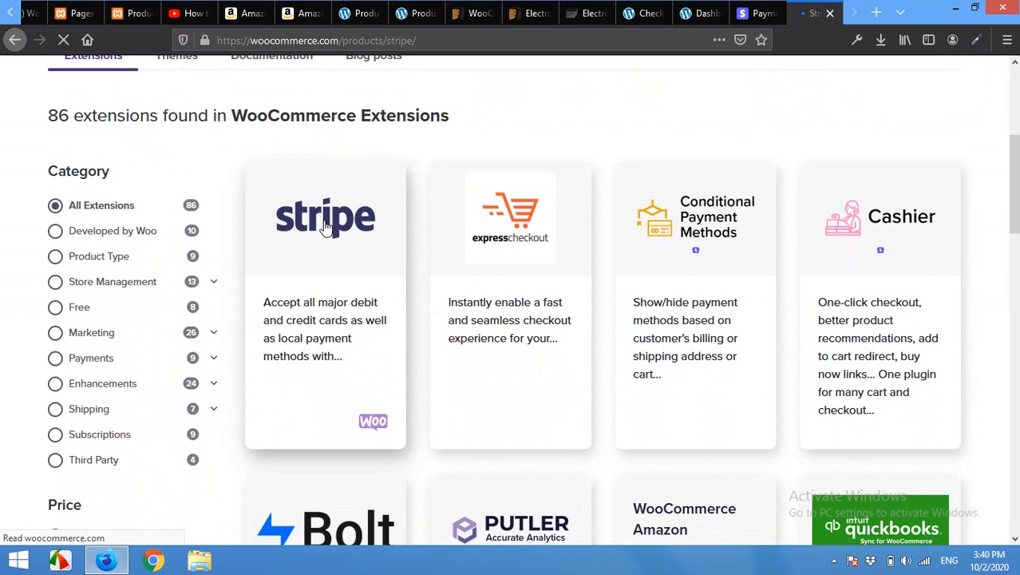
click(326, 218)
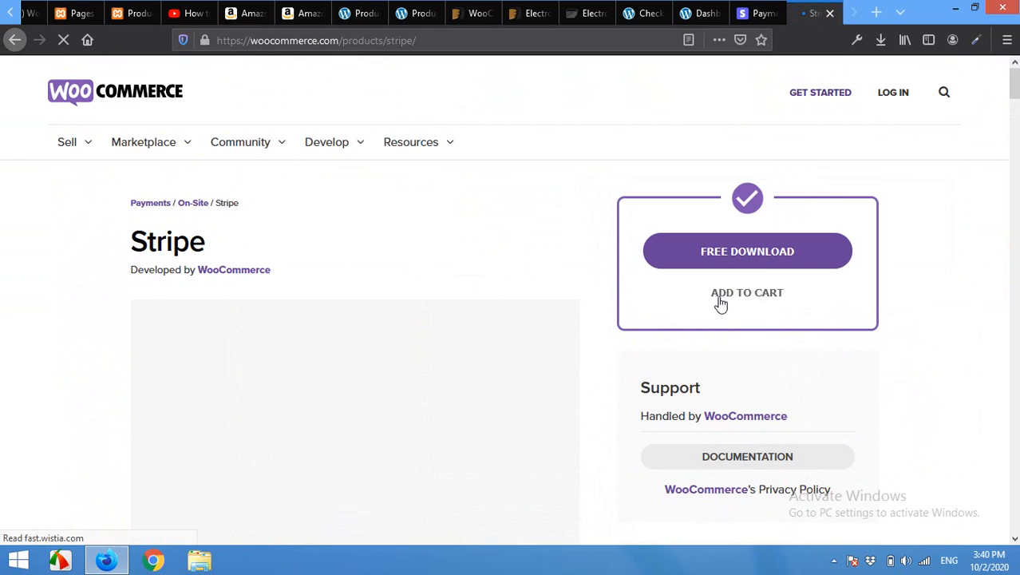
Step: Add the free Stripe extension to the cart, continue to checkout and purchase the $0.00 order
click(747, 292)
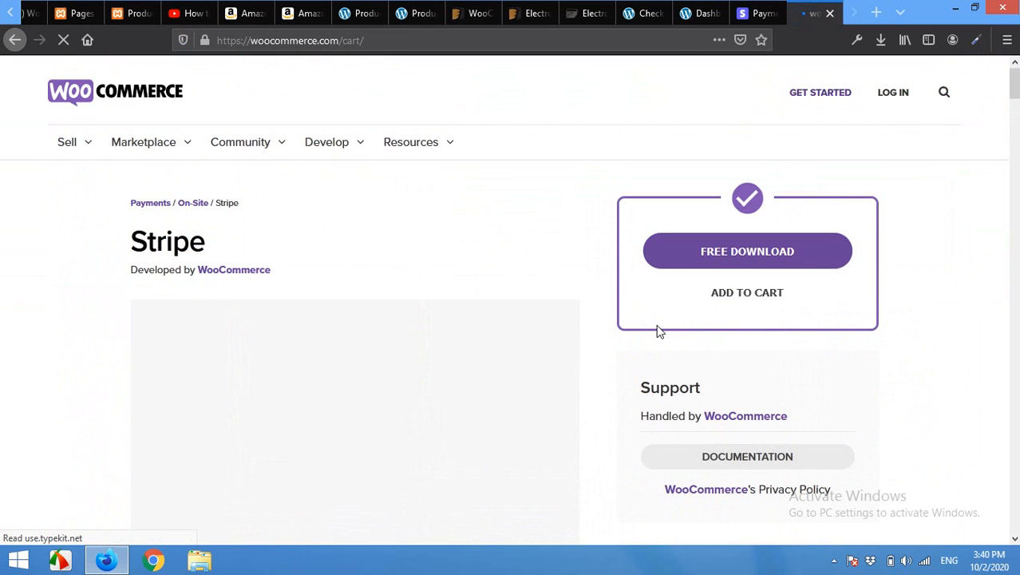
click(747, 292)
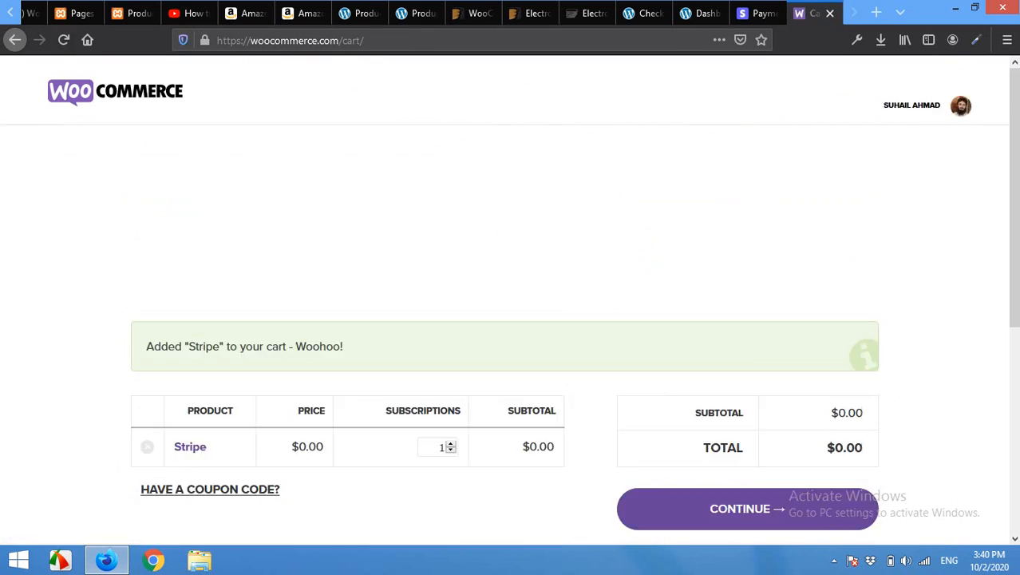
scroll(down, 3)
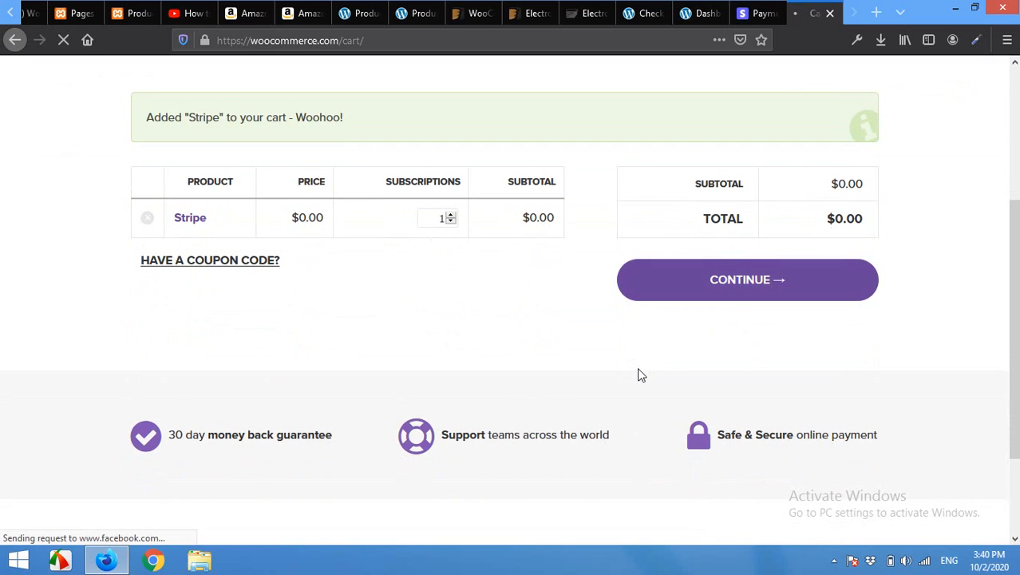
click(747, 279)
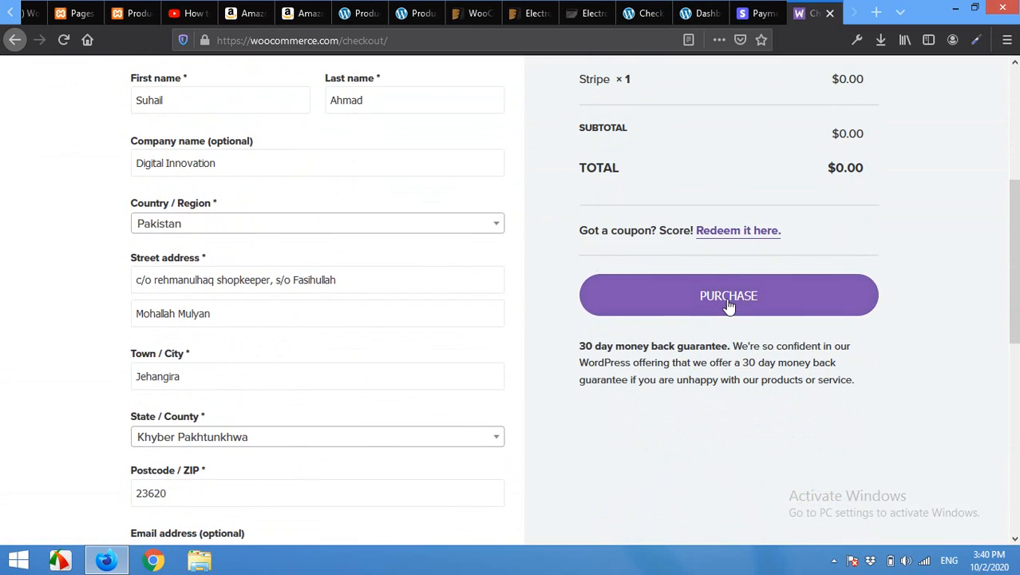
click(728, 295)
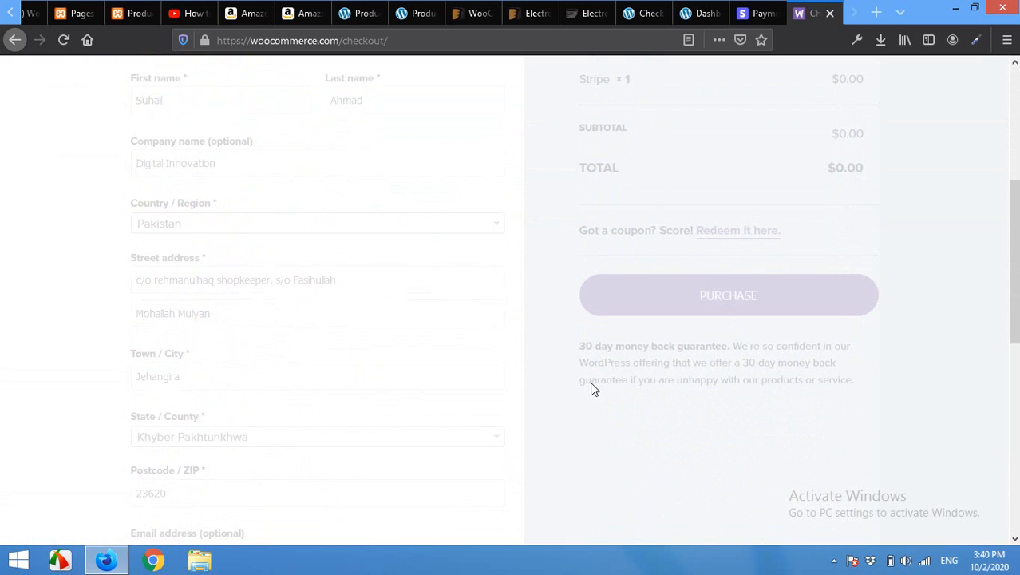
mouse_move(594, 388)
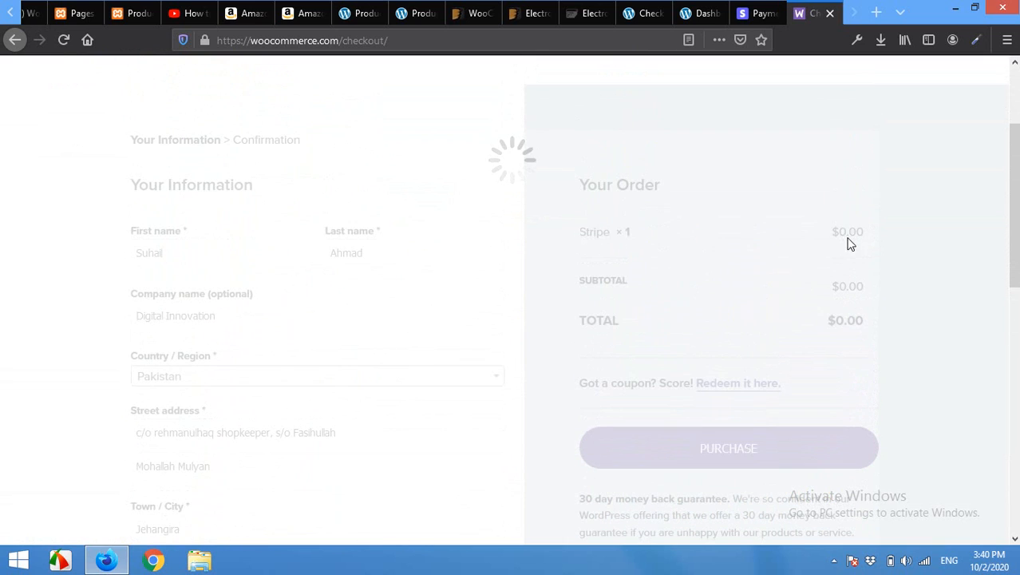
mouse_move(604, 302)
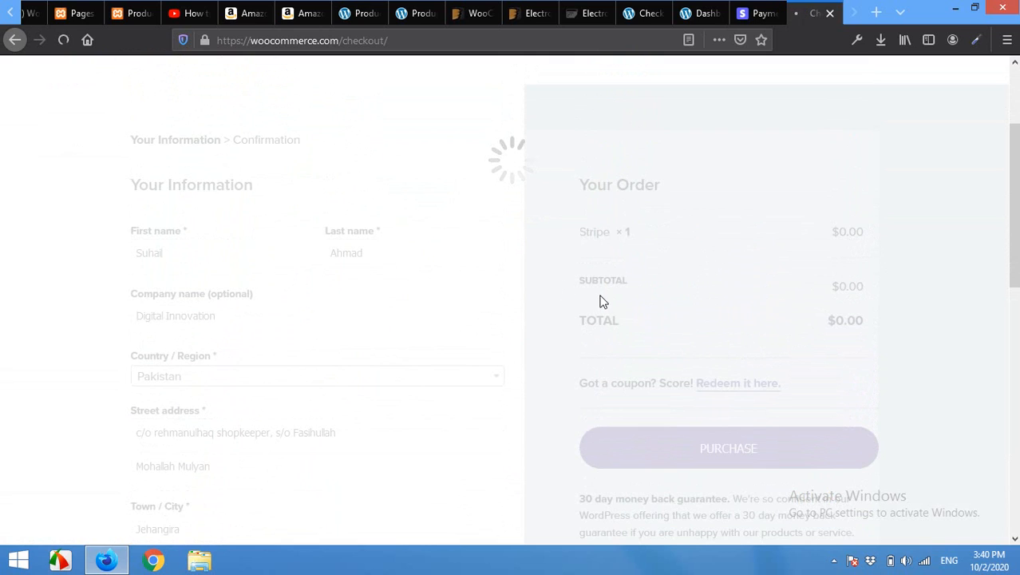
Step: Download woocommerce-gateway-stripe.4.5.2.zip from the order confirmation and save it to the desktop
click(728, 447)
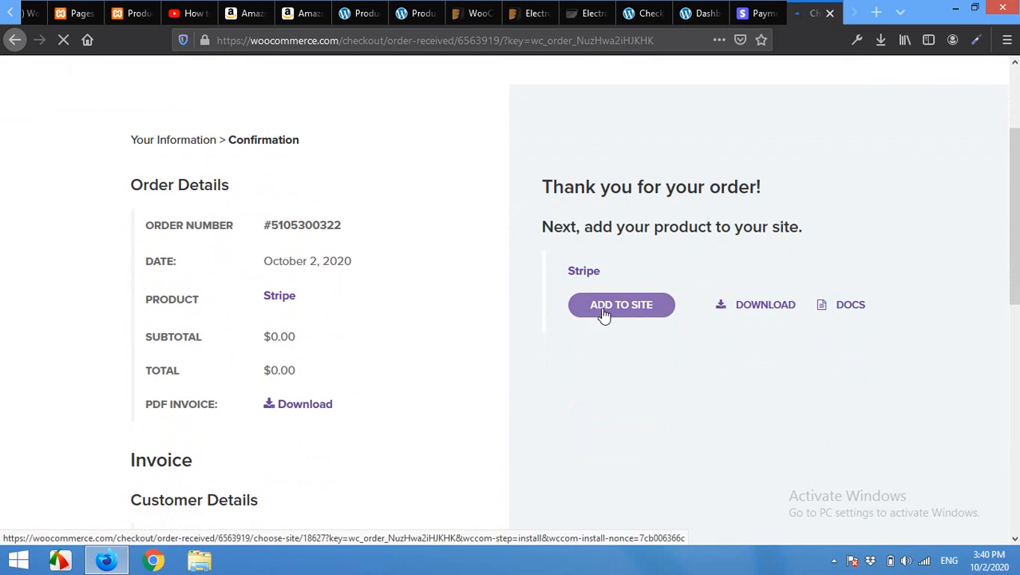
click(621, 303)
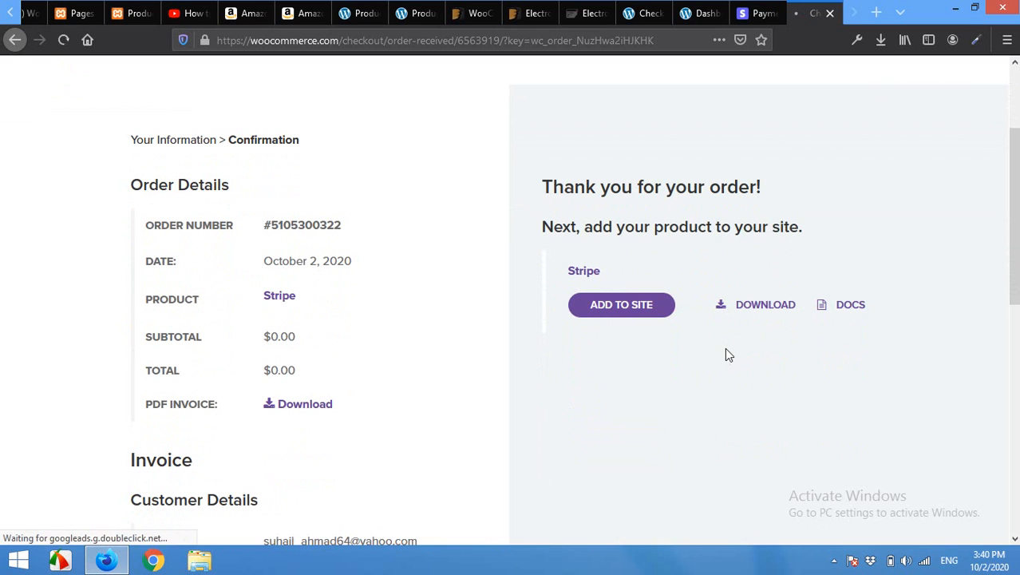
click(753, 304)
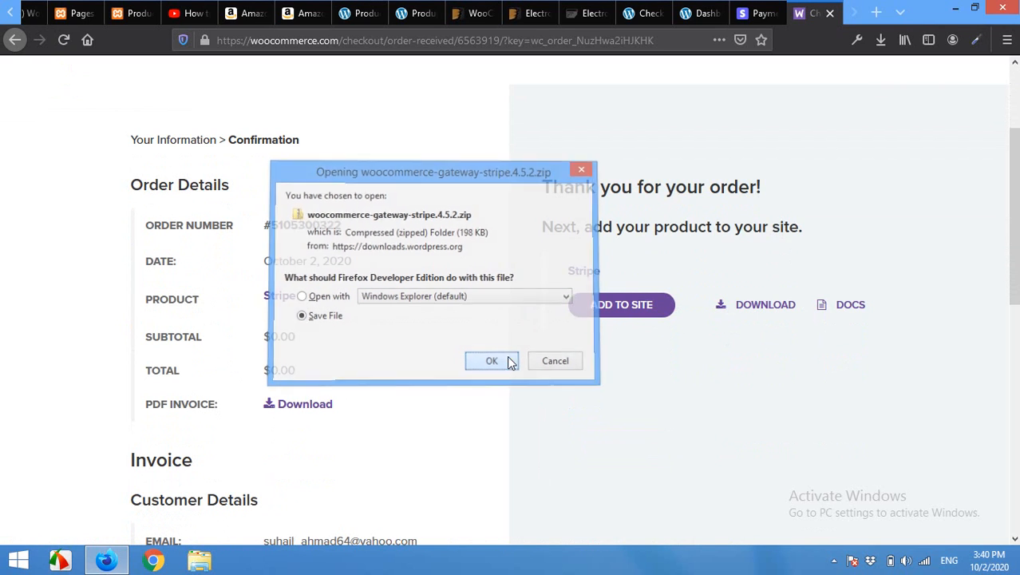
click(492, 361)
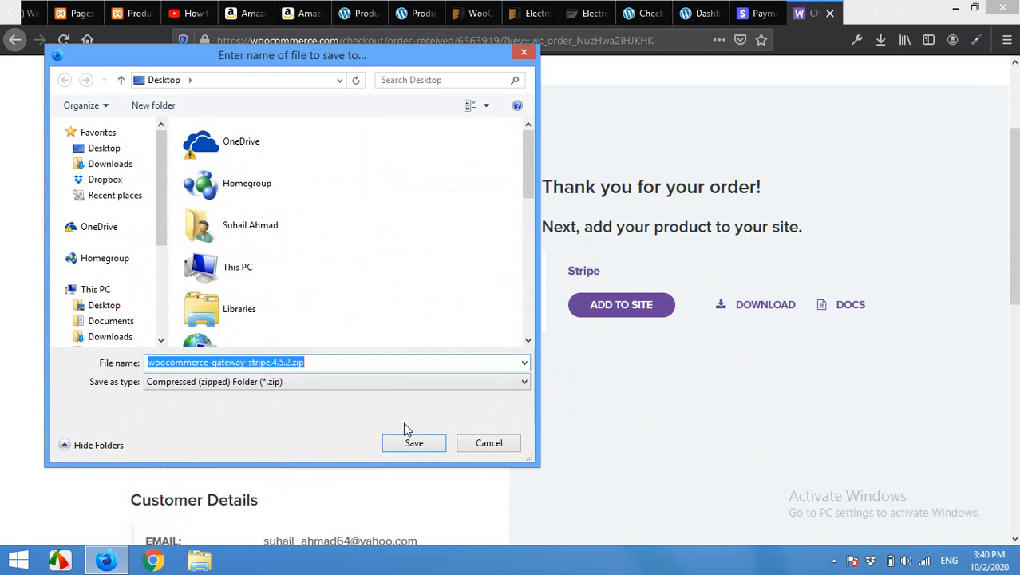
click(413, 442)
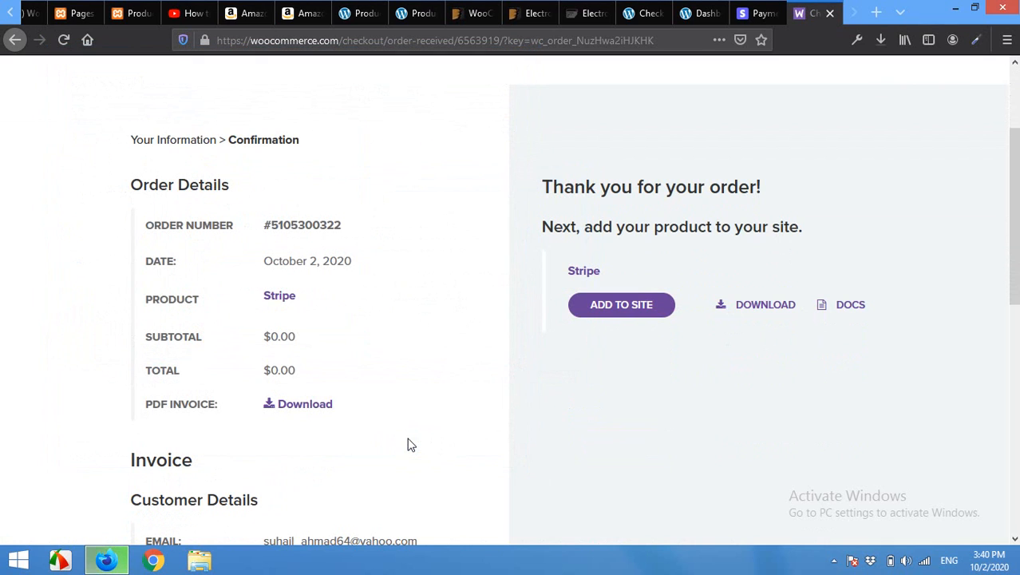
click(699, 13)
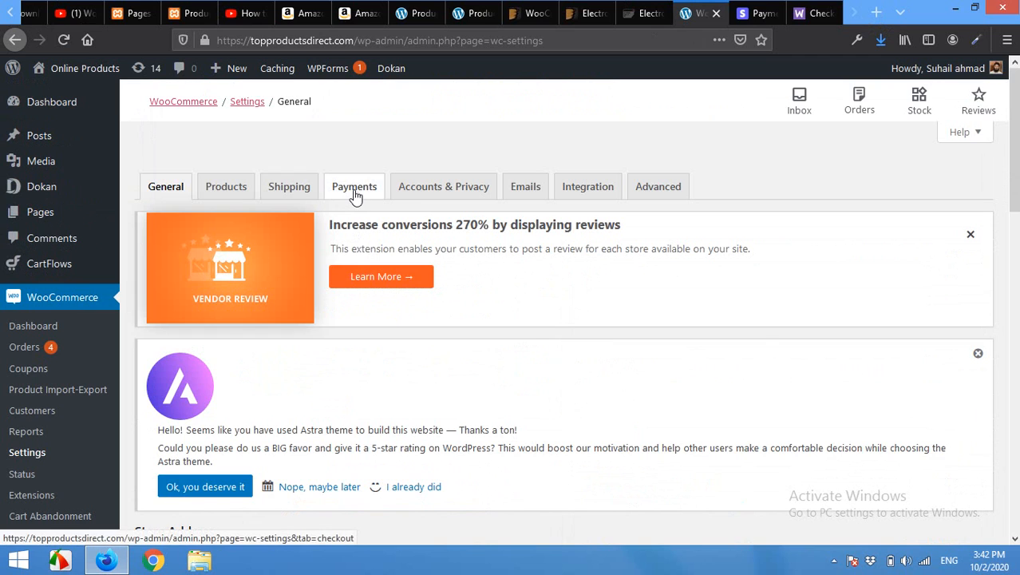
Step: Show the Payments settings listing bank transfer, check, cash on delivery and PayPal, without Stripe
click(354, 185)
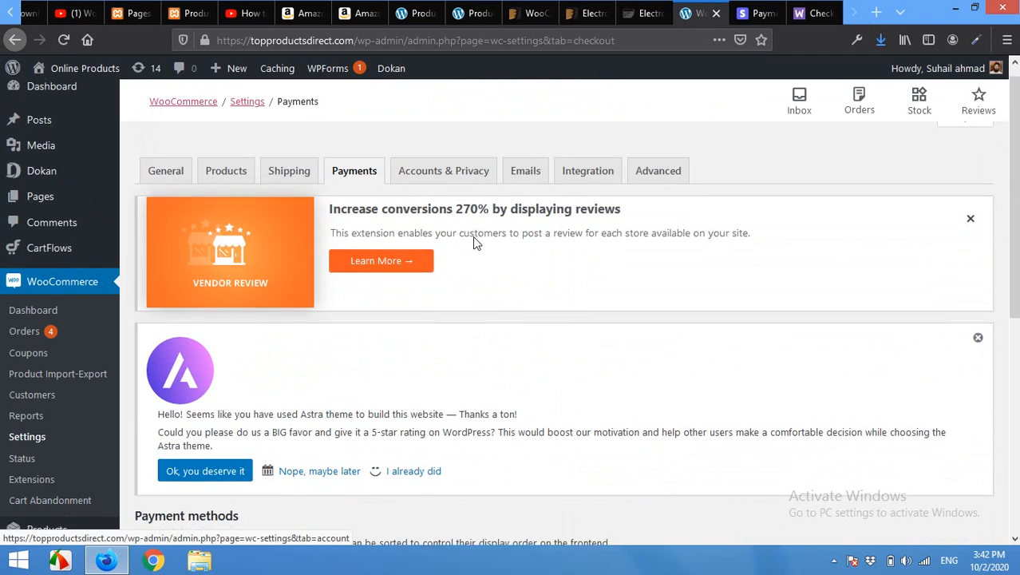
scroll(down, 3)
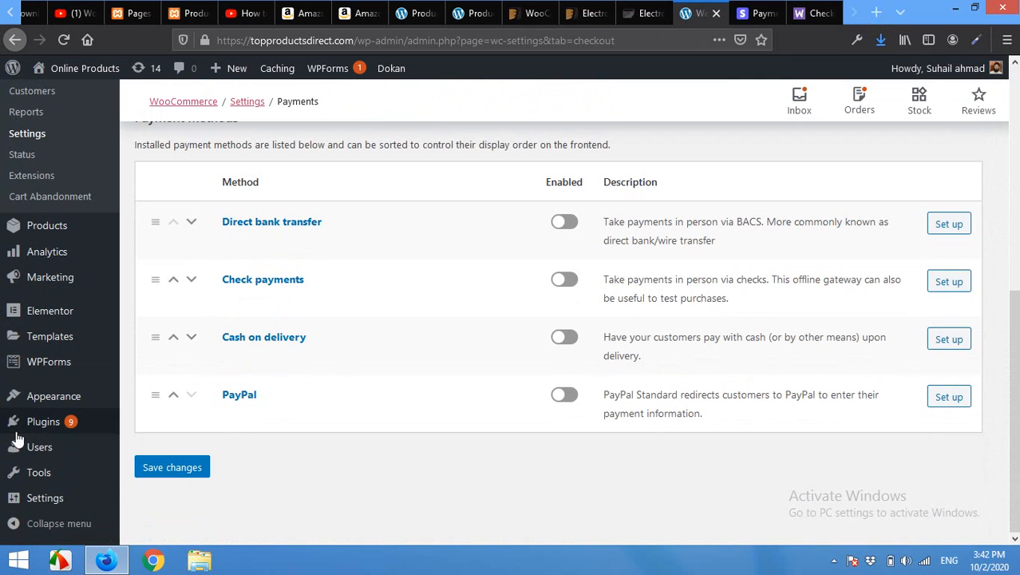
click(43, 422)
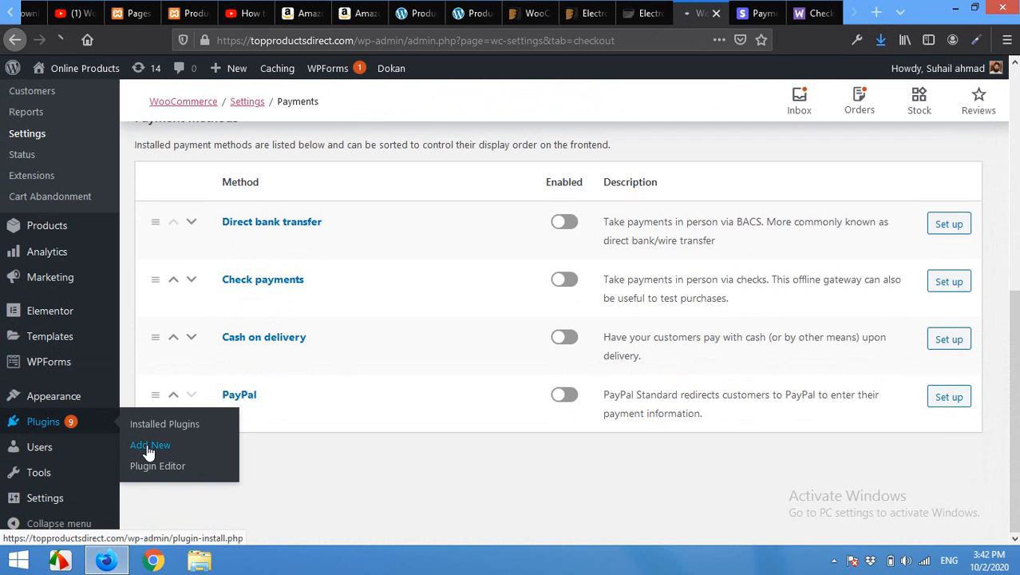
Step: Upload woocommerce-gateway-stripe.4.5.2.zip via Plugins > Add New and install it
click(150, 443)
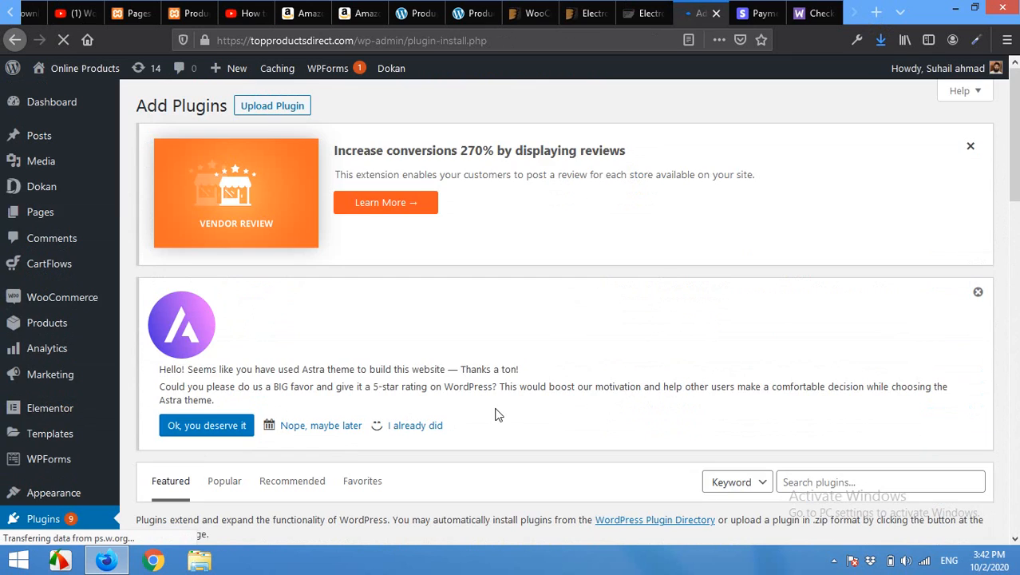
click(272, 105)
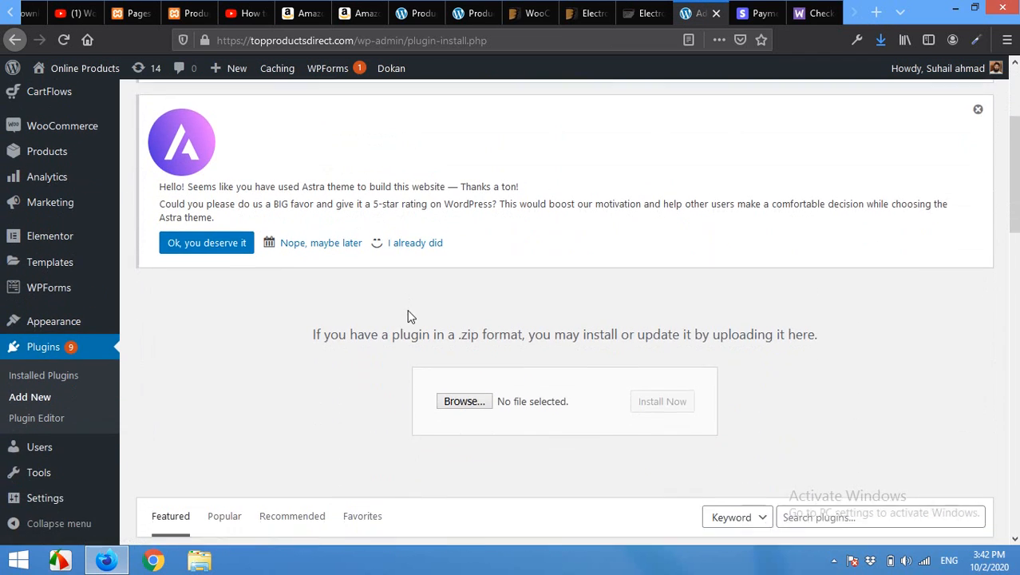
click(463, 401)
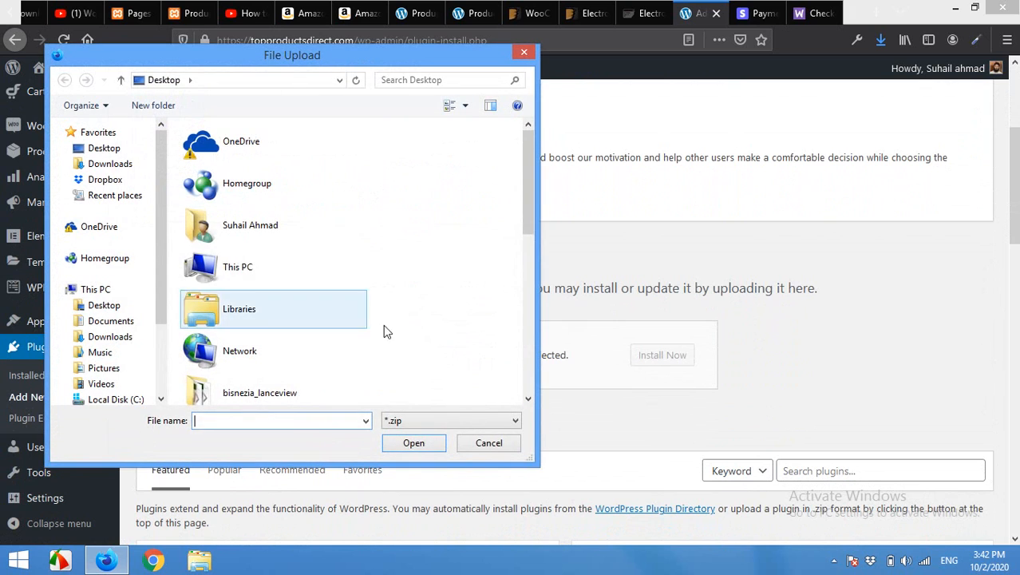
scroll(down, 3)
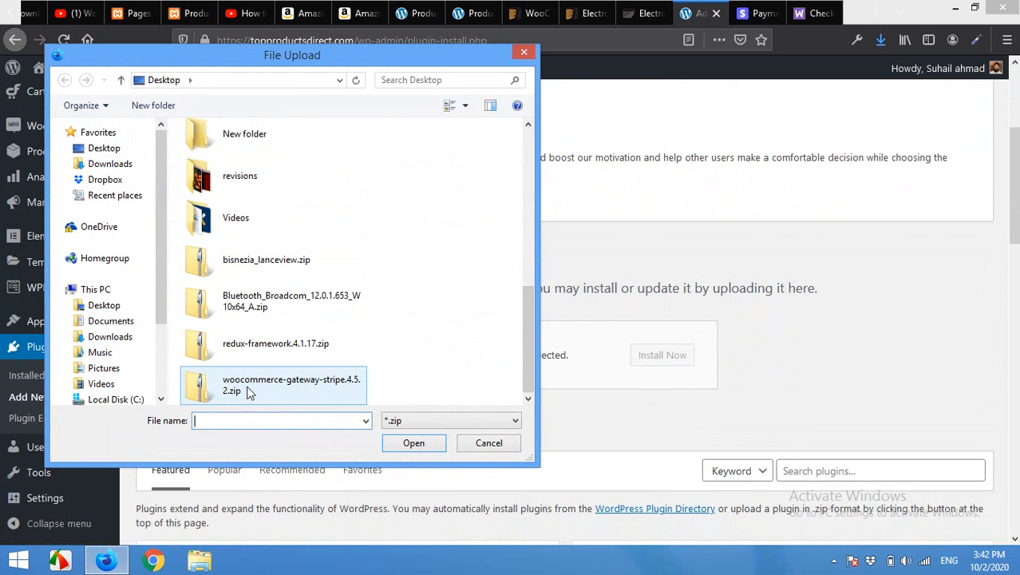
click(414, 442)
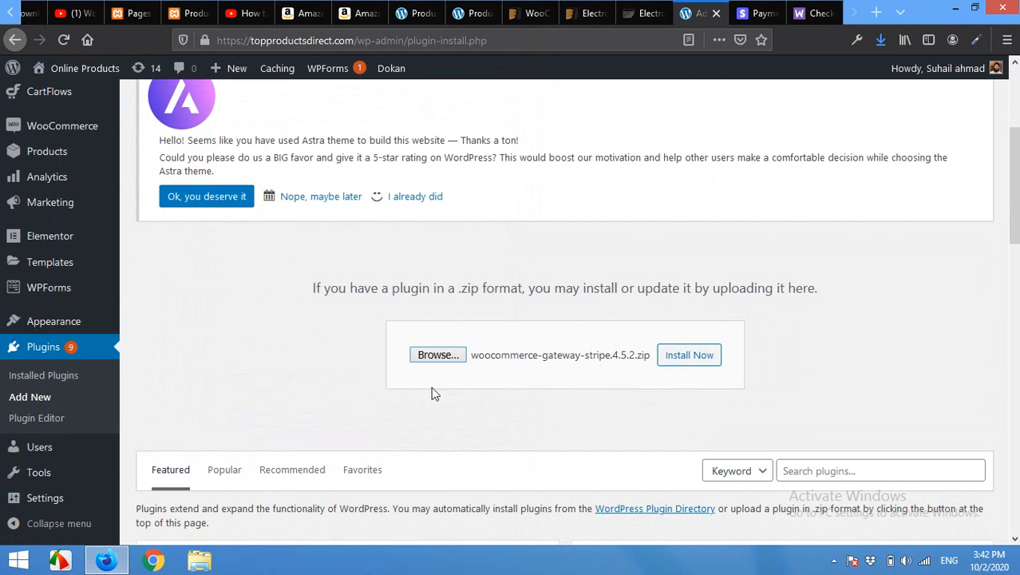
click(688, 355)
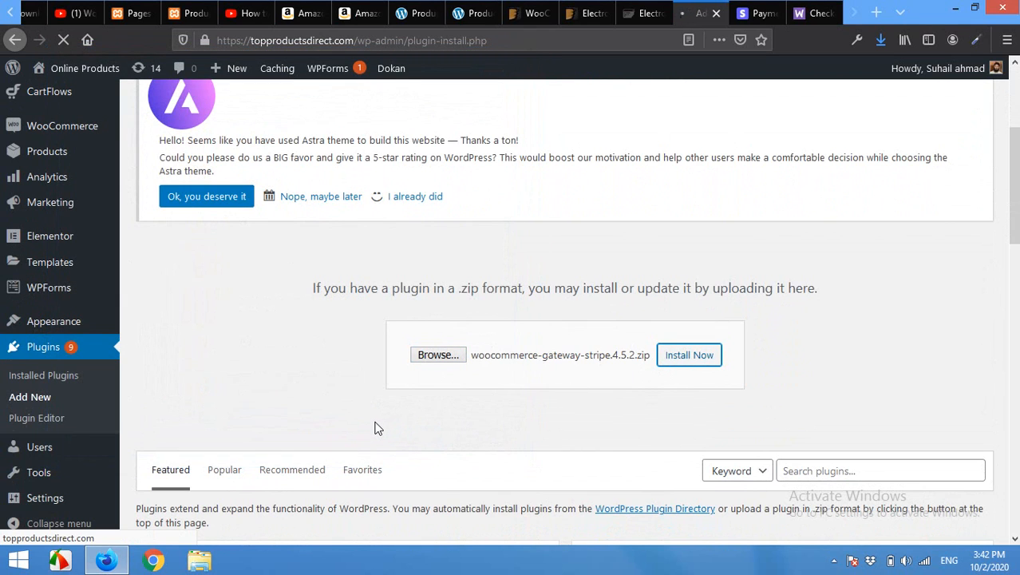
click(690, 355)
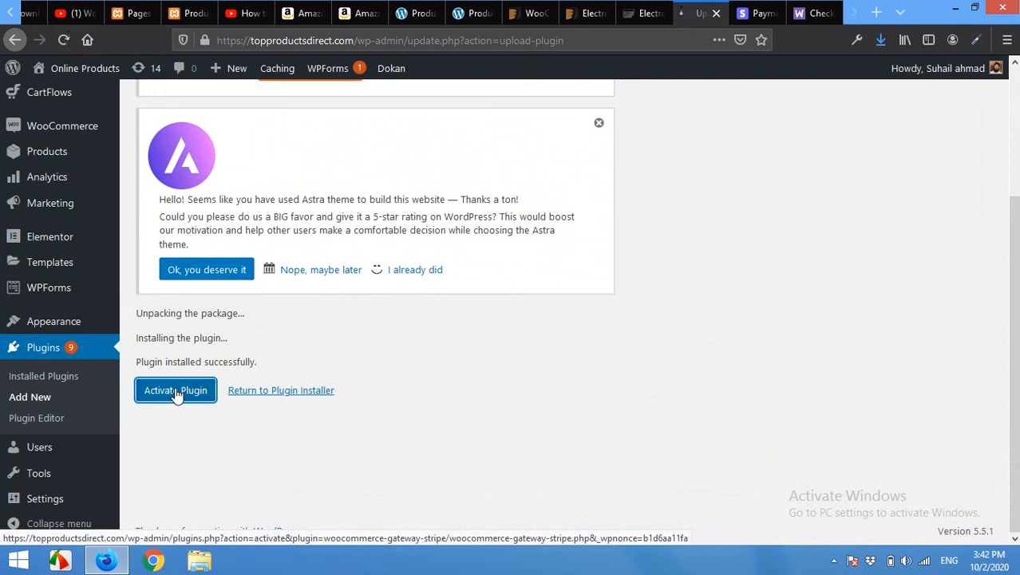
Step: Activate the Stripe gateway plugin and head back to WooCommerce Settings
click(175, 390)
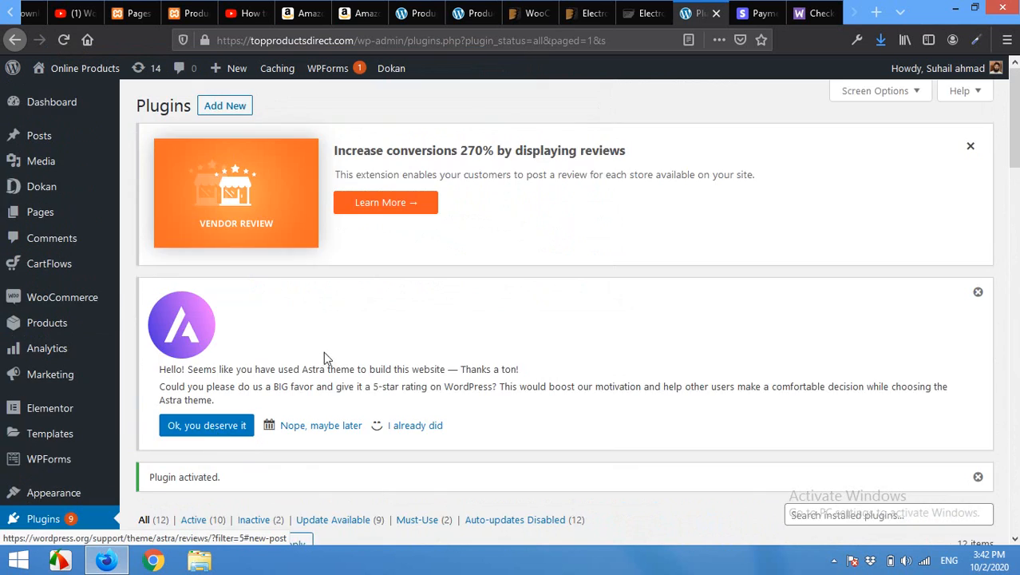
scroll(down, 3)
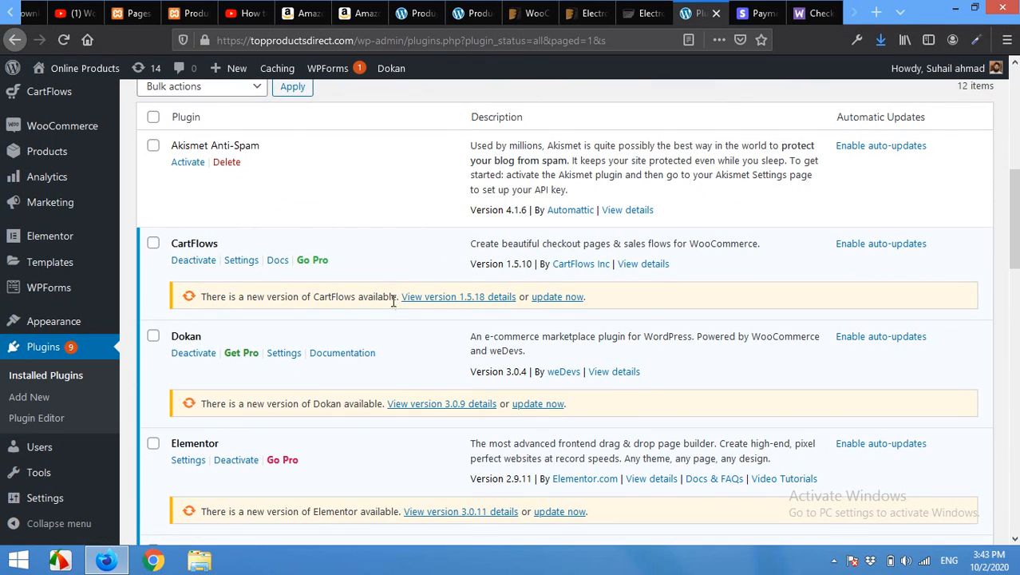
click(399, 40)
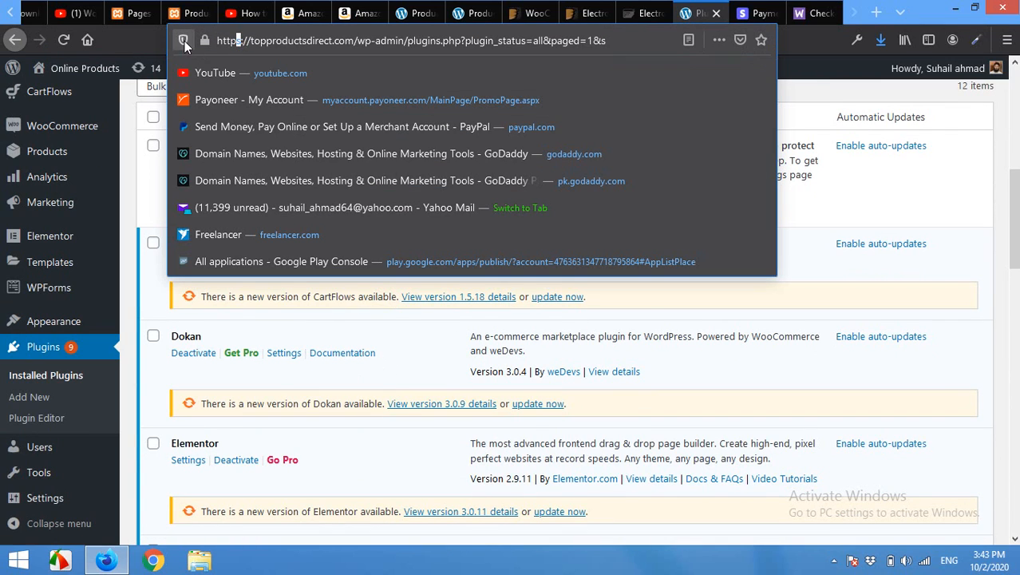
click(183, 40)
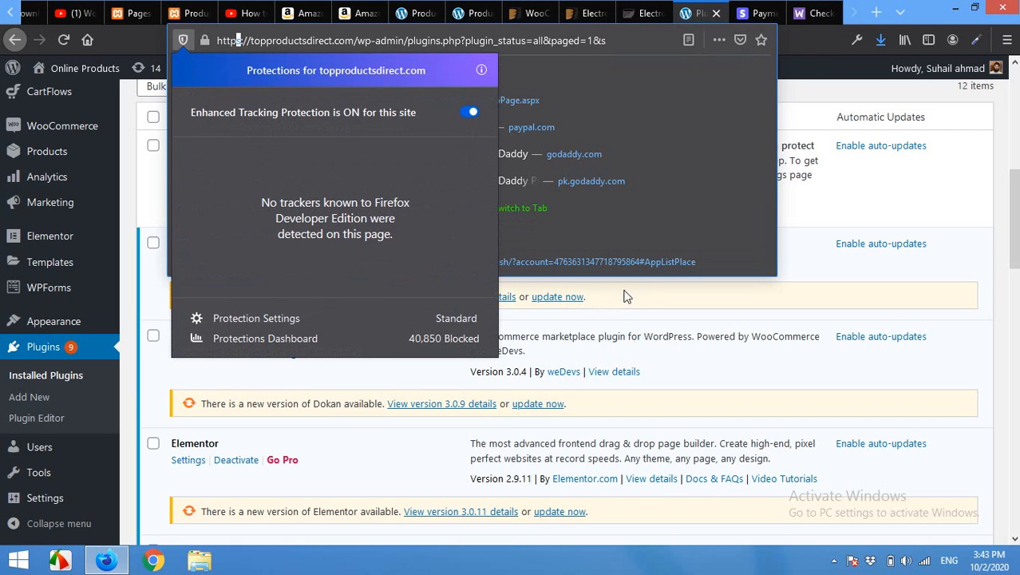
click(626, 296)
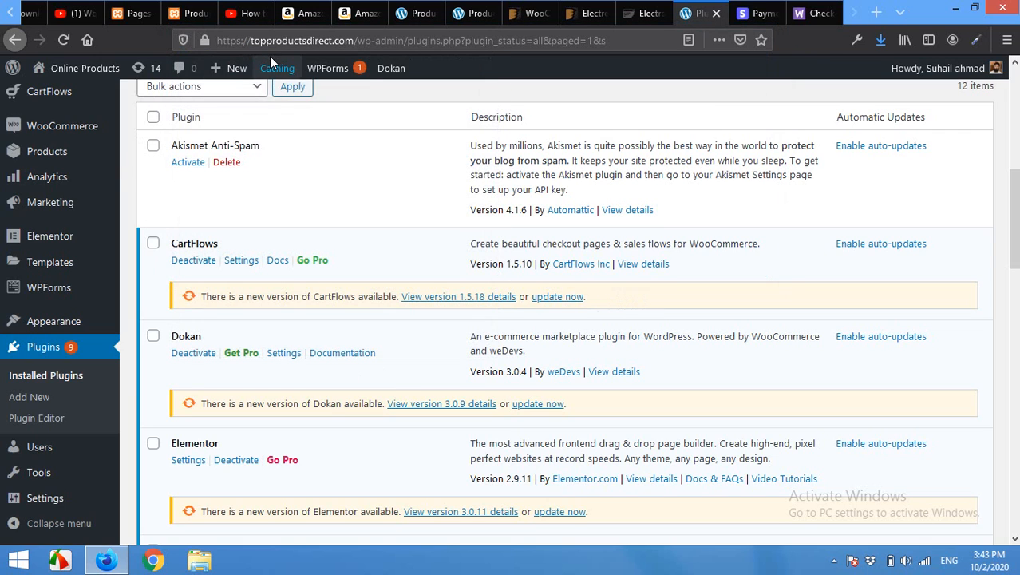
mouse_move(613, 43)
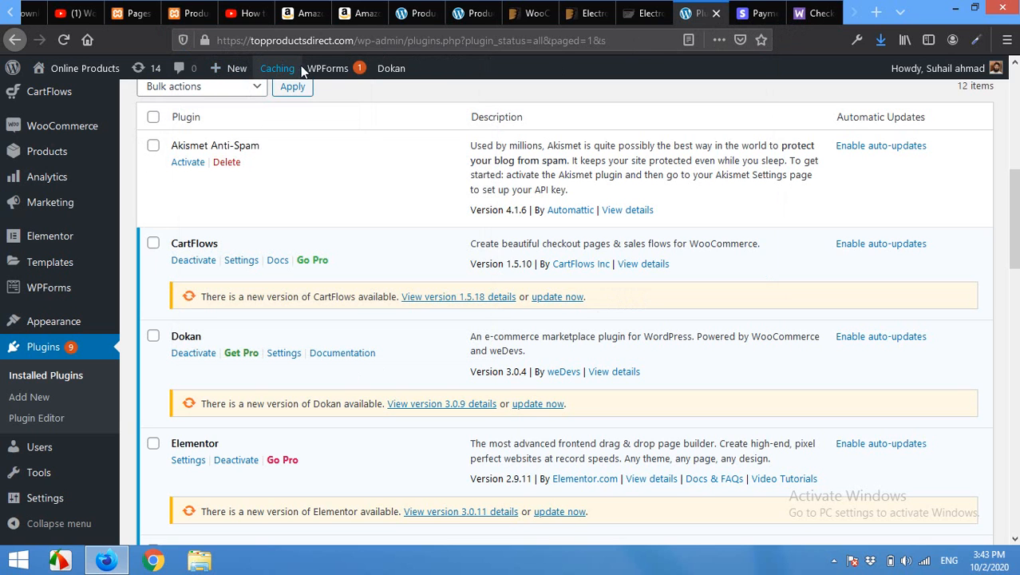
mouse_move(248, 278)
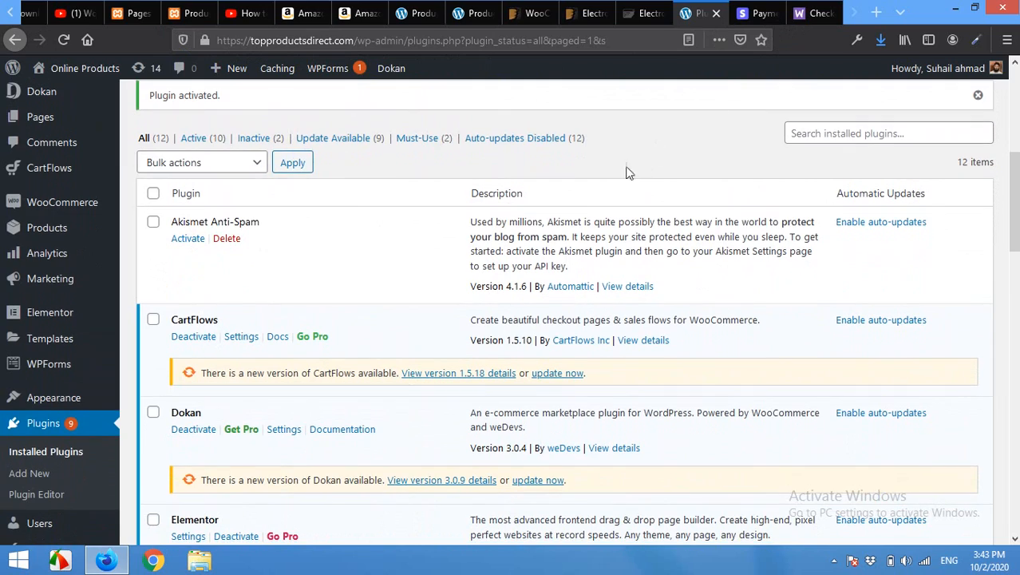
scroll(down, 3)
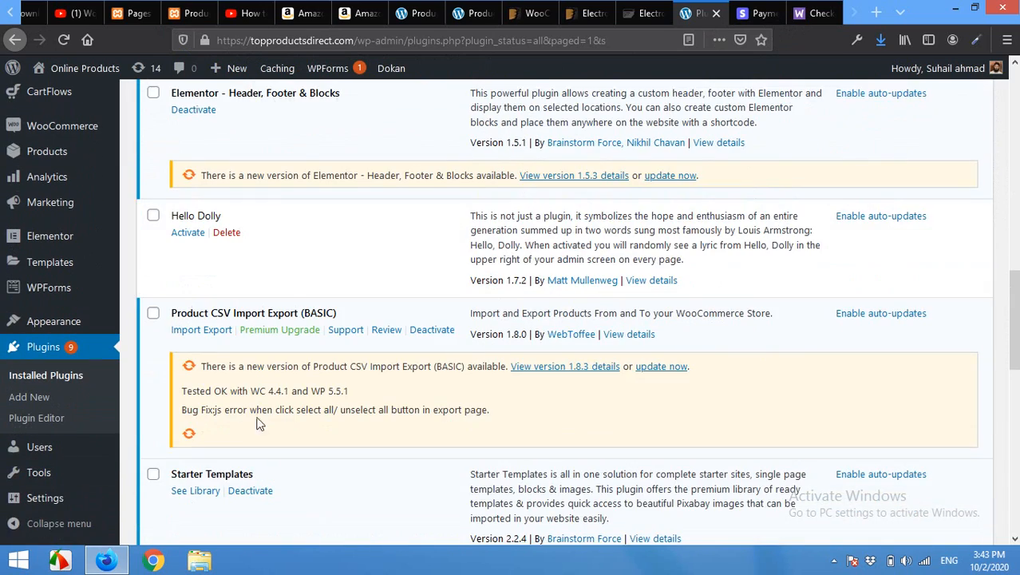
scroll(down, 3)
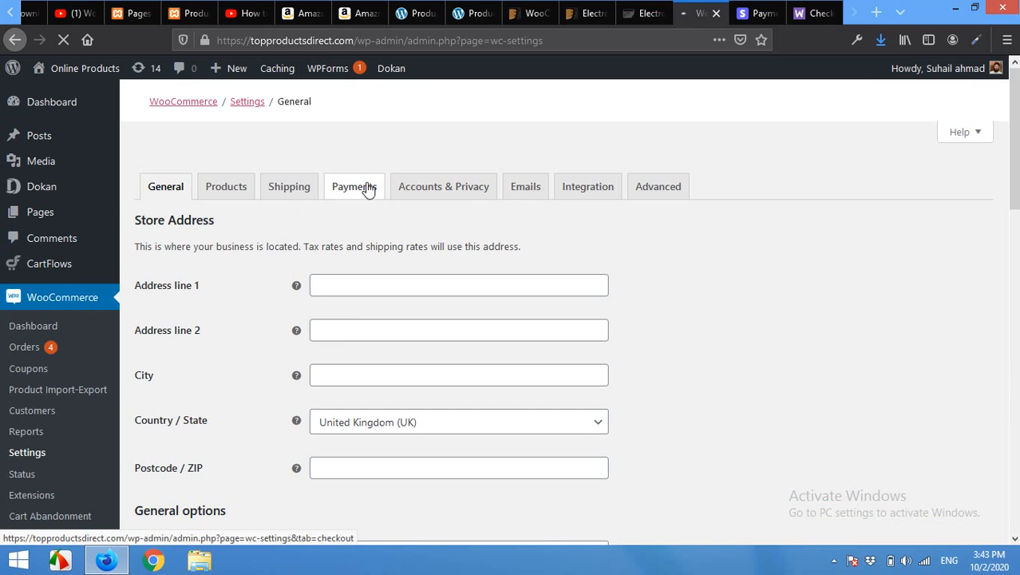
Step: Manage the Stripe – Credit / Debit Card method from the Payments list
scroll(down, 3)
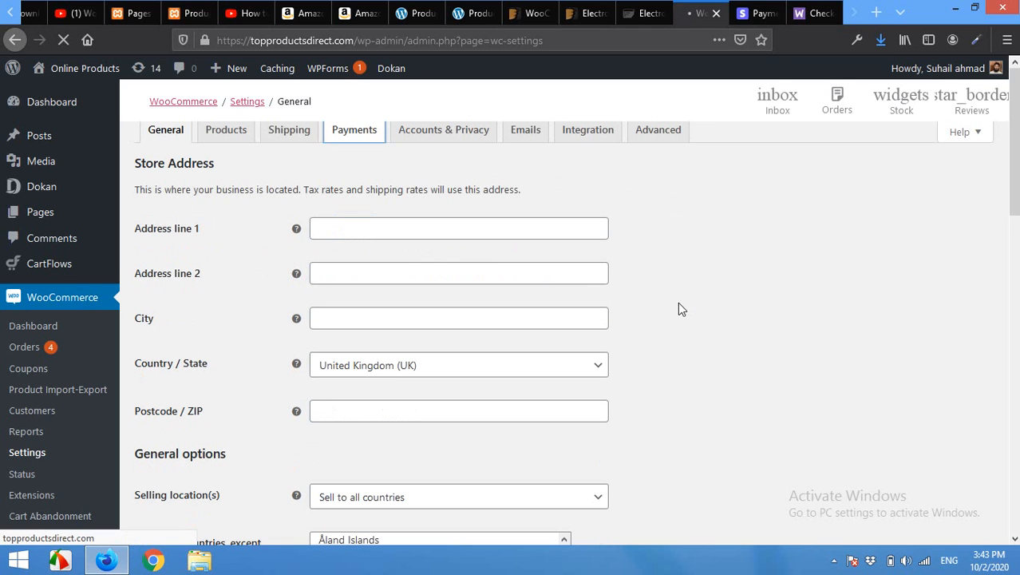
click(355, 130)
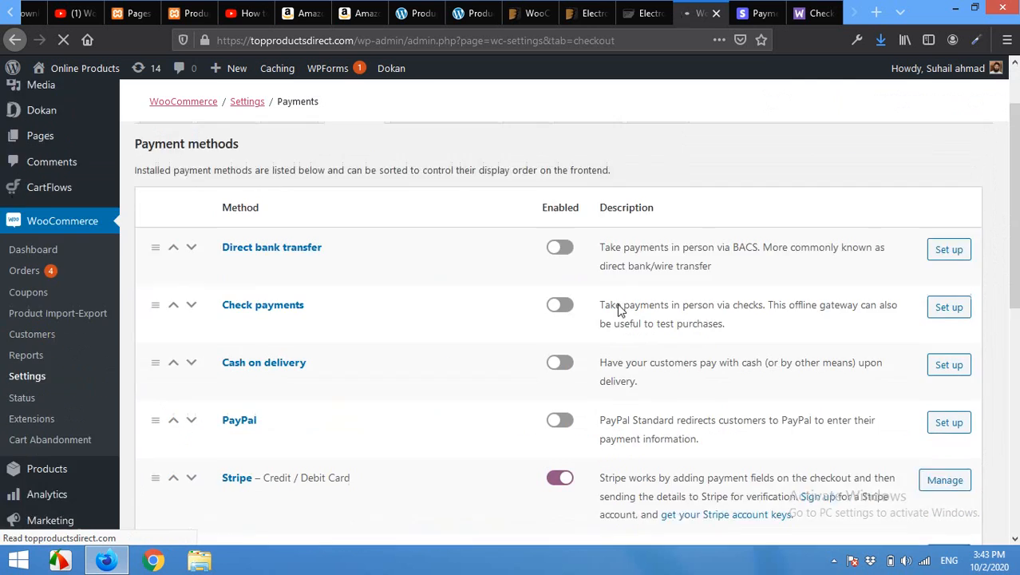
scroll(down, 3)
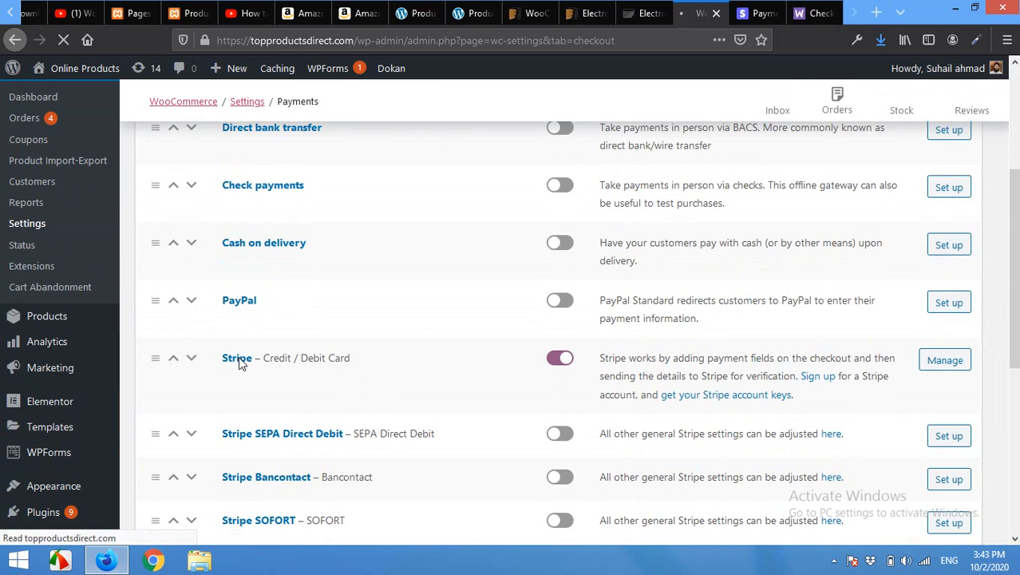
scroll(down, 3)
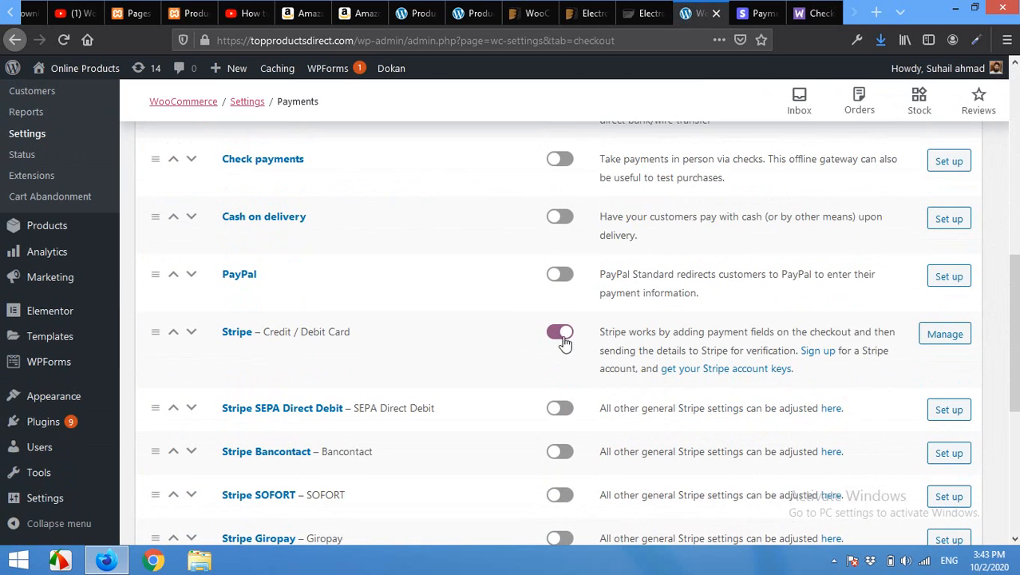
mouse_move(559, 343)
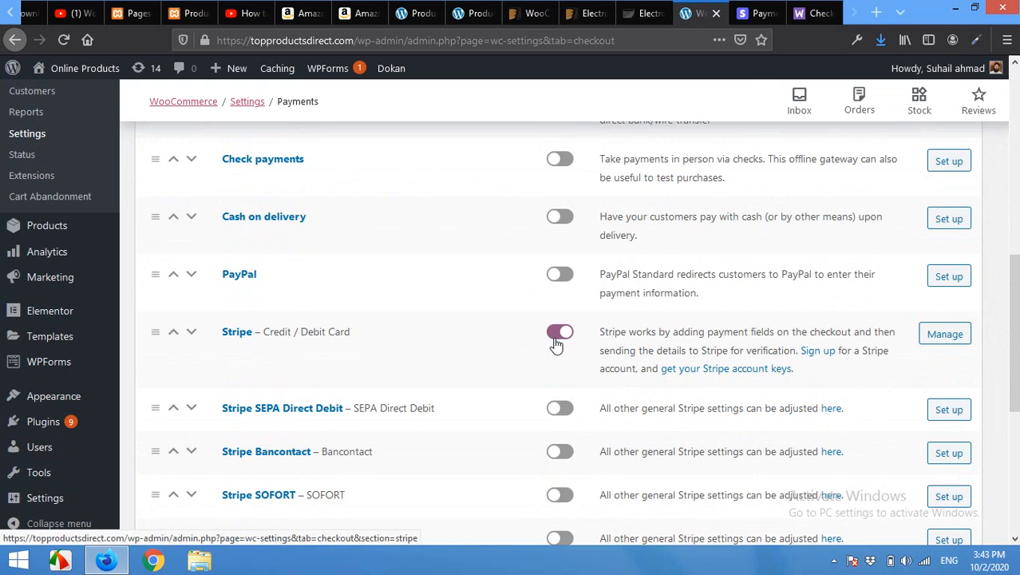
mouse_move(903, 355)
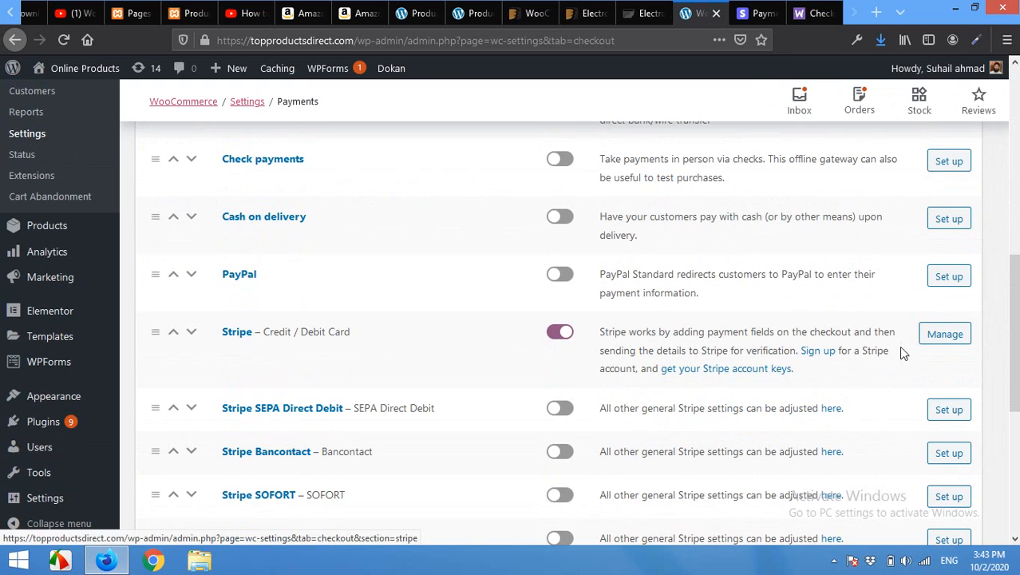
mouse_move(945, 334)
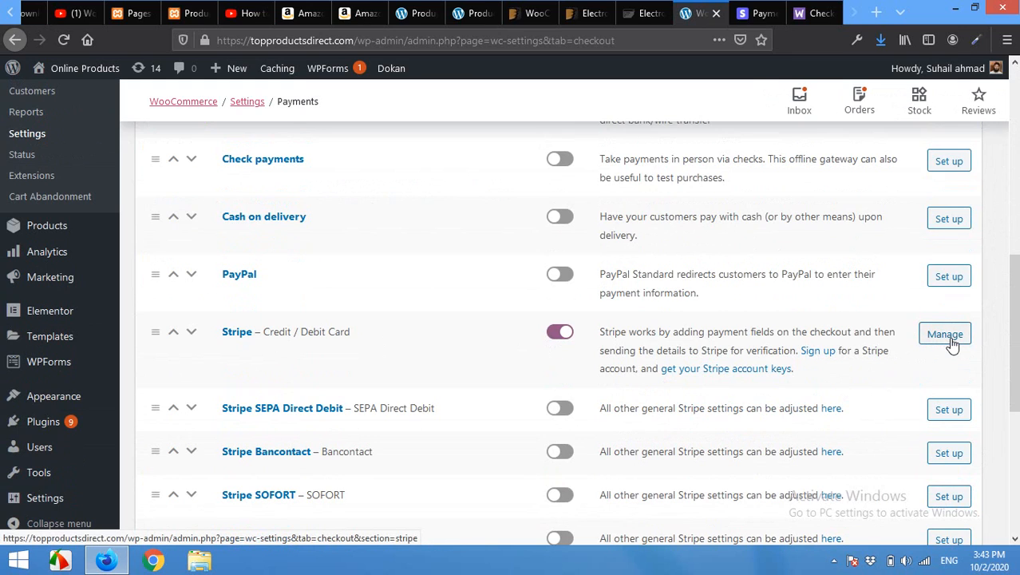
click(946, 333)
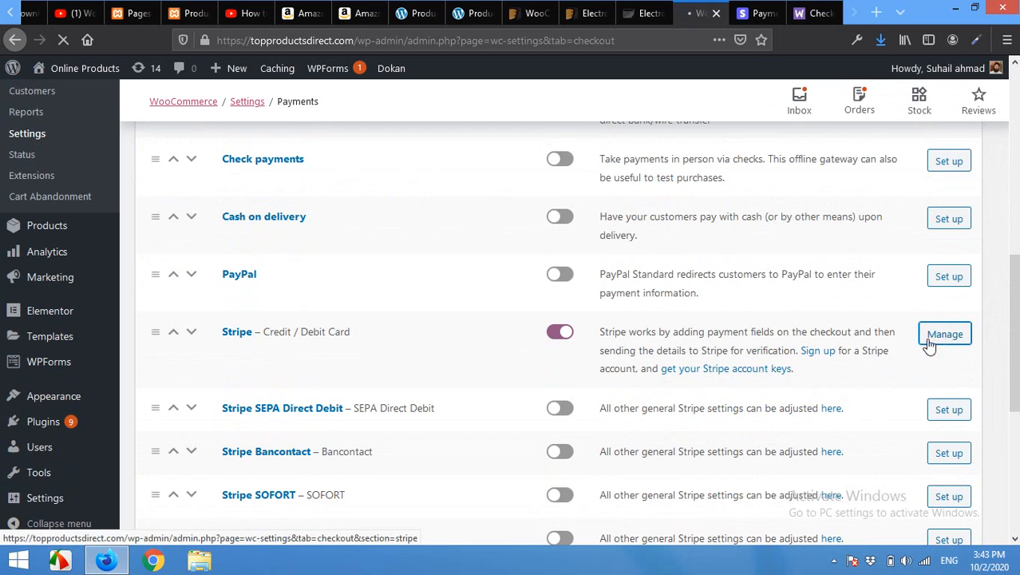
Step: Keep the title Credit / Debit Card and remove 'via Stripe.' from the description
click(945, 334)
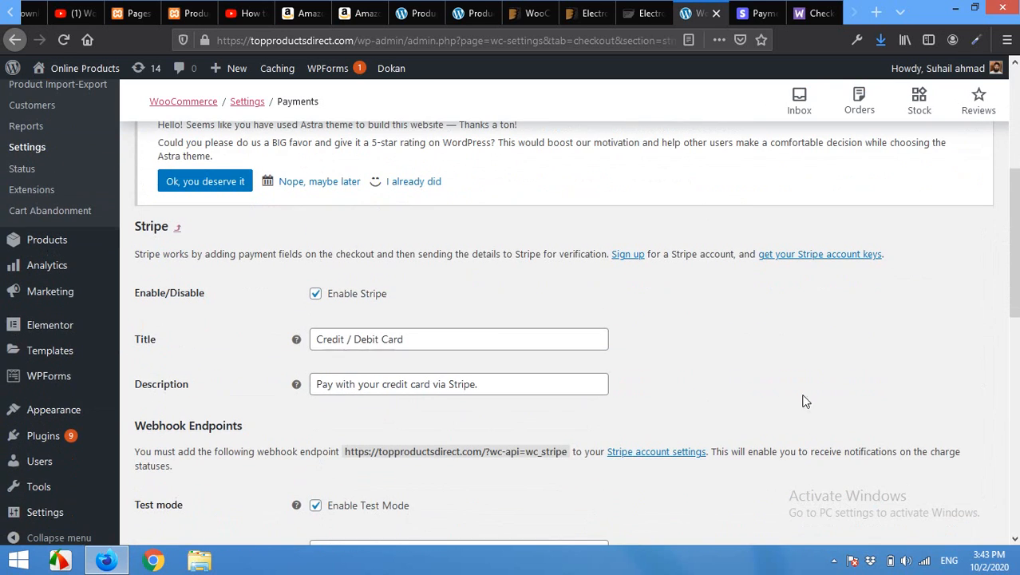
mouse_move(379, 301)
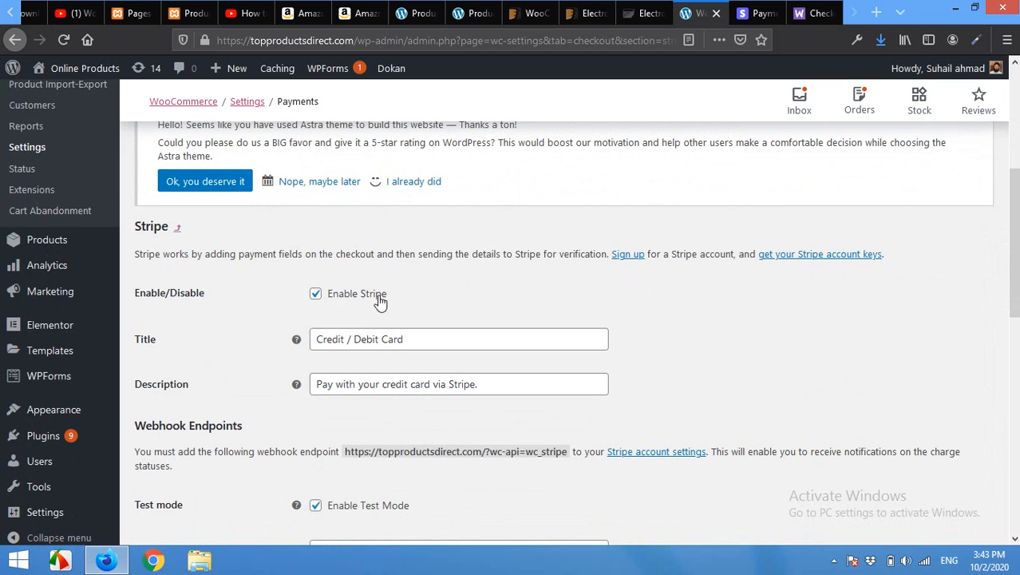
scroll(down, 3)
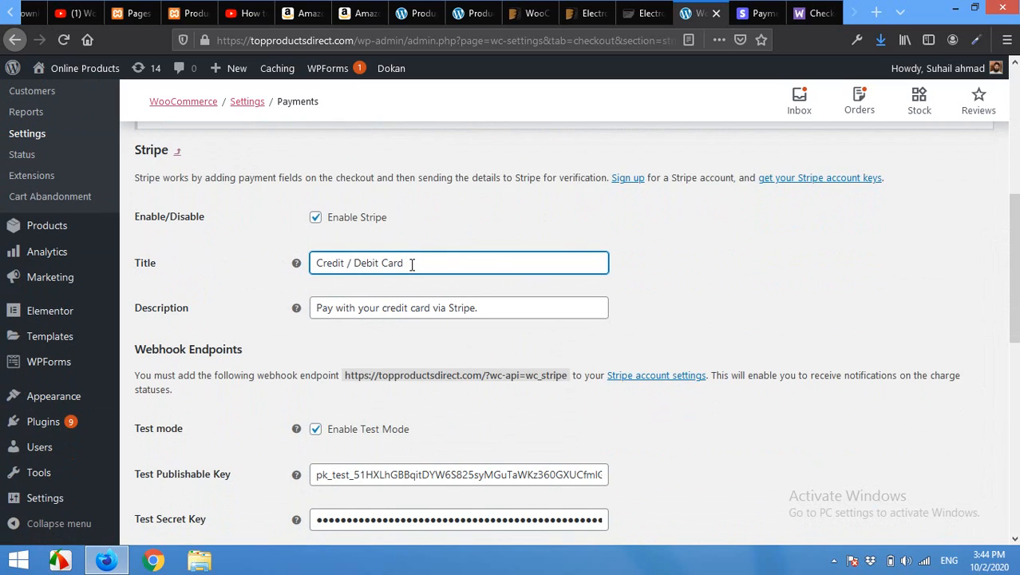
text((Sti)
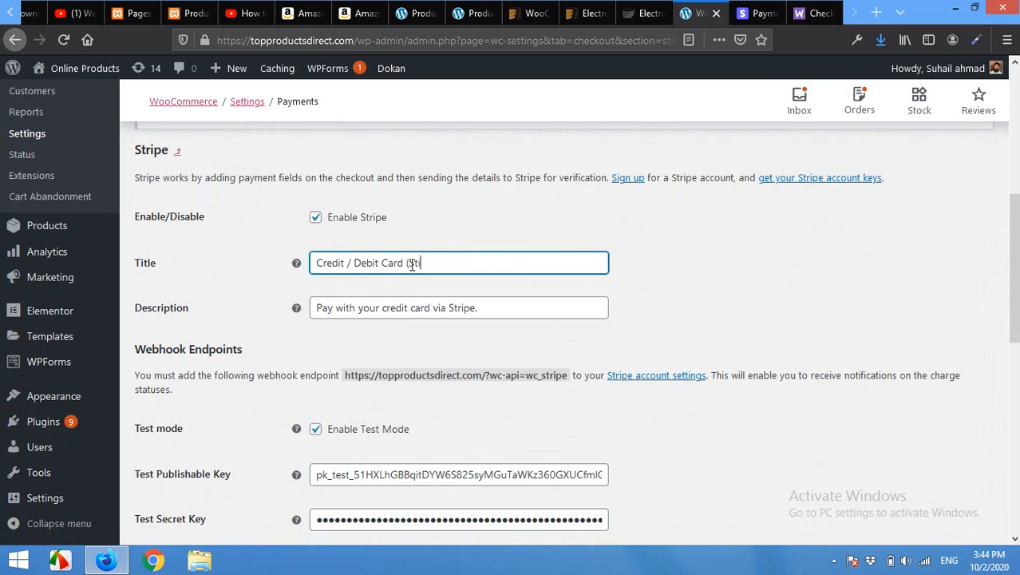
text(pe))
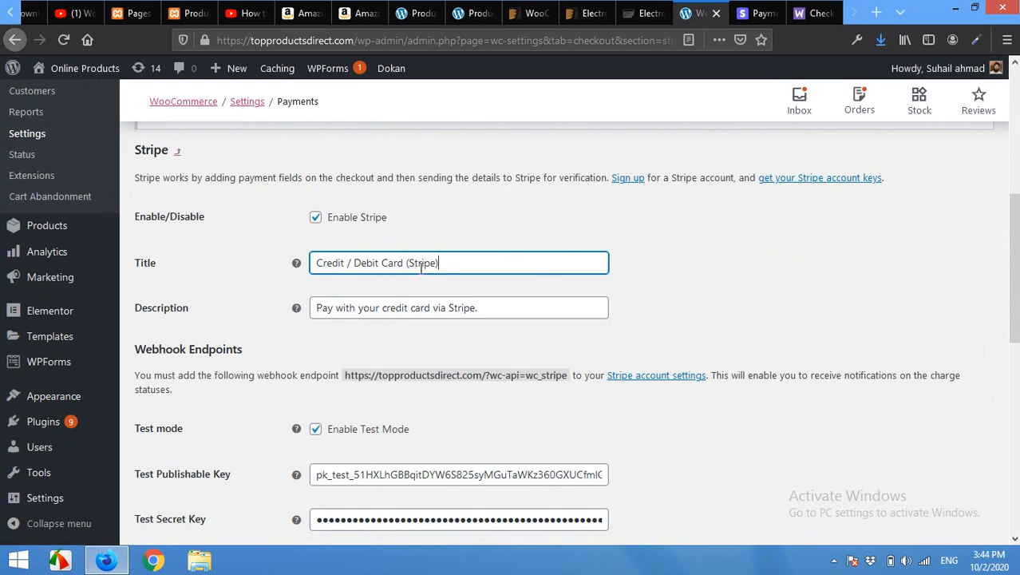
key(BackSpace)
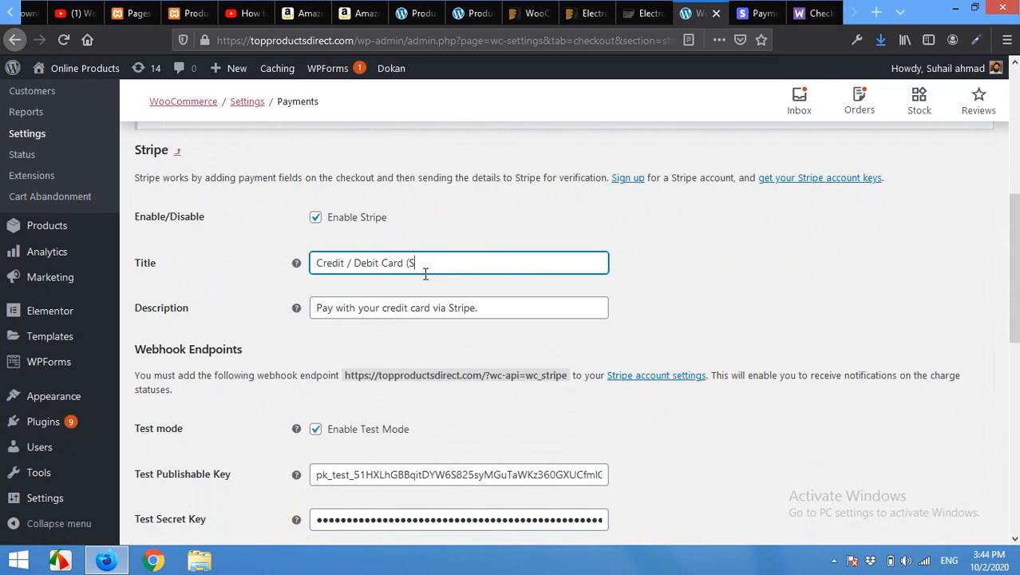
key(Backspace)
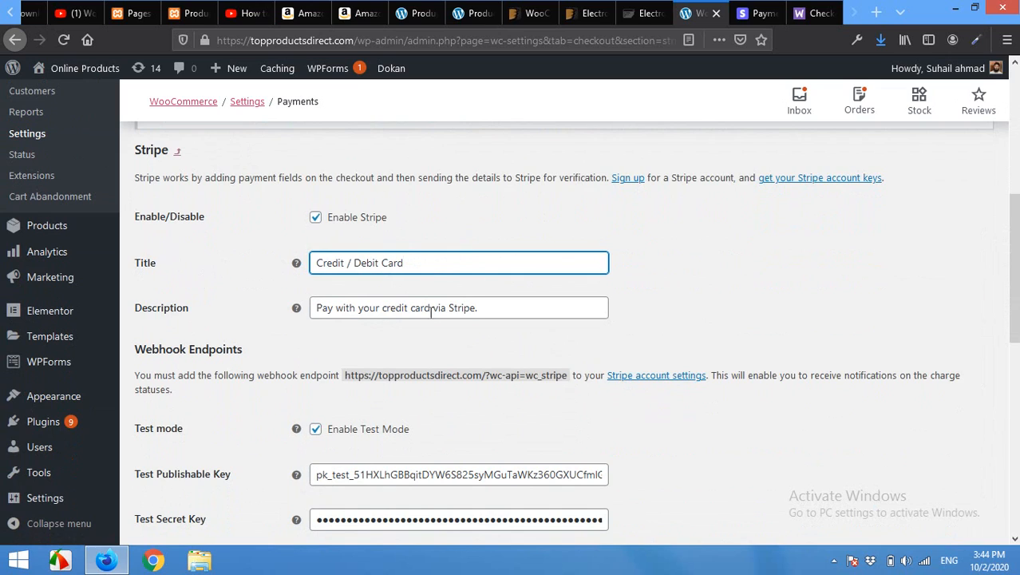
double_click(455, 306)
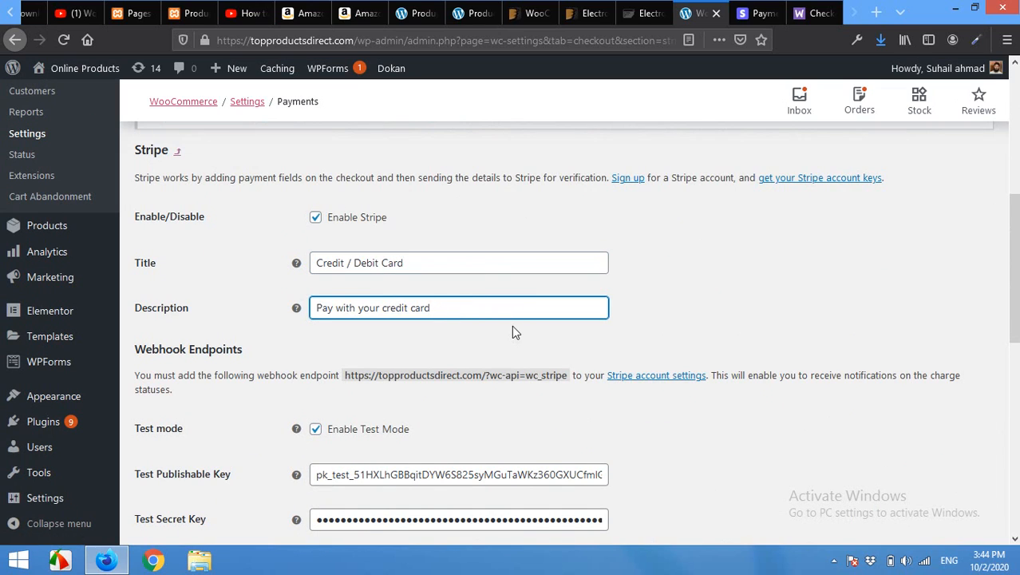
scroll(down, 3)
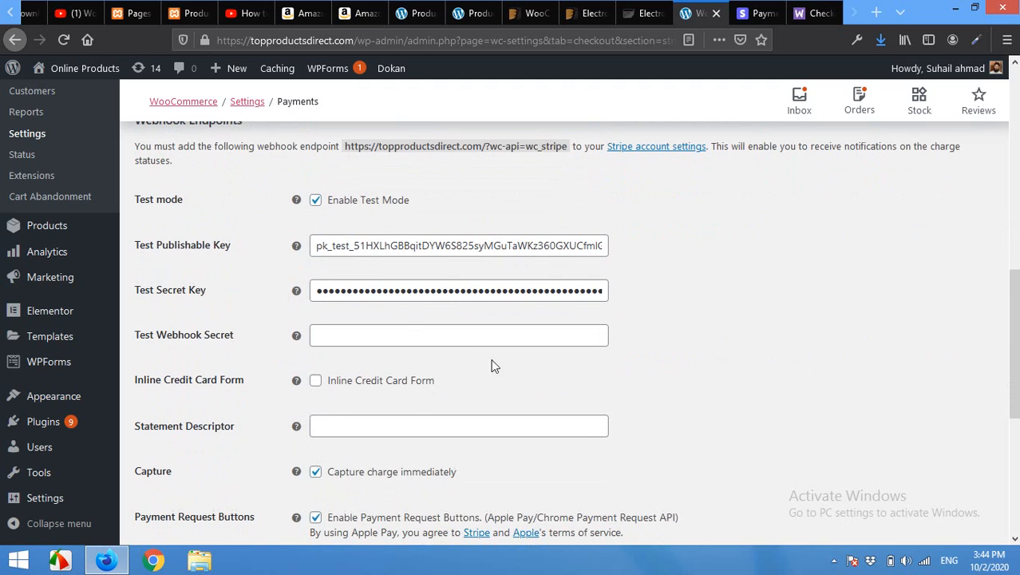
mouse_move(663, 169)
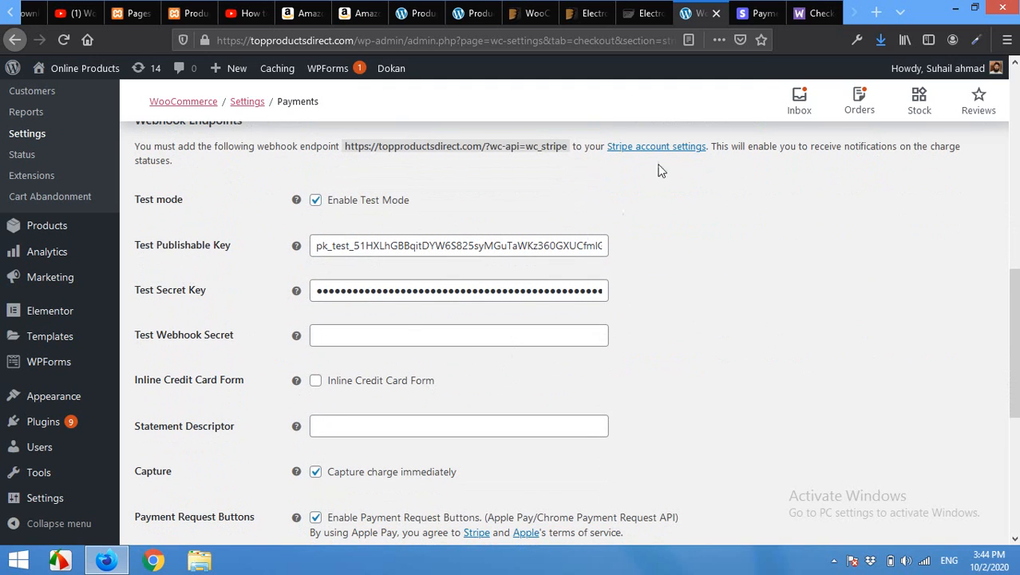
mouse_move(651, 309)
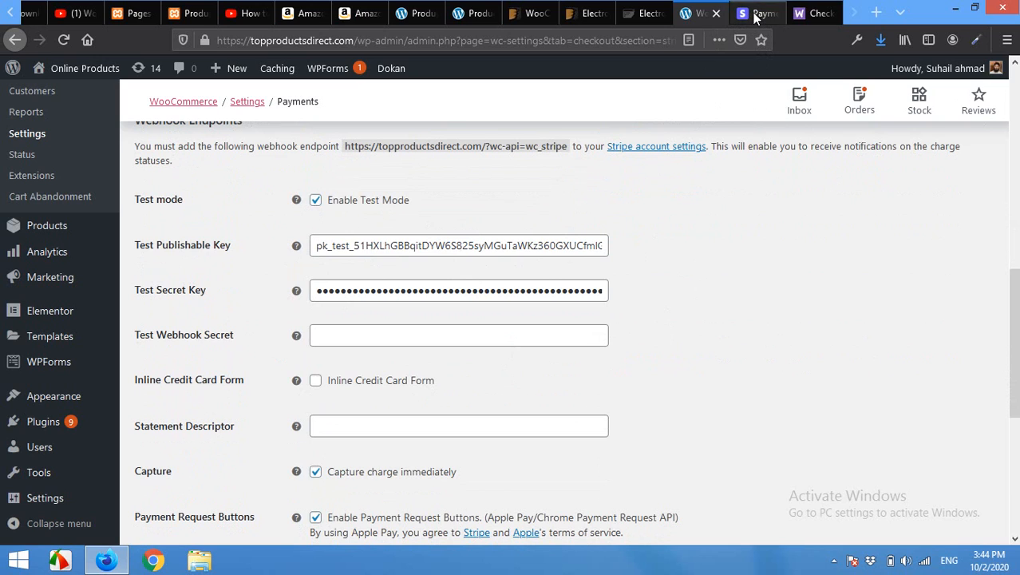
Step: Expand 'Get your test API keys' on the Stripe dashboard home to show the publishable and secret keys
click(755, 13)
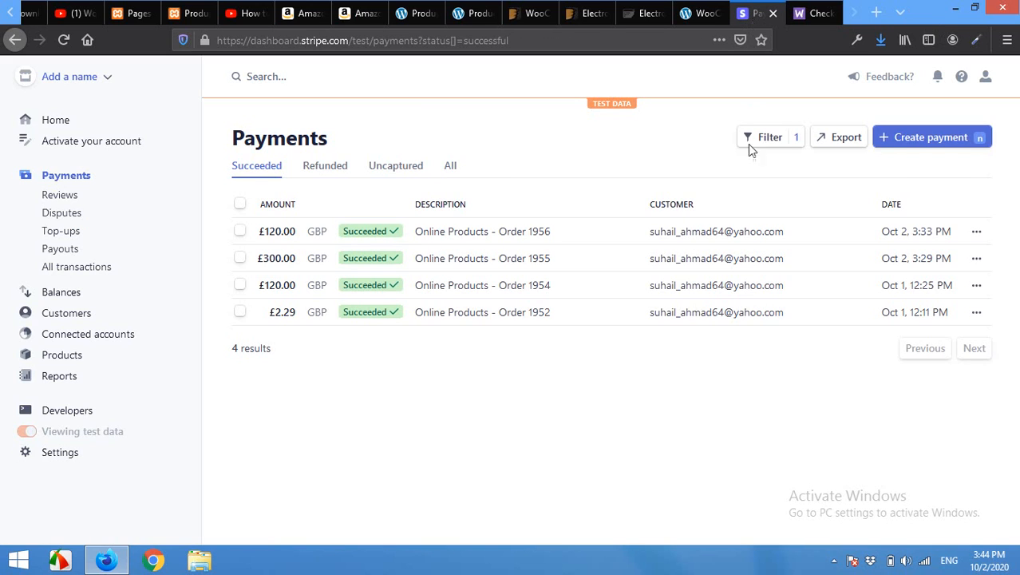
mouse_move(329, 67)
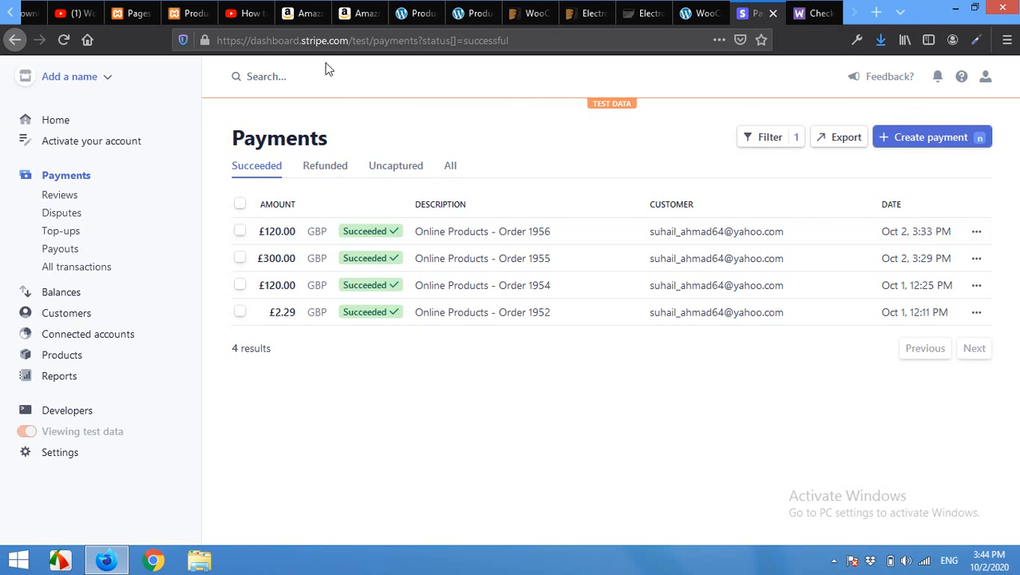
mouse_move(59, 375)
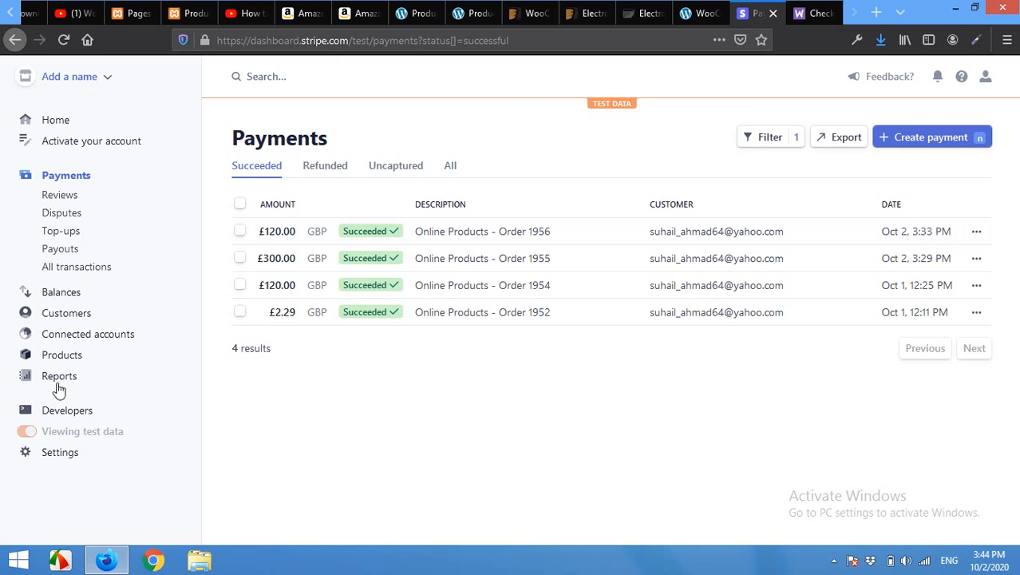
mouse_move(64, 125)
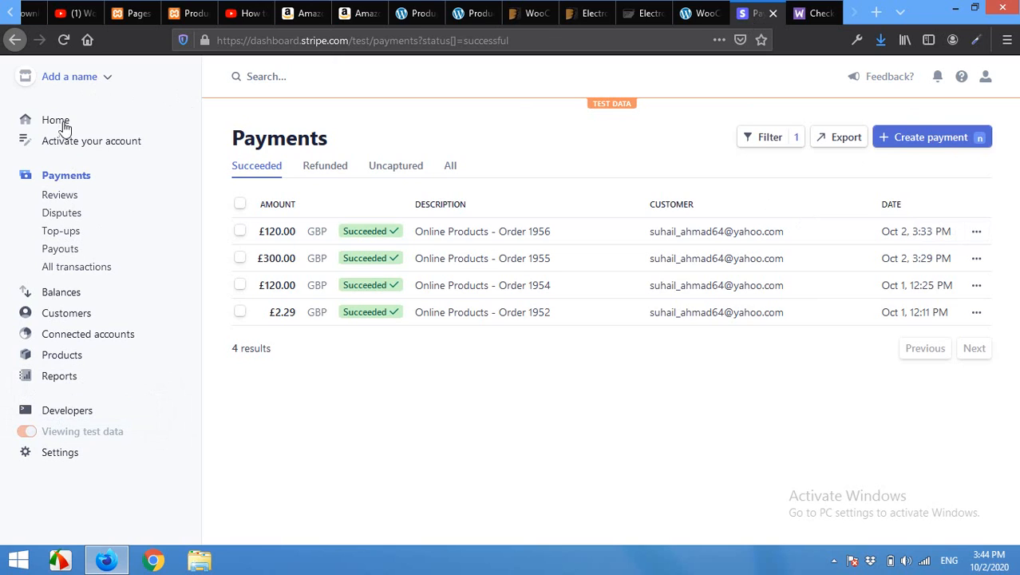
click(54, 120)
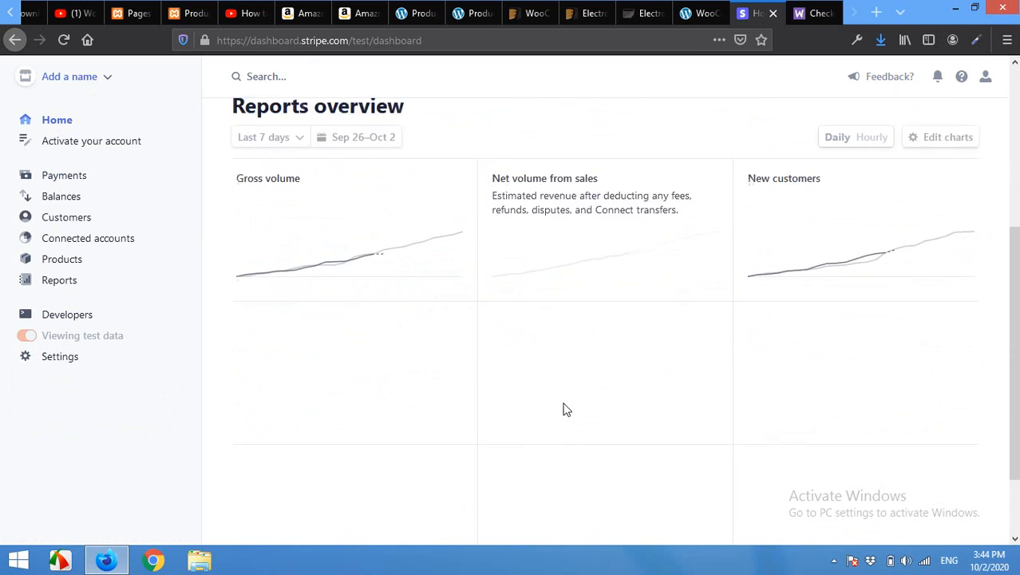
scroll(down, 3)
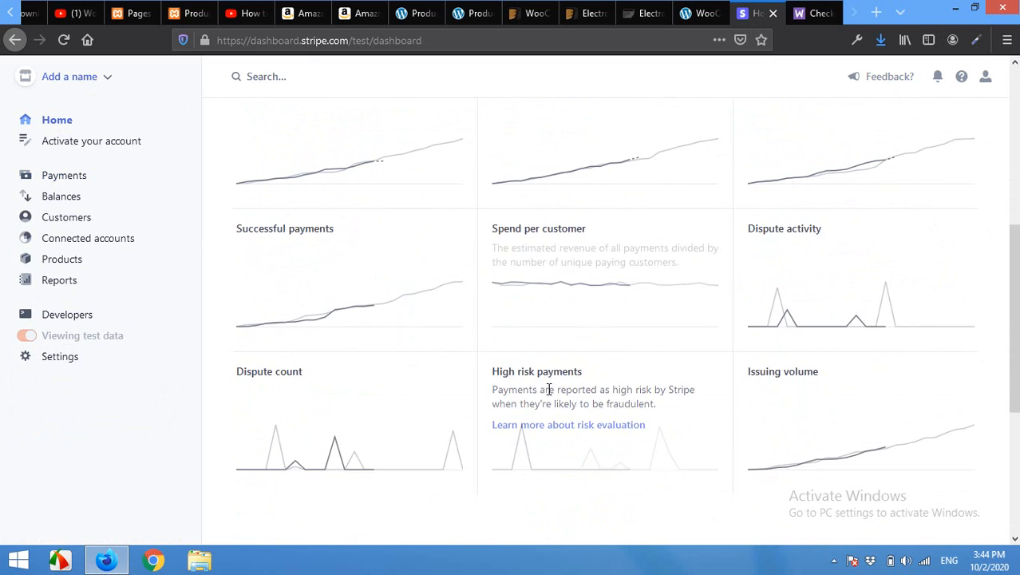
scroll(up, 3)
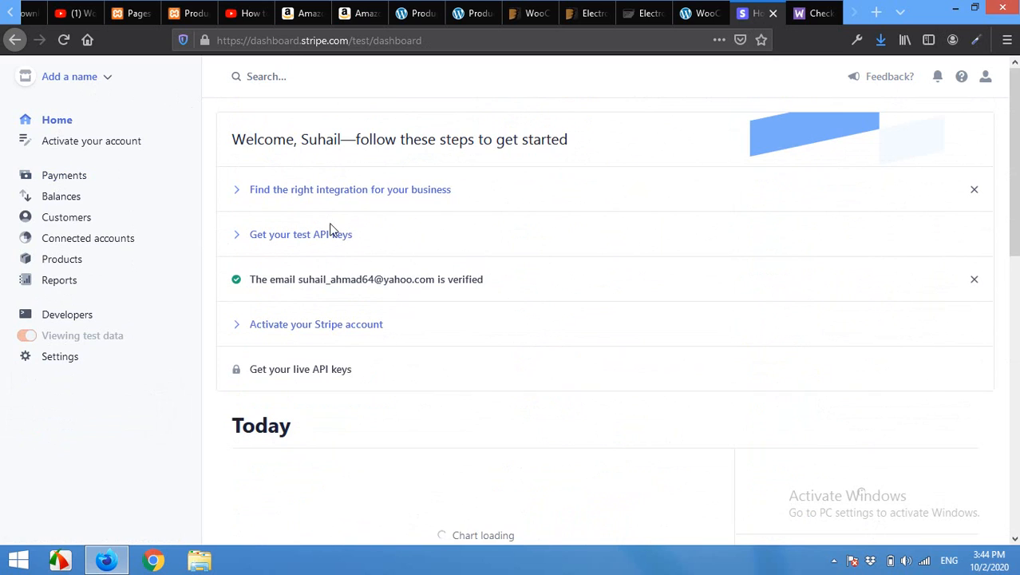
click(350, 189)
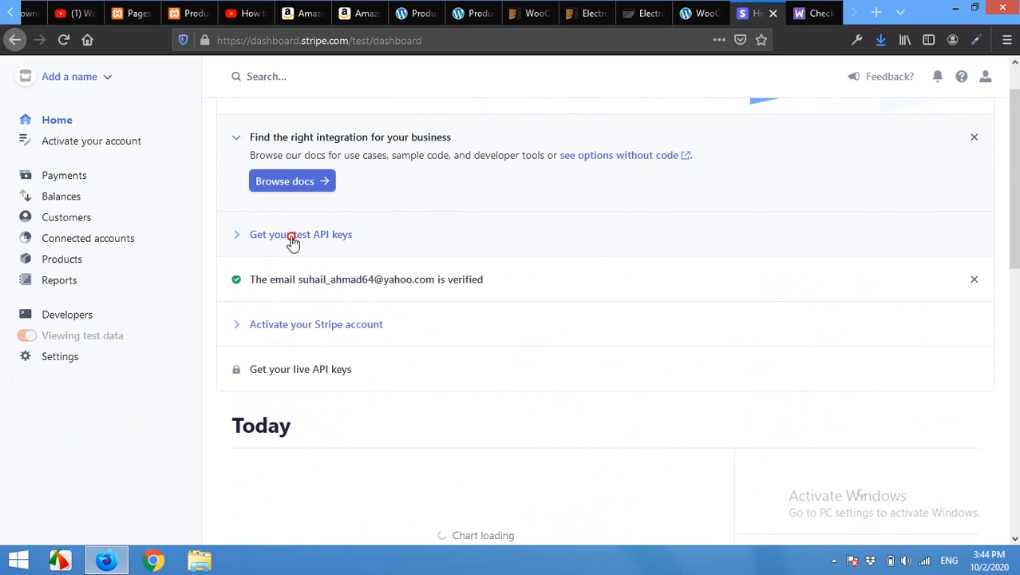
click(300, 233)
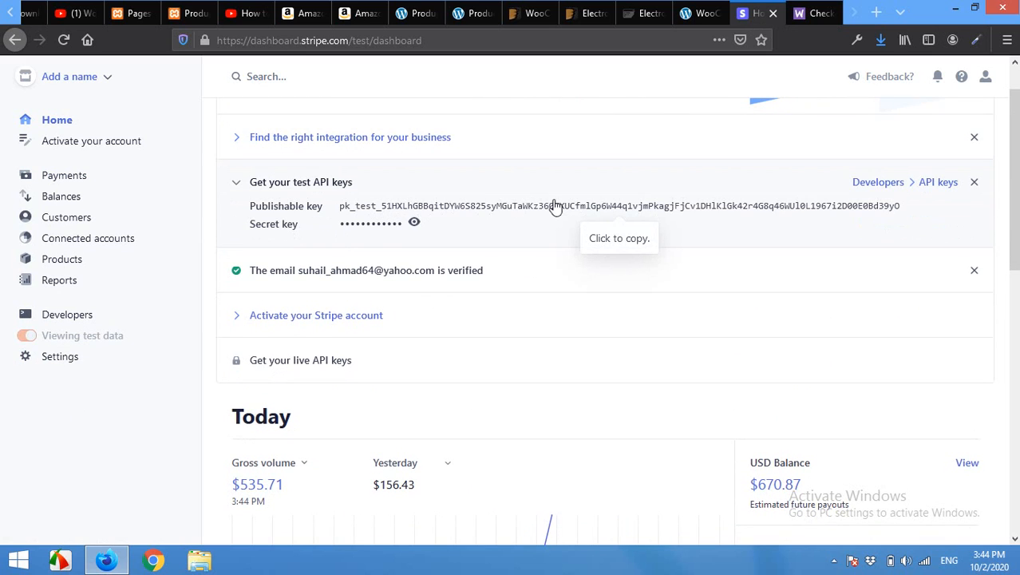
Step: Compare the Test Publishable Key in WooCommerce against Stripe's dashboard and return to the Stripe settings
click(699, 13)
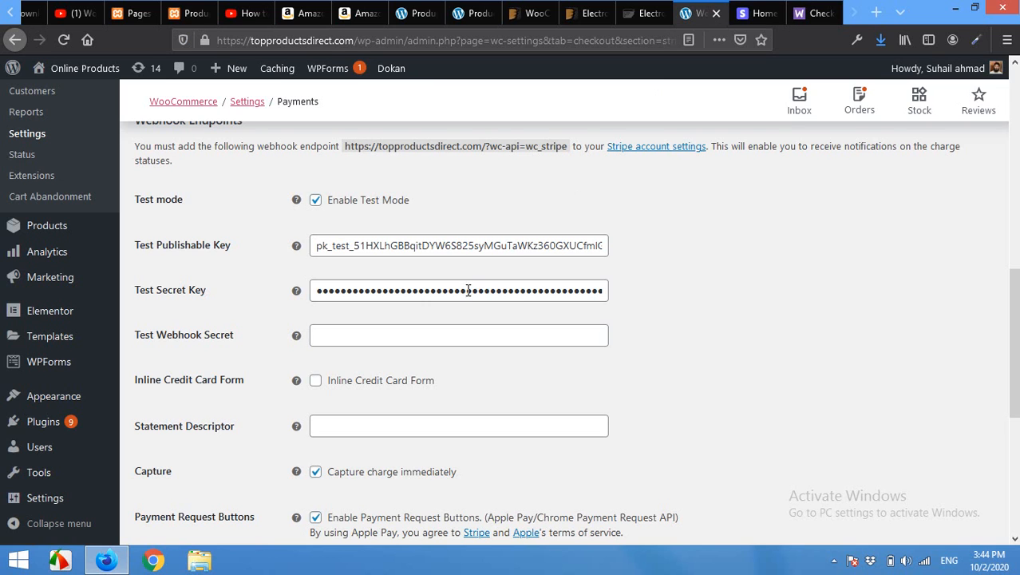
triple_click(460, 246)
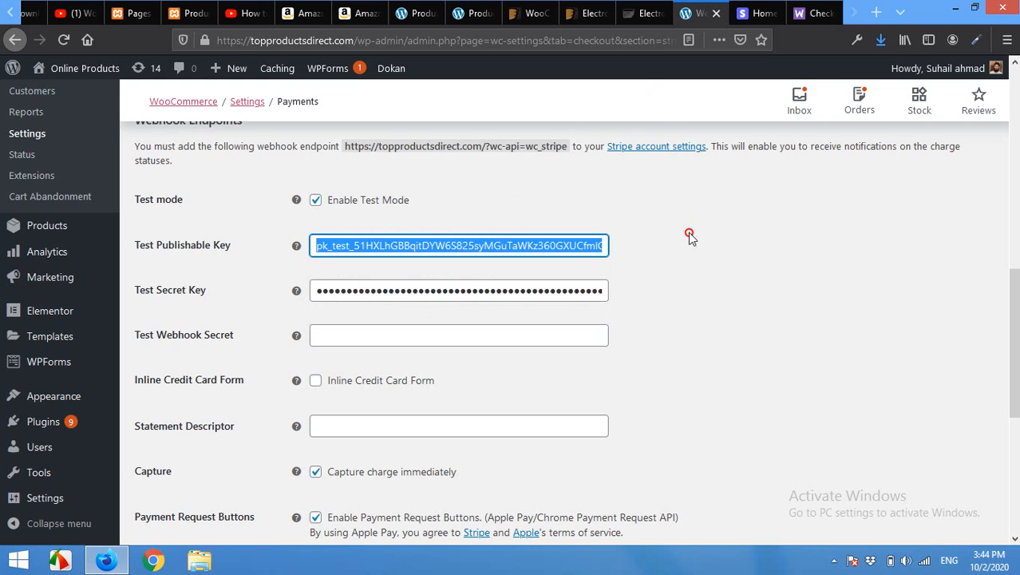
click(754, 13)
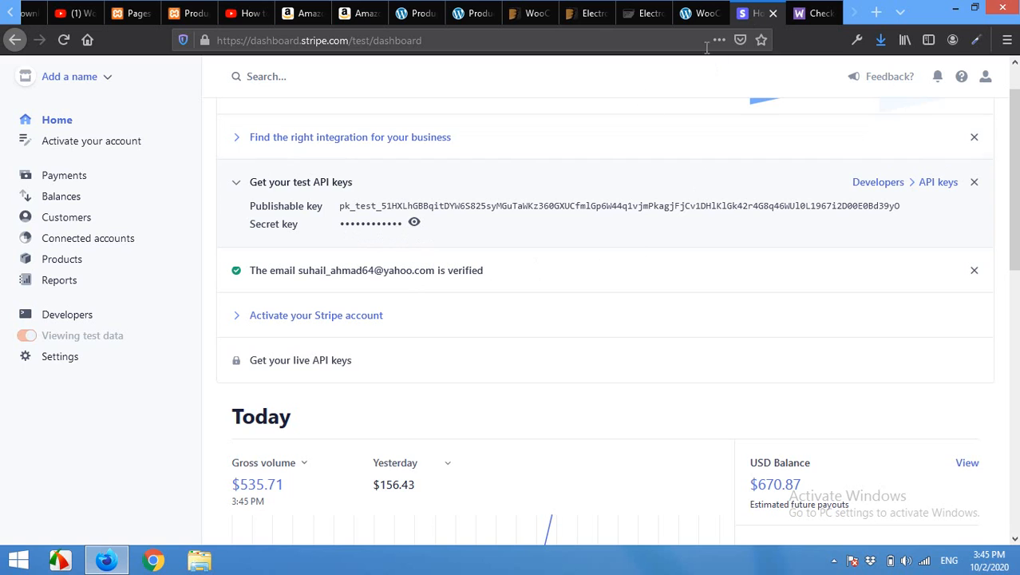
click(699, 13)
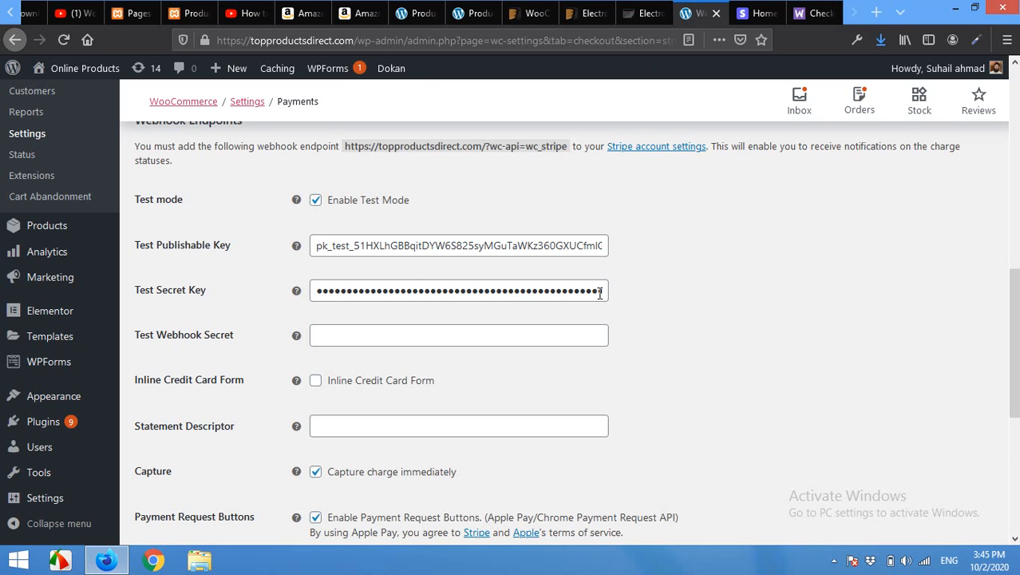
scroll(down, 3)
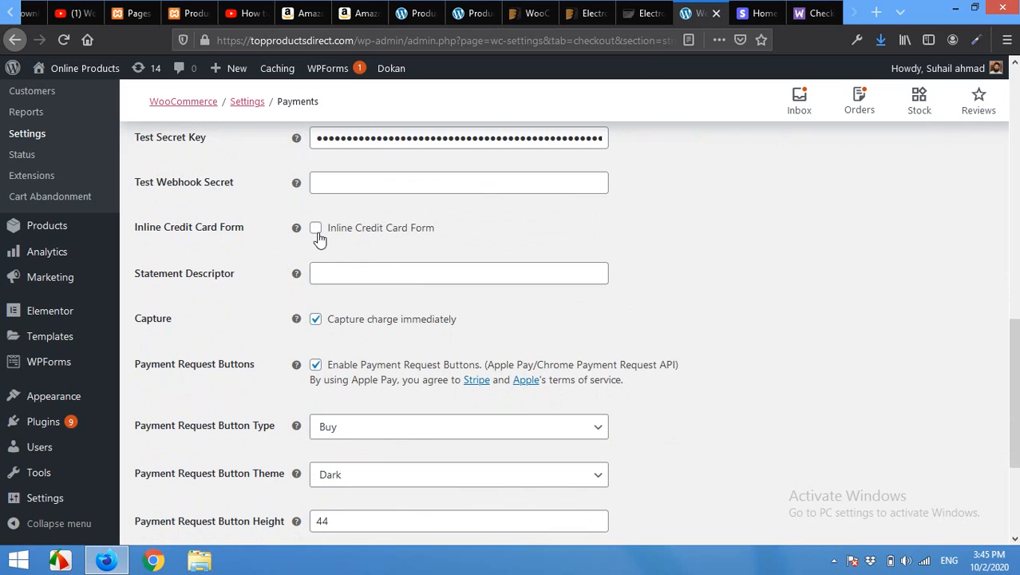
mouse_move(813, 13)
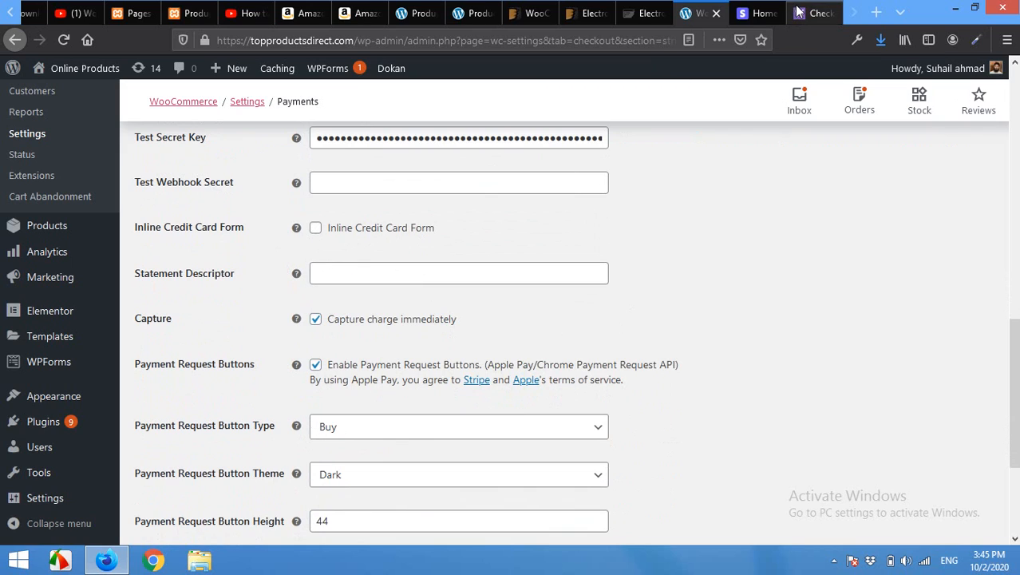
mouse_move(607, 334)
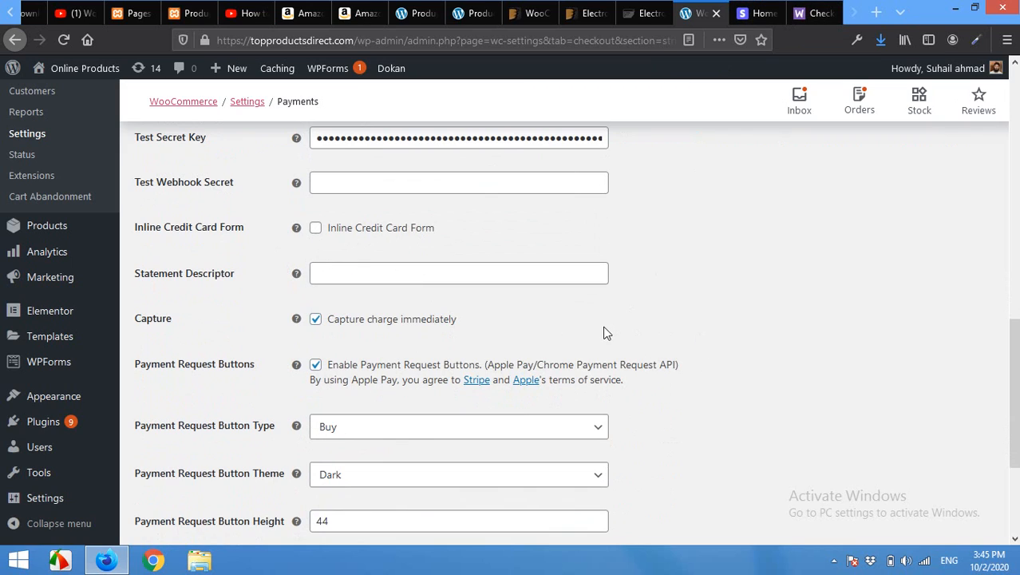
mouse_move(815, 329)
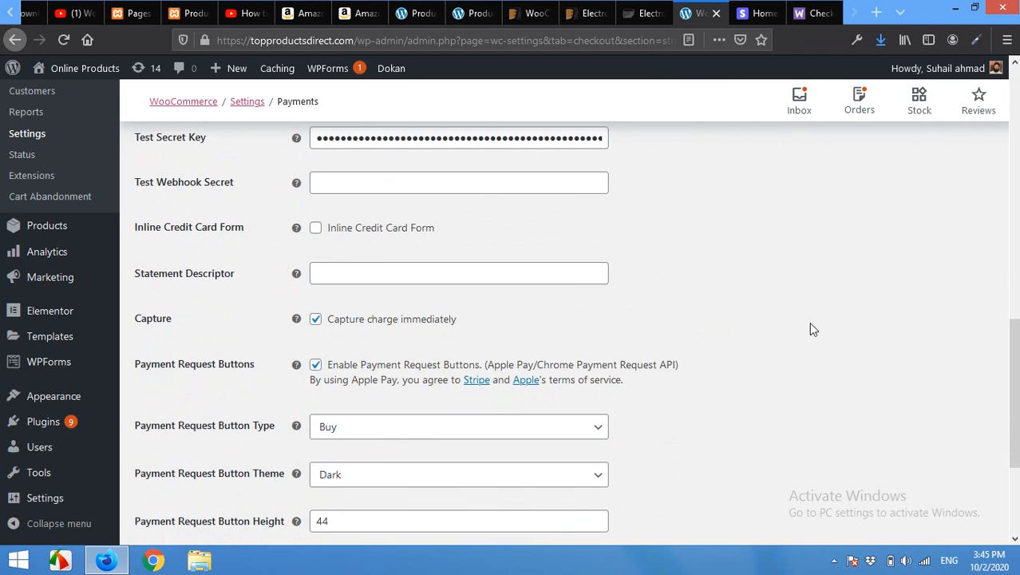
mouse_move(846, 328)
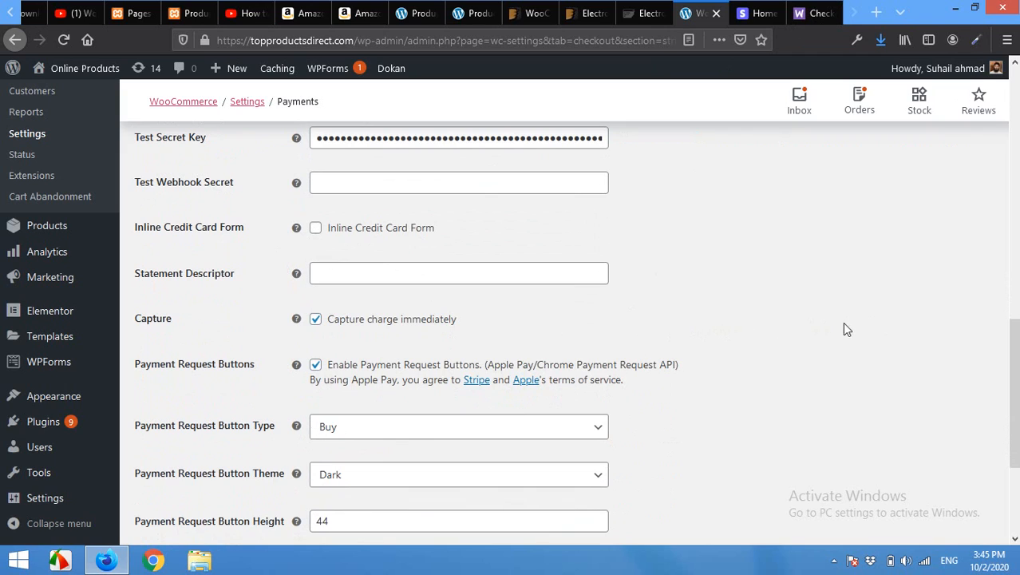
mouse_move(316, 219)
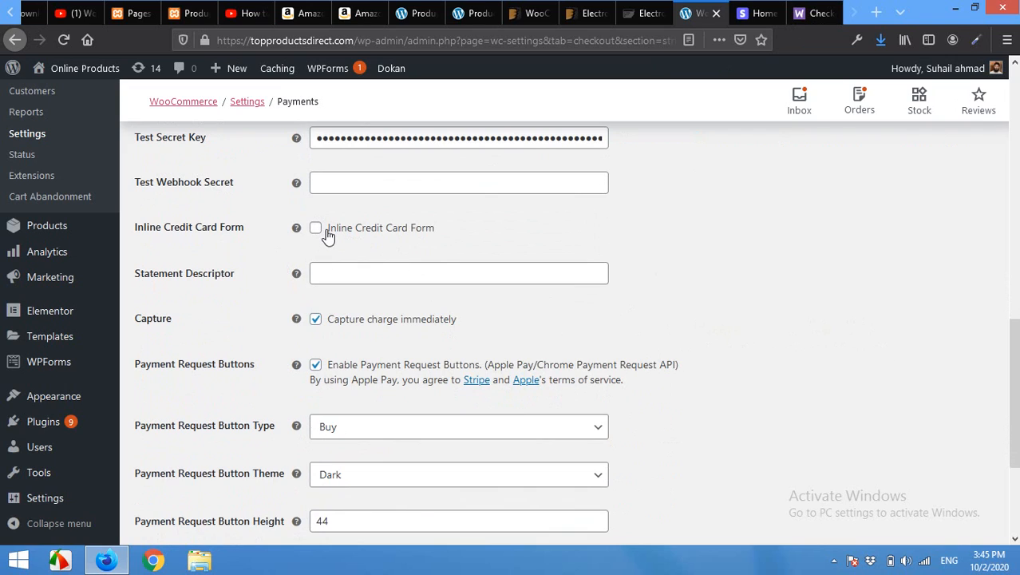
mouse_move(839, 364)
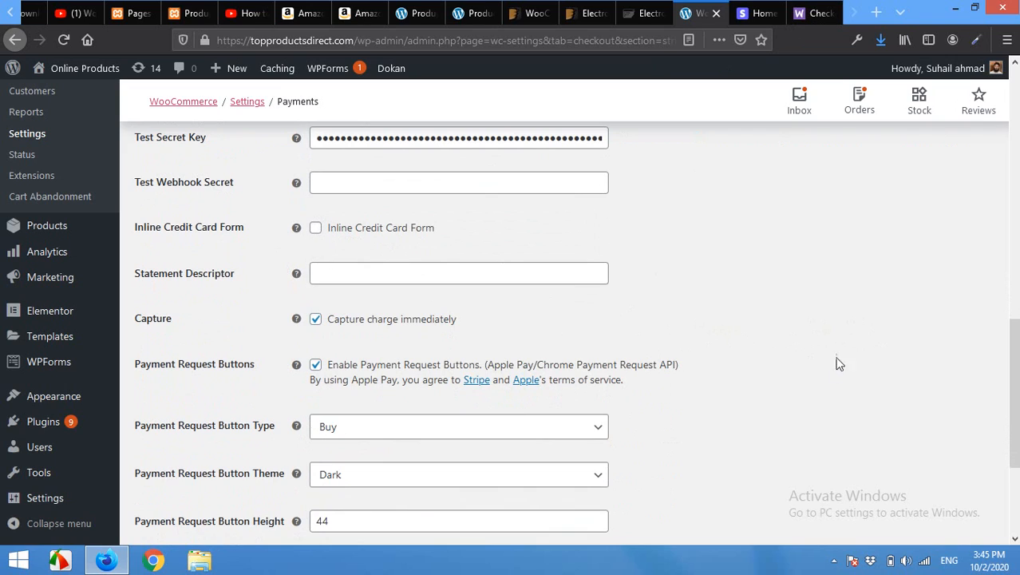
mouse_move(734, 291)
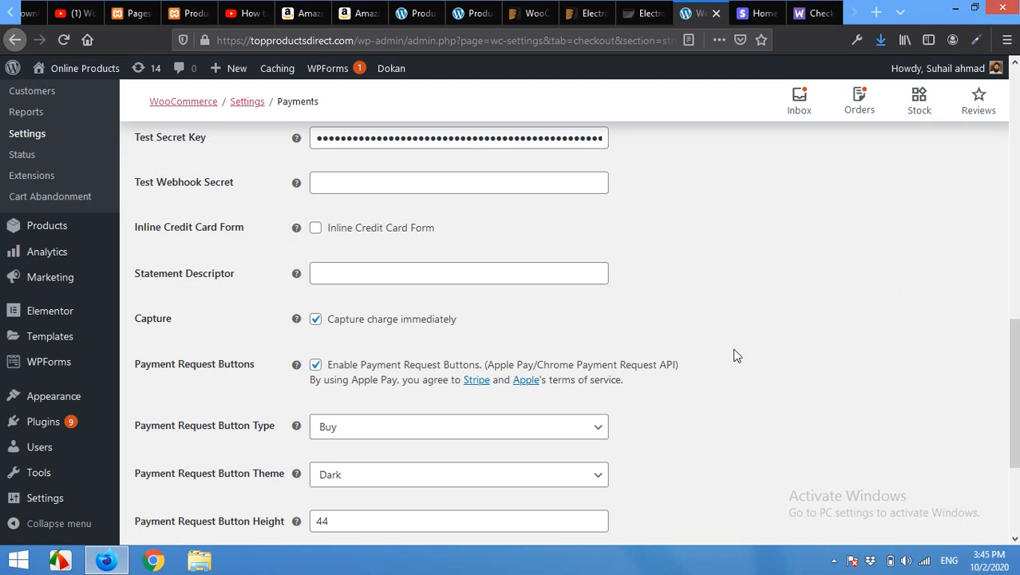
mouse_move(755, 368)
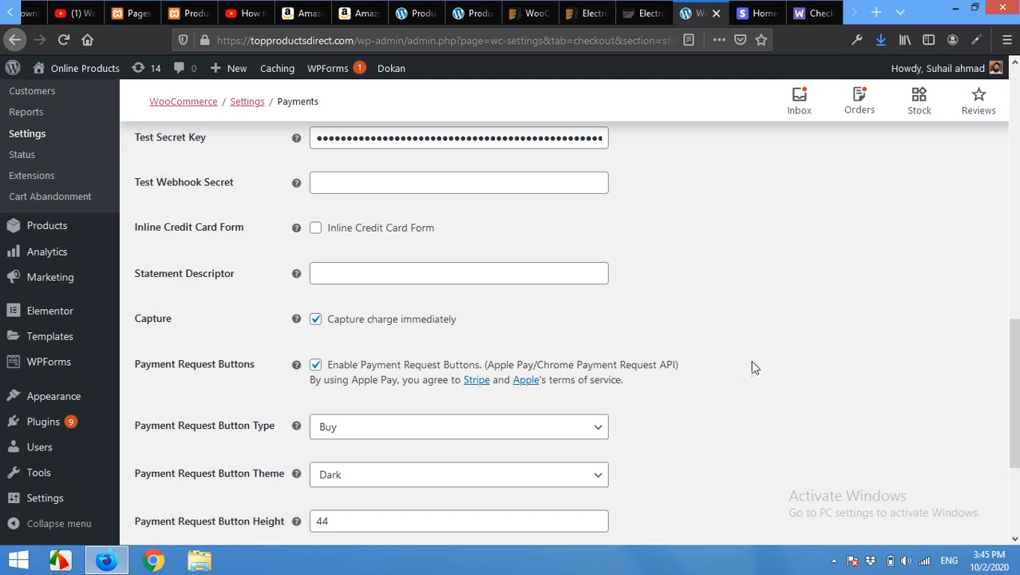
mouse_move(771, 281)
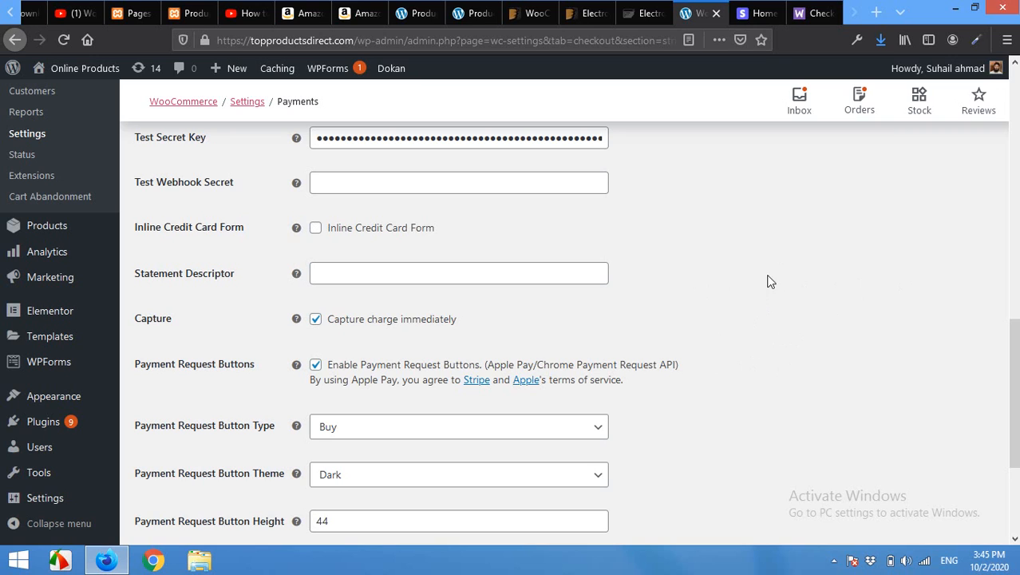
scroll(down, 3)
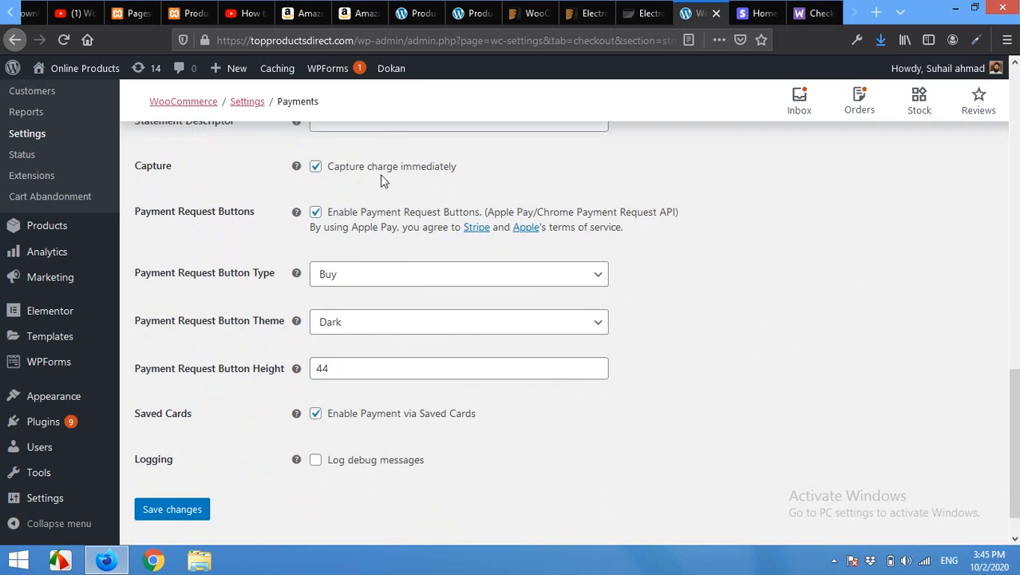
mouse_move(211, 242)
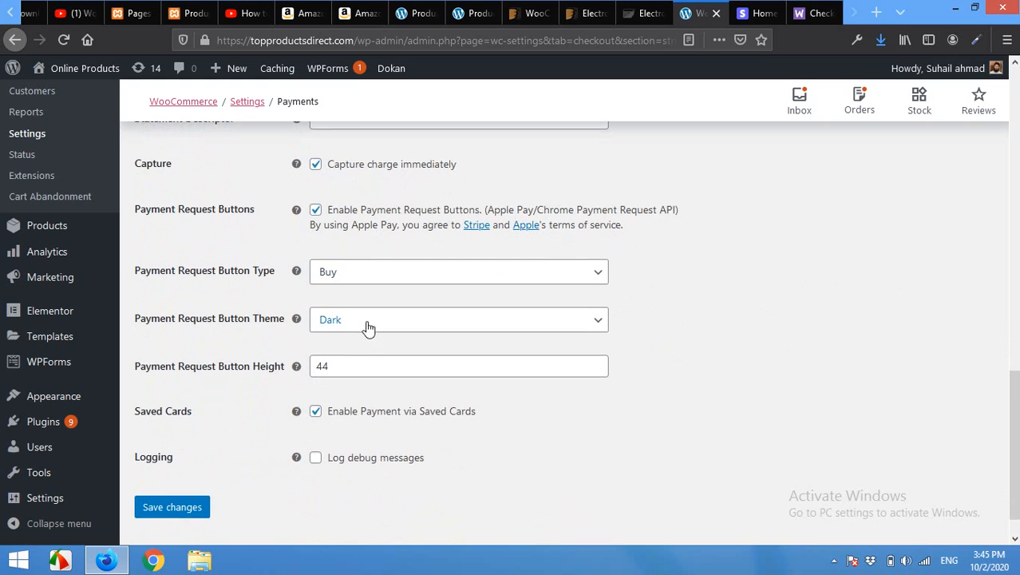
scroll(down, 3)
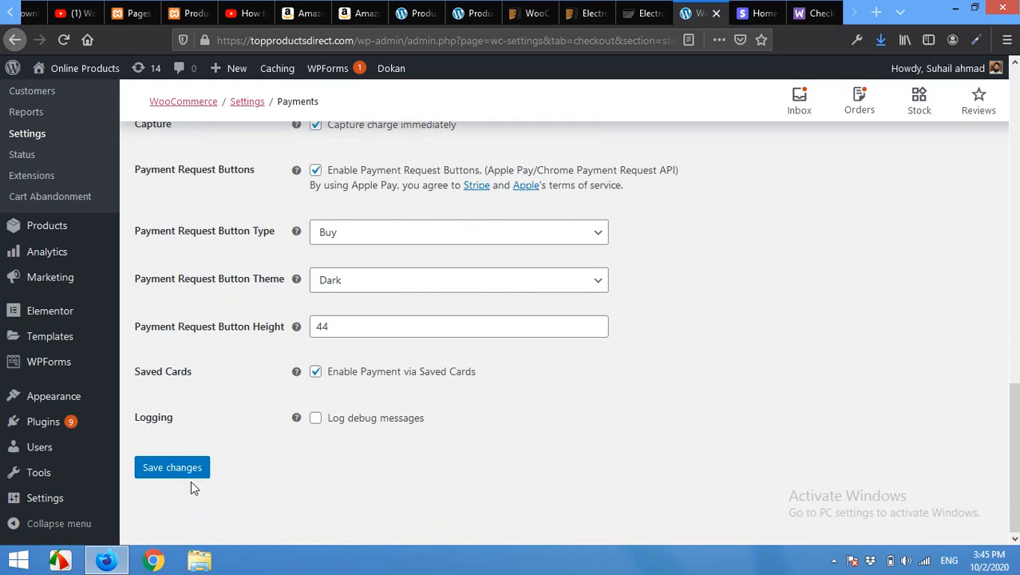
scroll(up, 3)
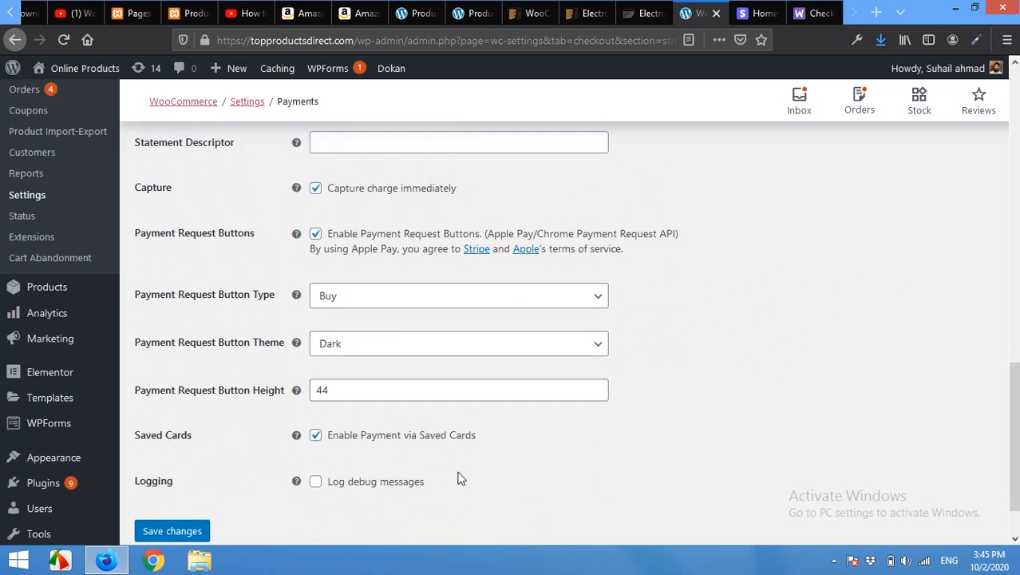
scroll(up, 3)
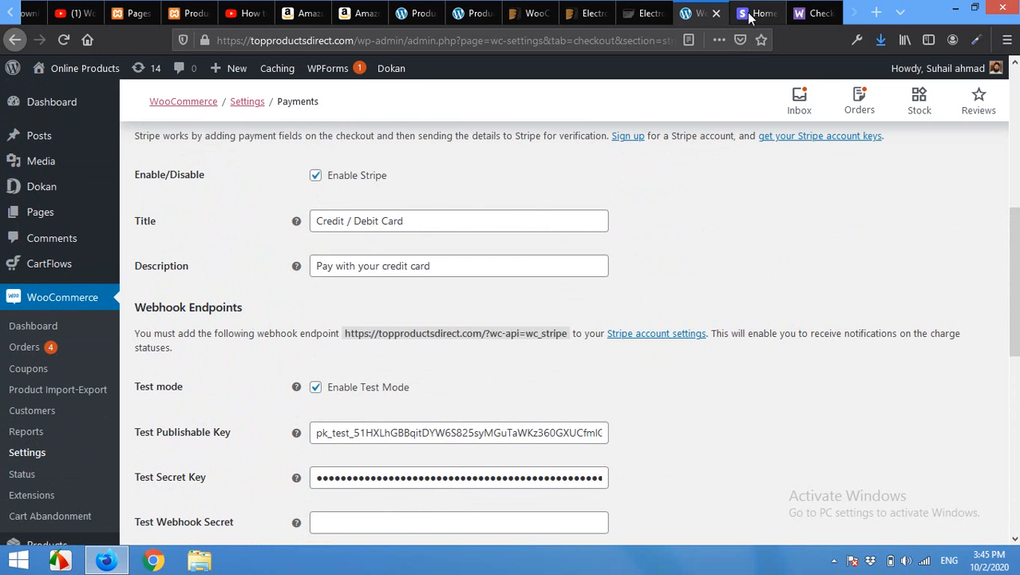
scroll(up, 3)
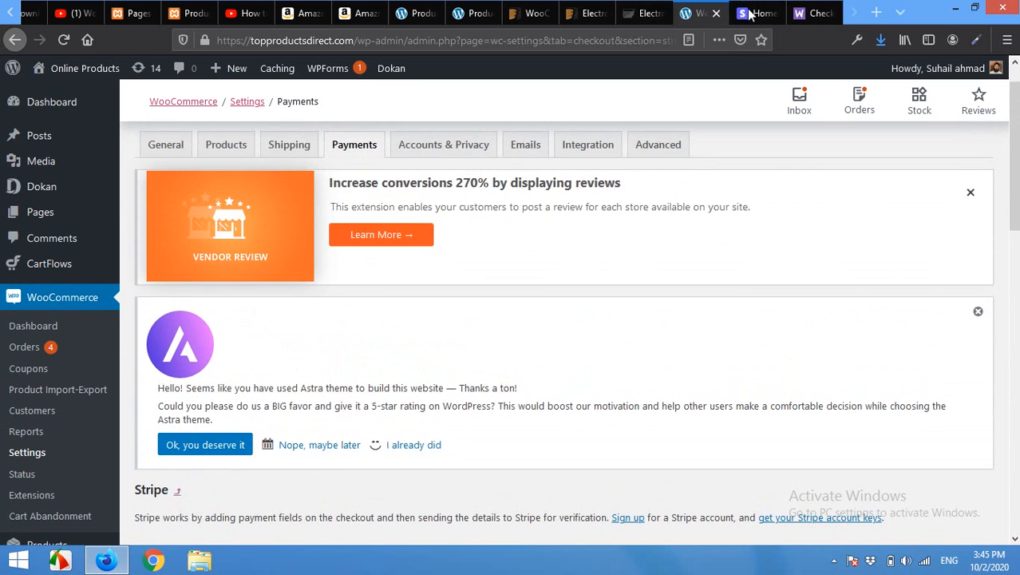
scroll(down, 3)
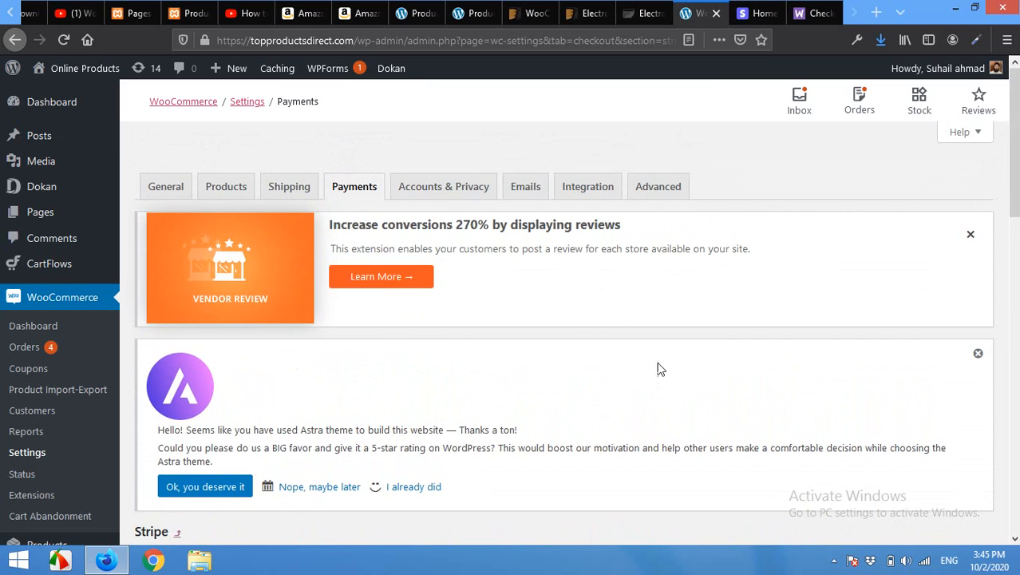
mouse_move(564, 363)
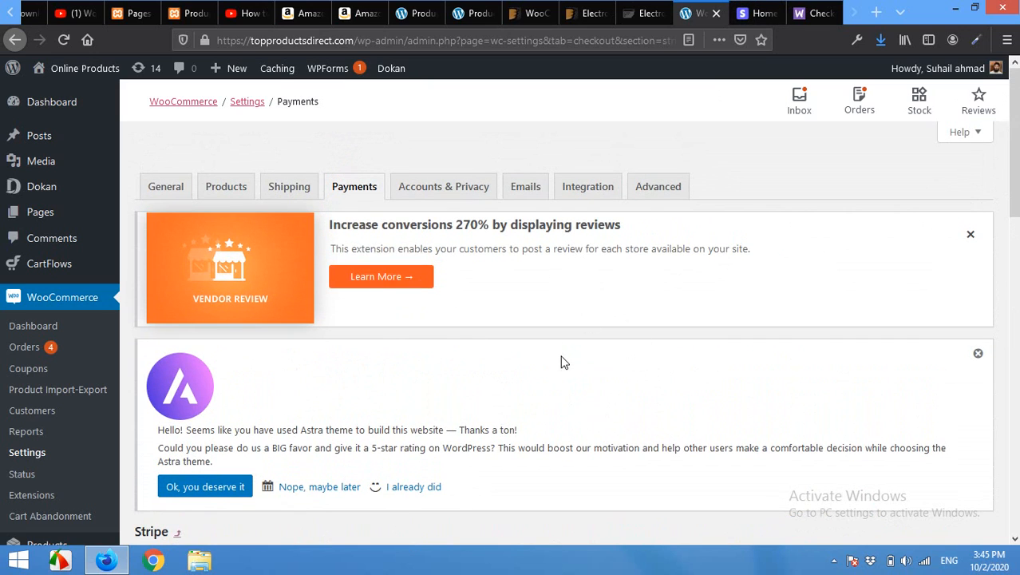
mouse_move(550, 364)
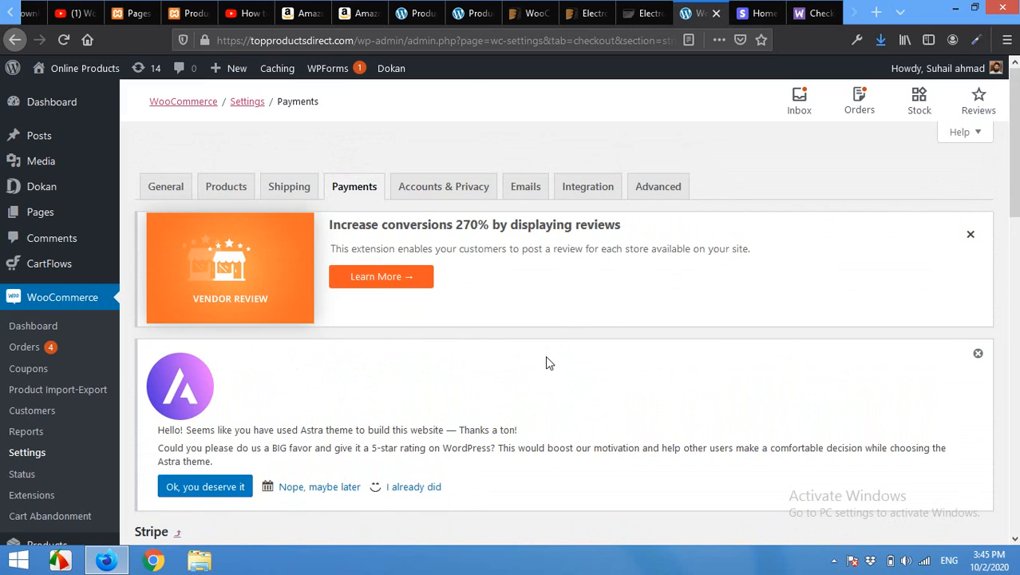
mouse_move(329, 141)
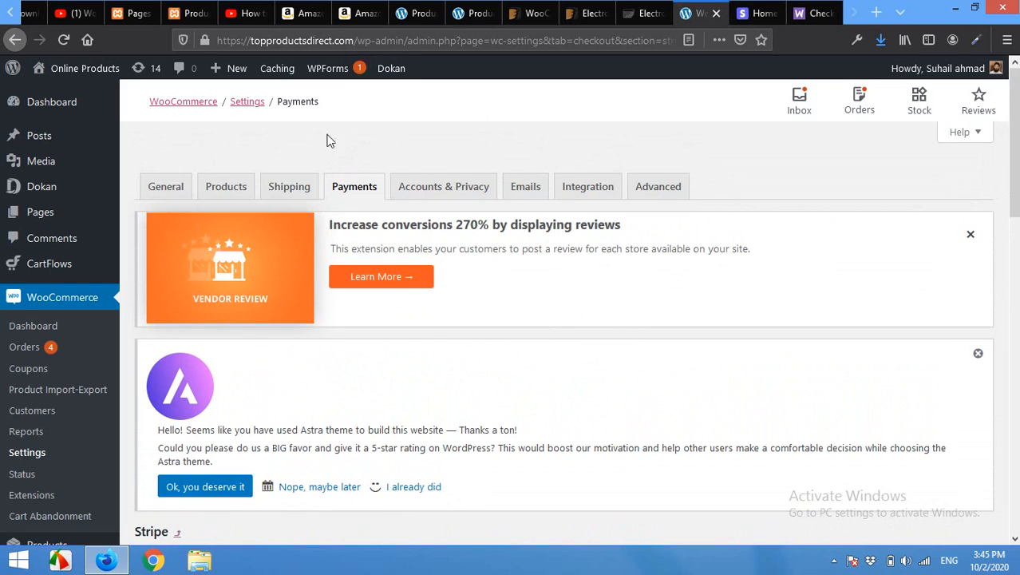
mouse_move(287, 249)
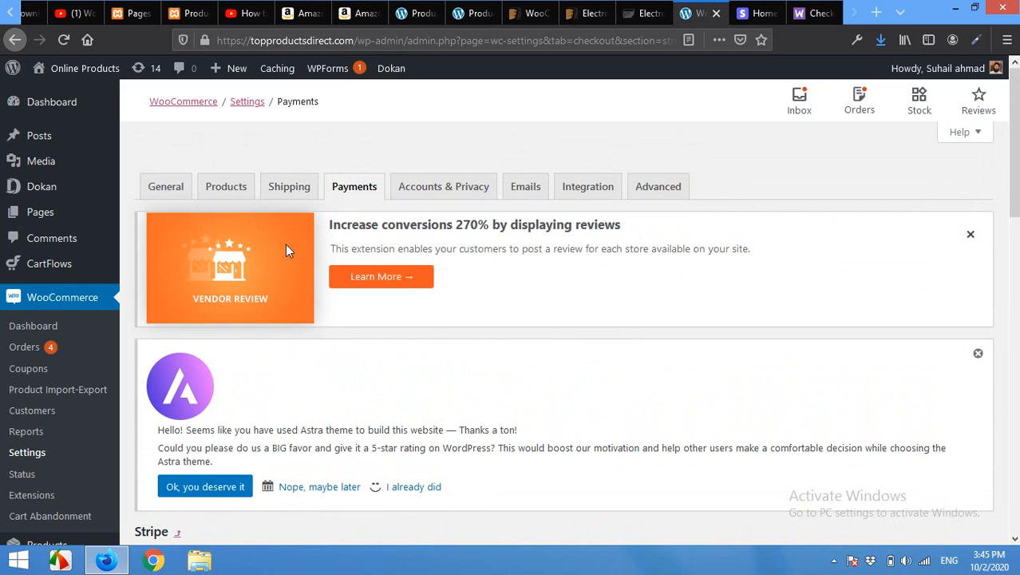